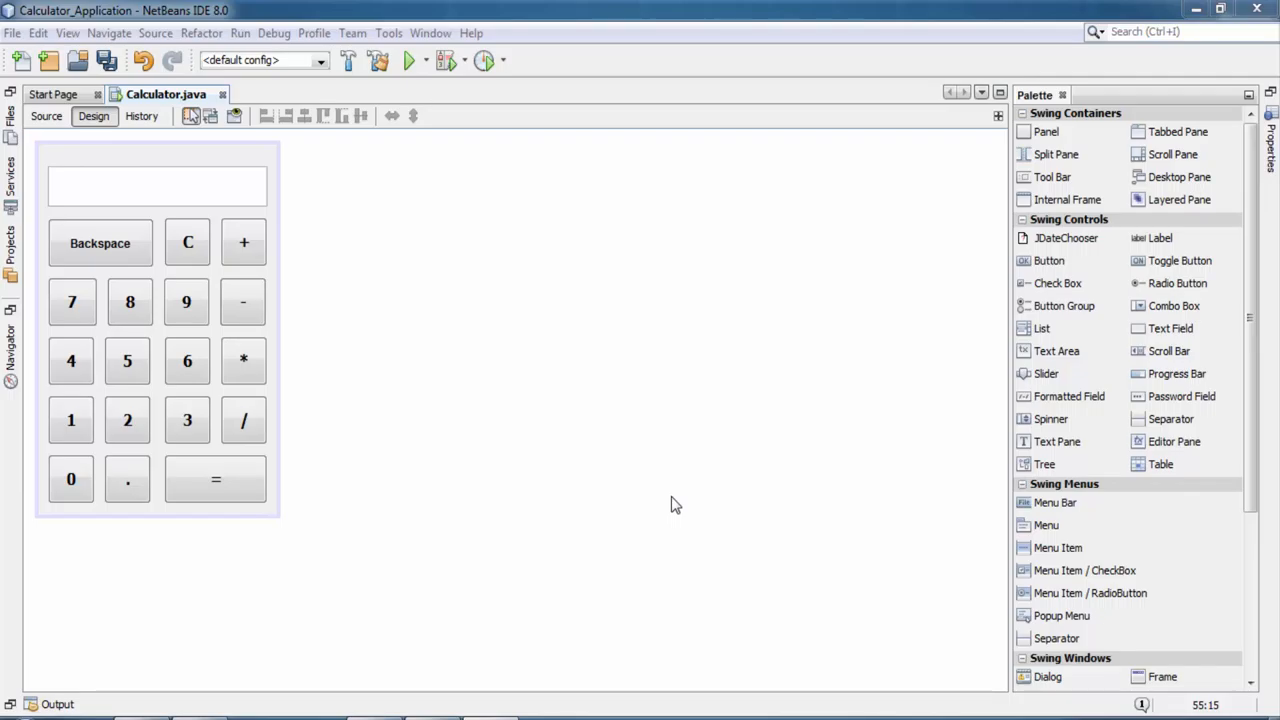
mouse_move(244, 244)
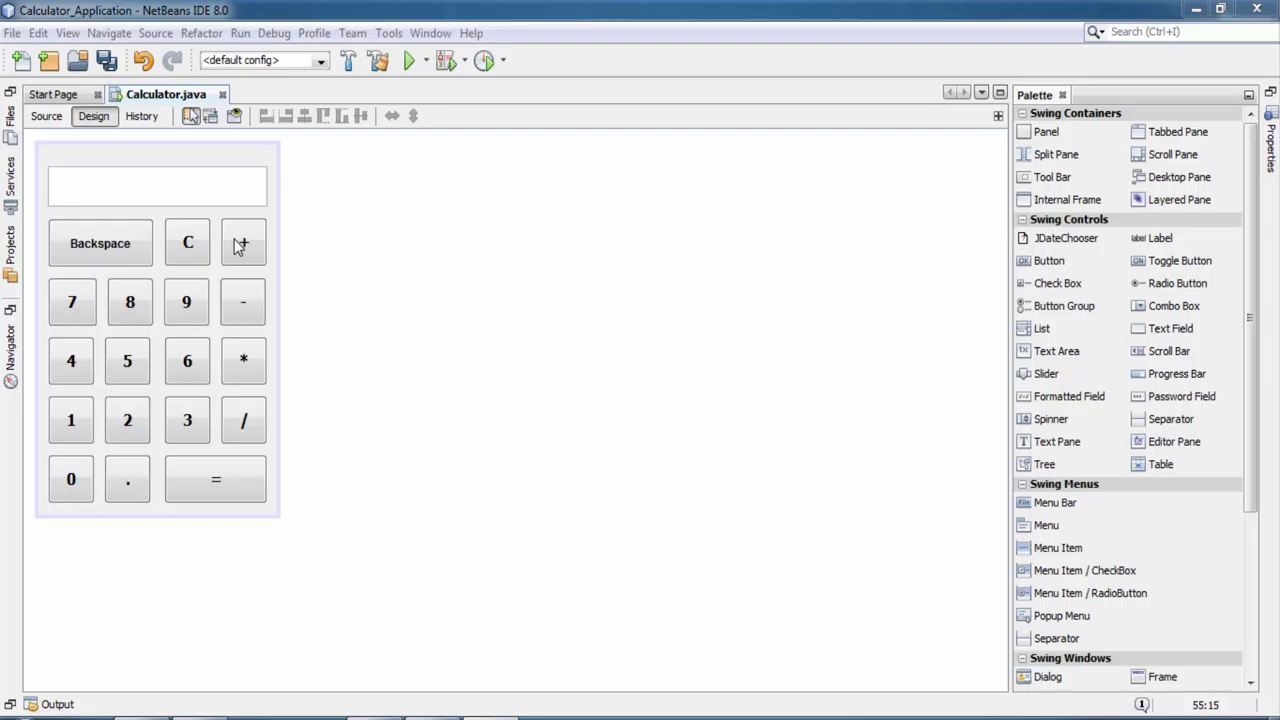
Create an actionPerformed handler for the + button from the Design view
left_click(240, 242)
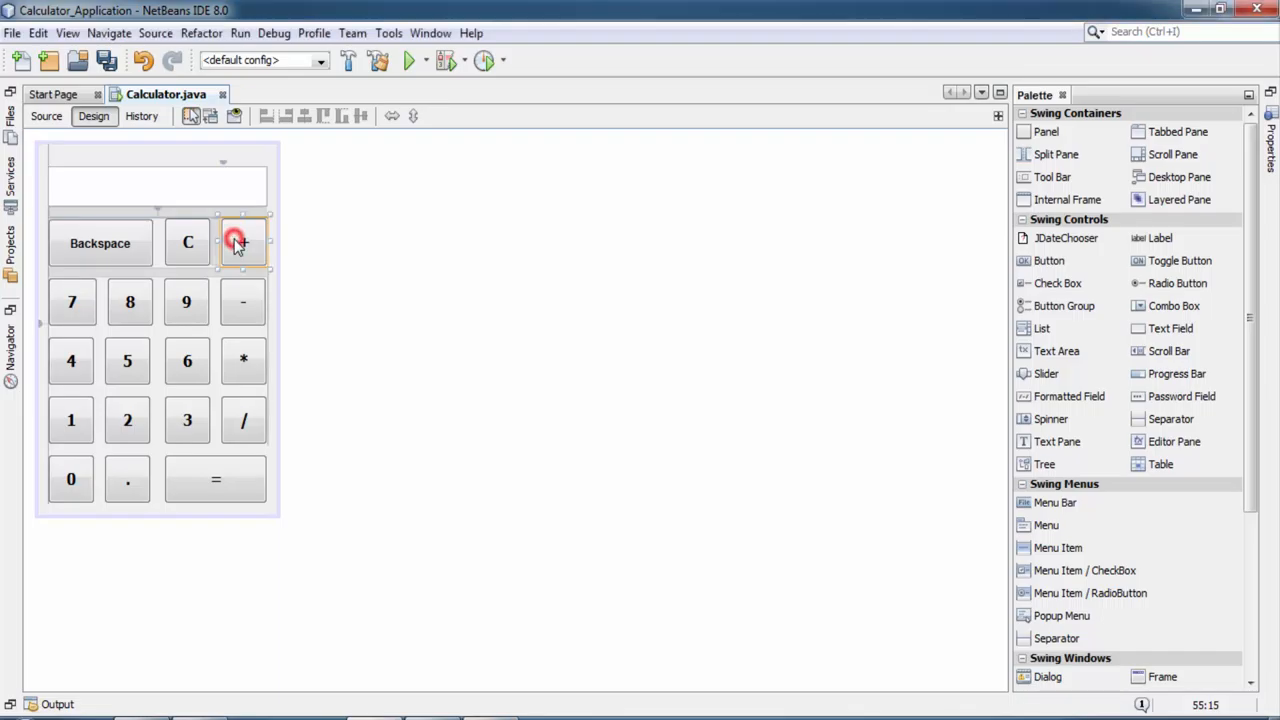
right_click(236, 242)
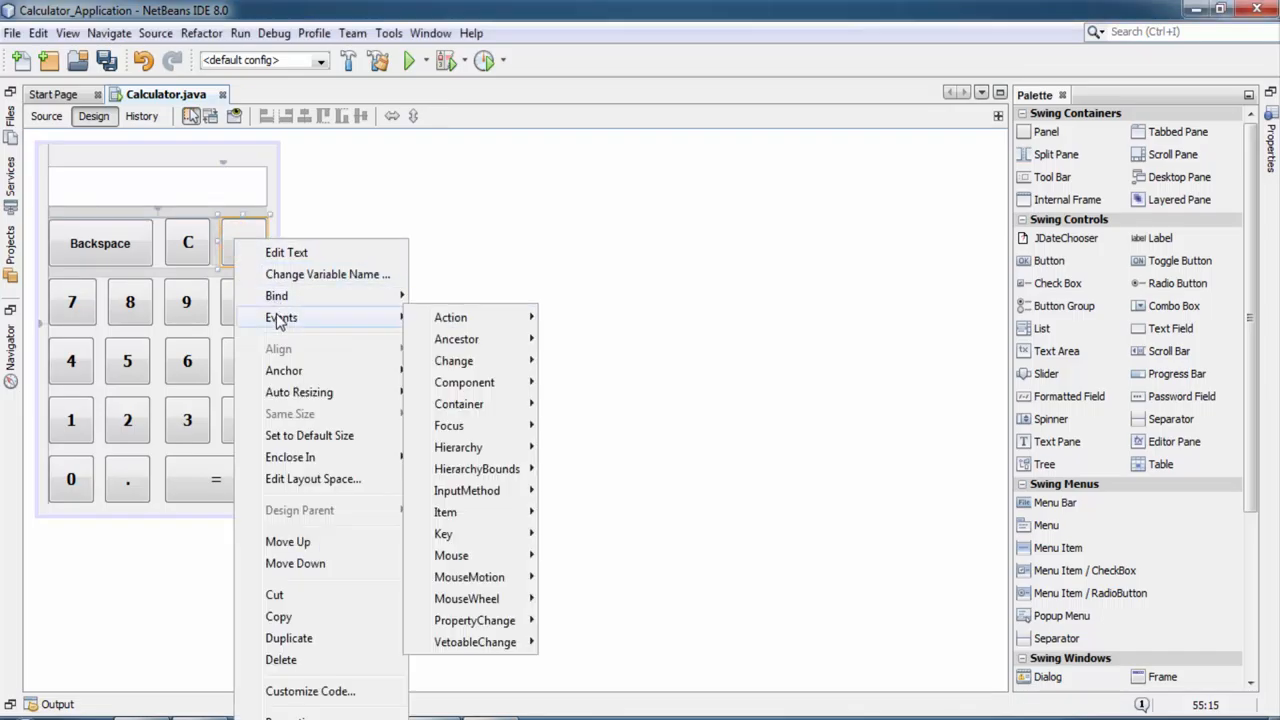
mouse_move(450, 316)
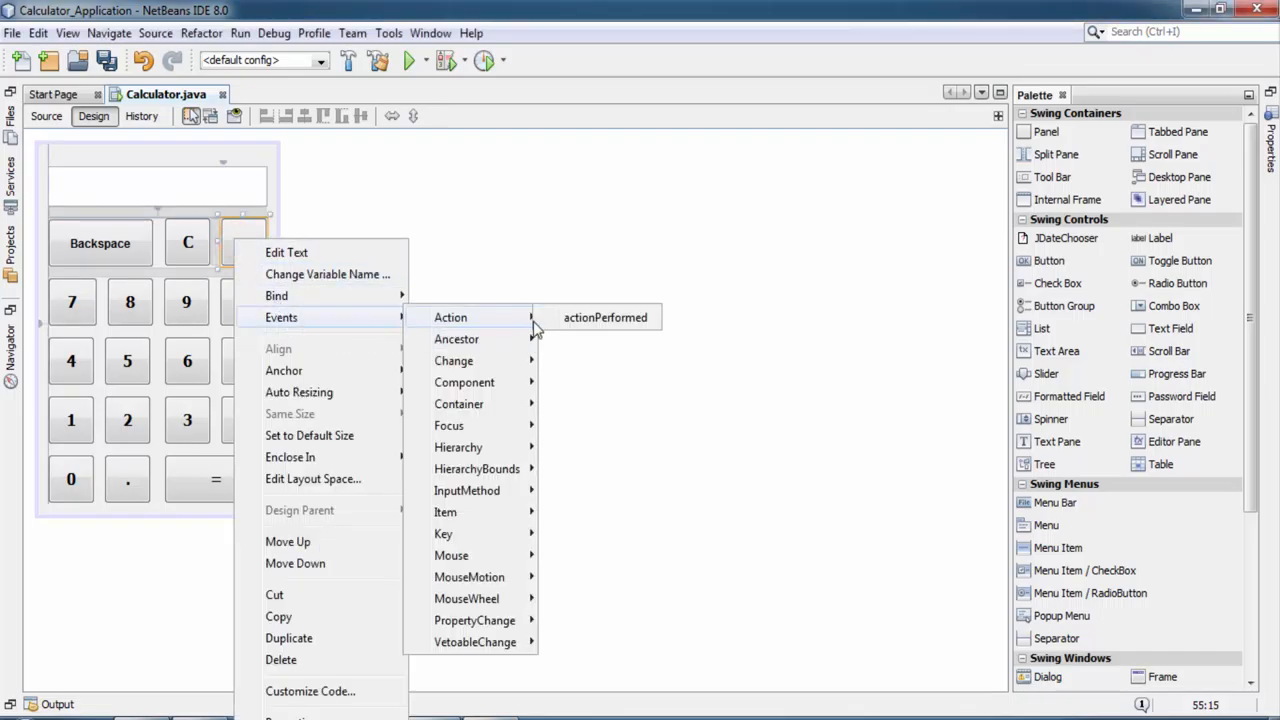
left_click(604, 316)
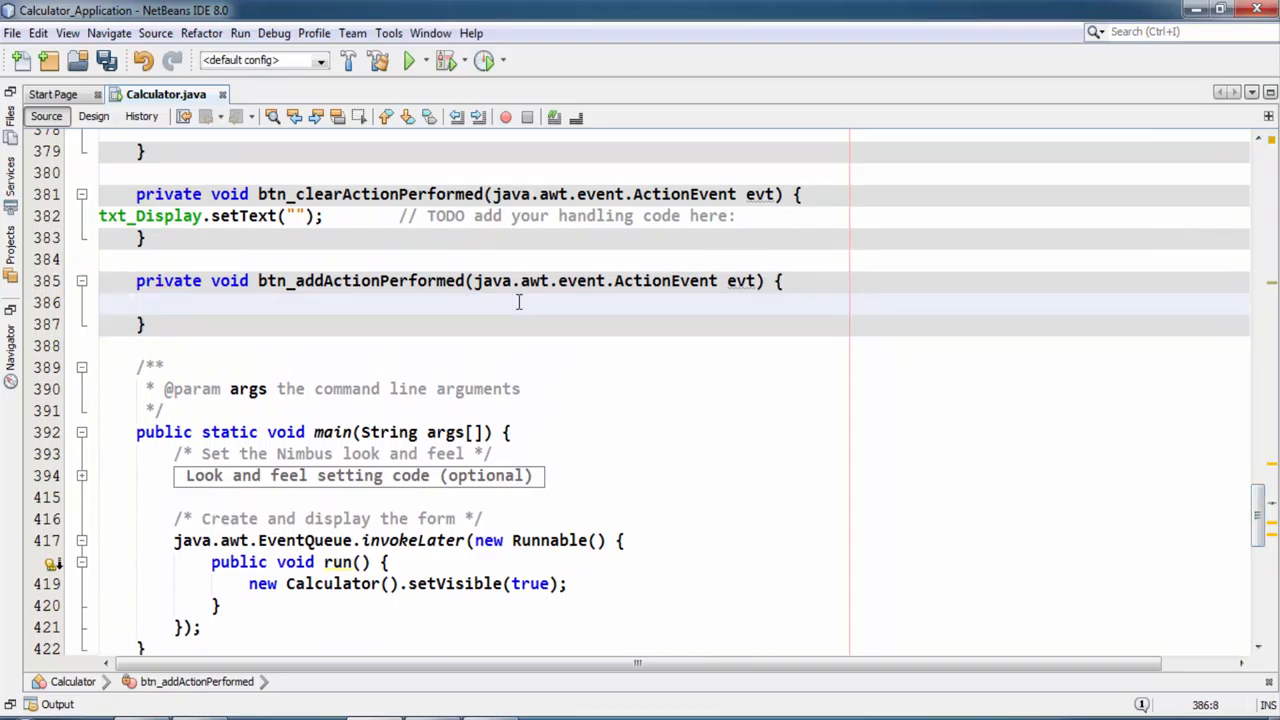
Store the displayed number with numb = Double.parseDouble(txt_Display.getText());
key("Enter")
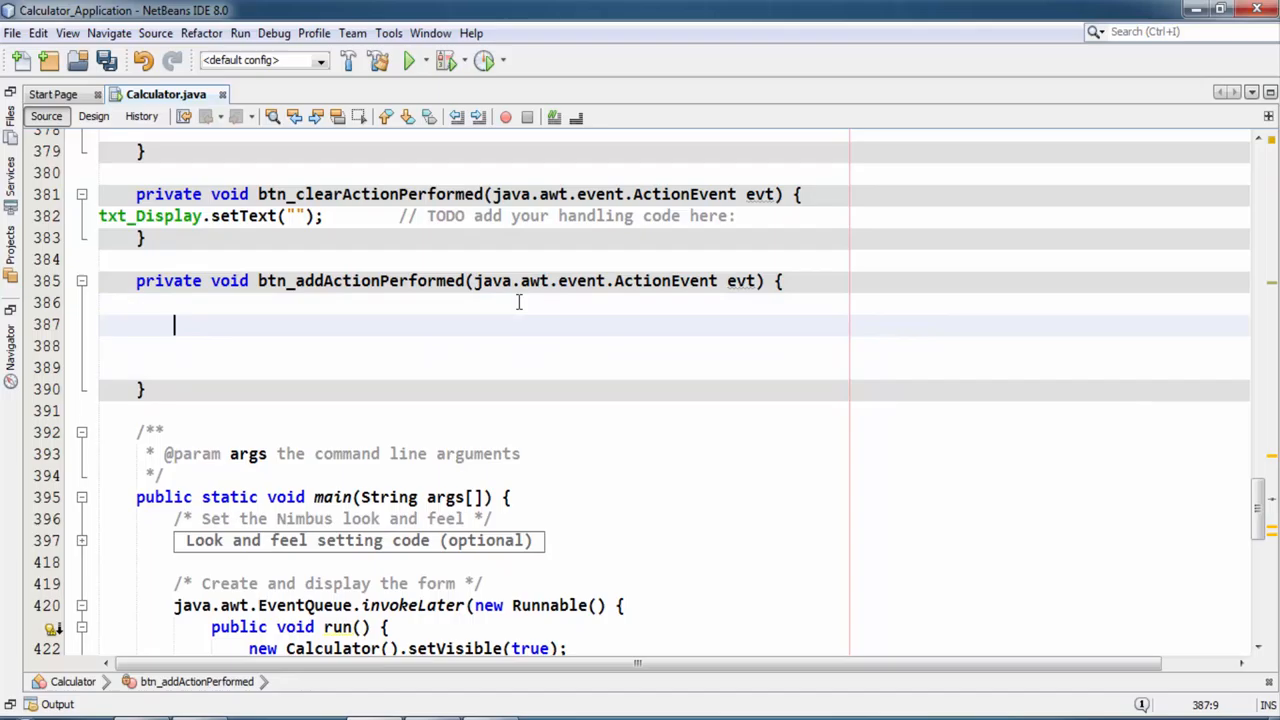
type("num")
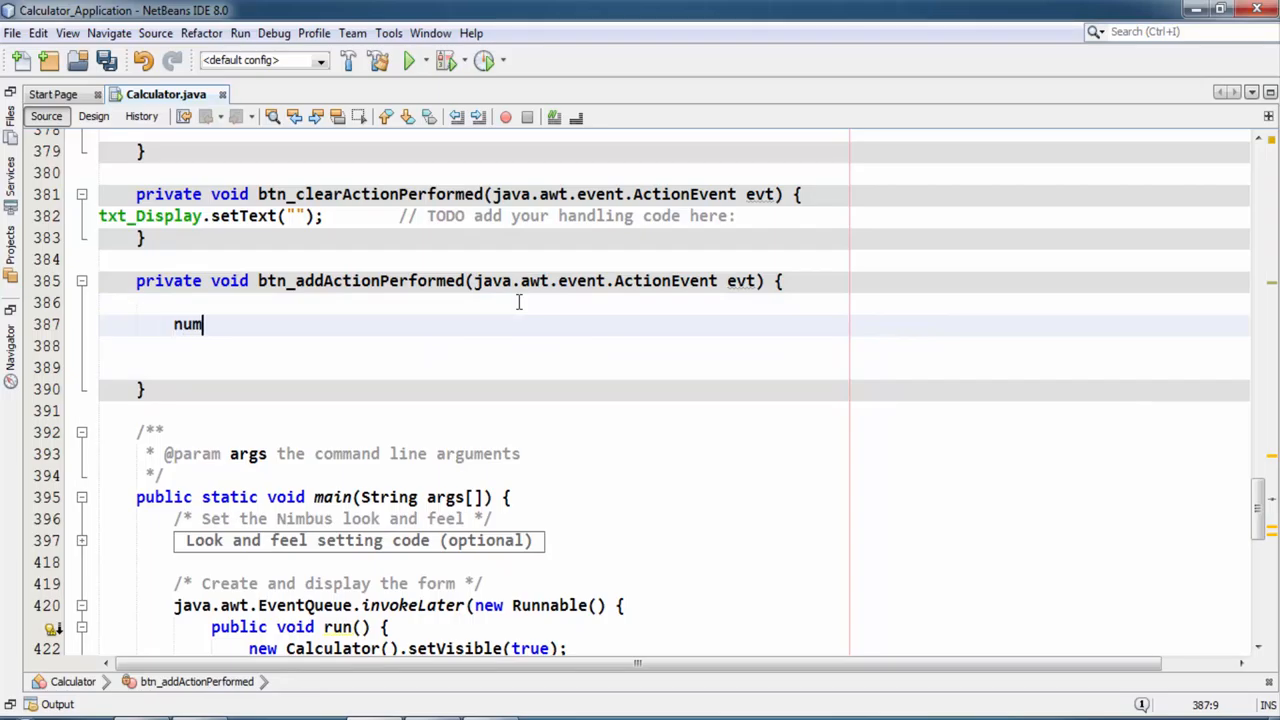
type("b")
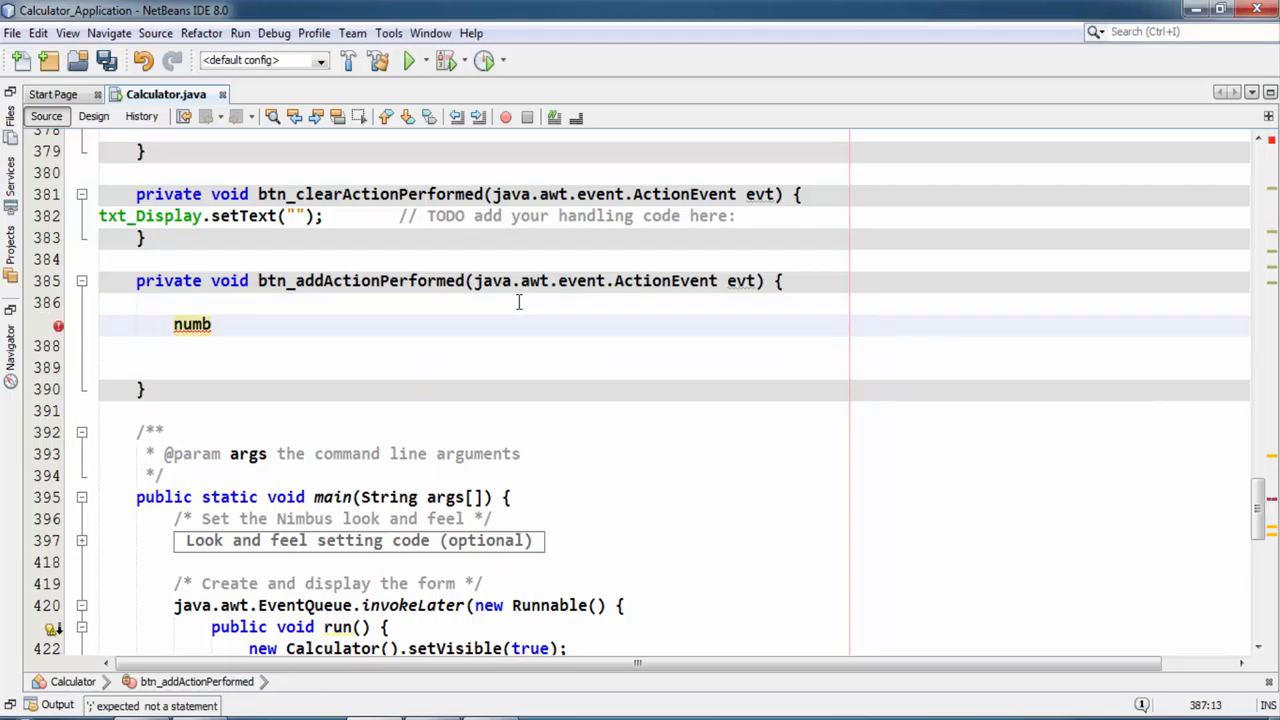
type("= Do")
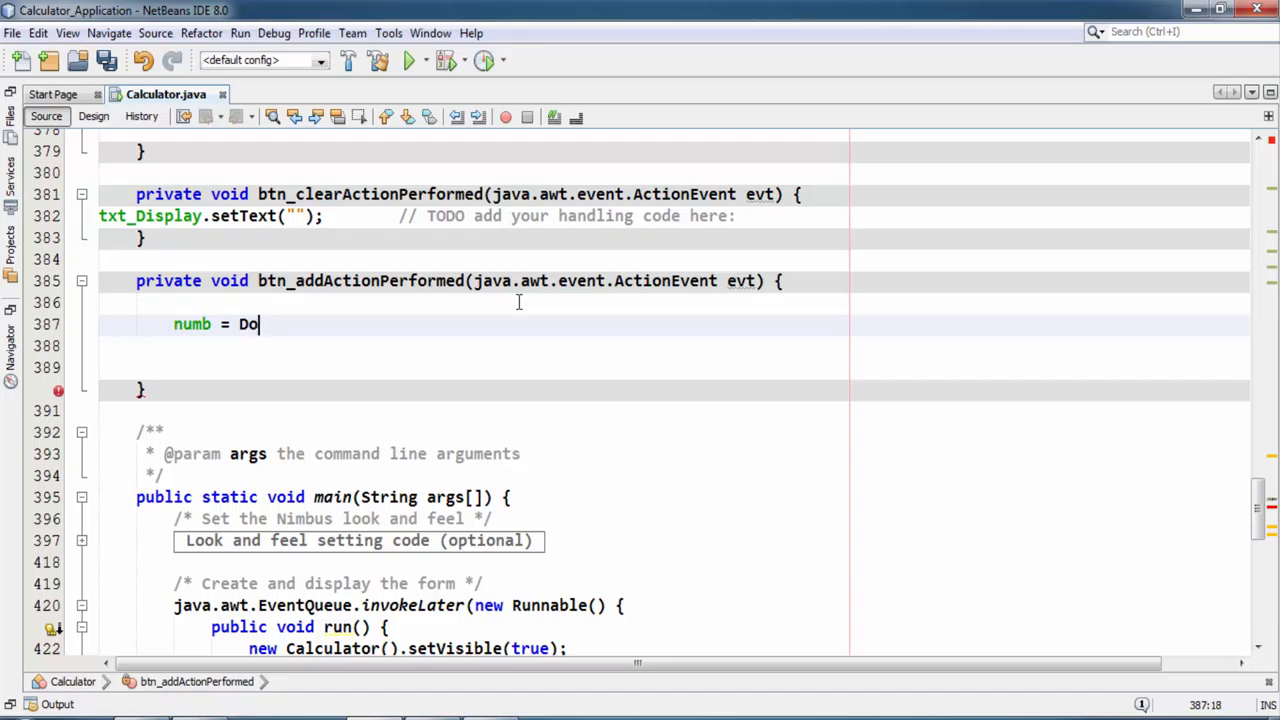
type("uble.")
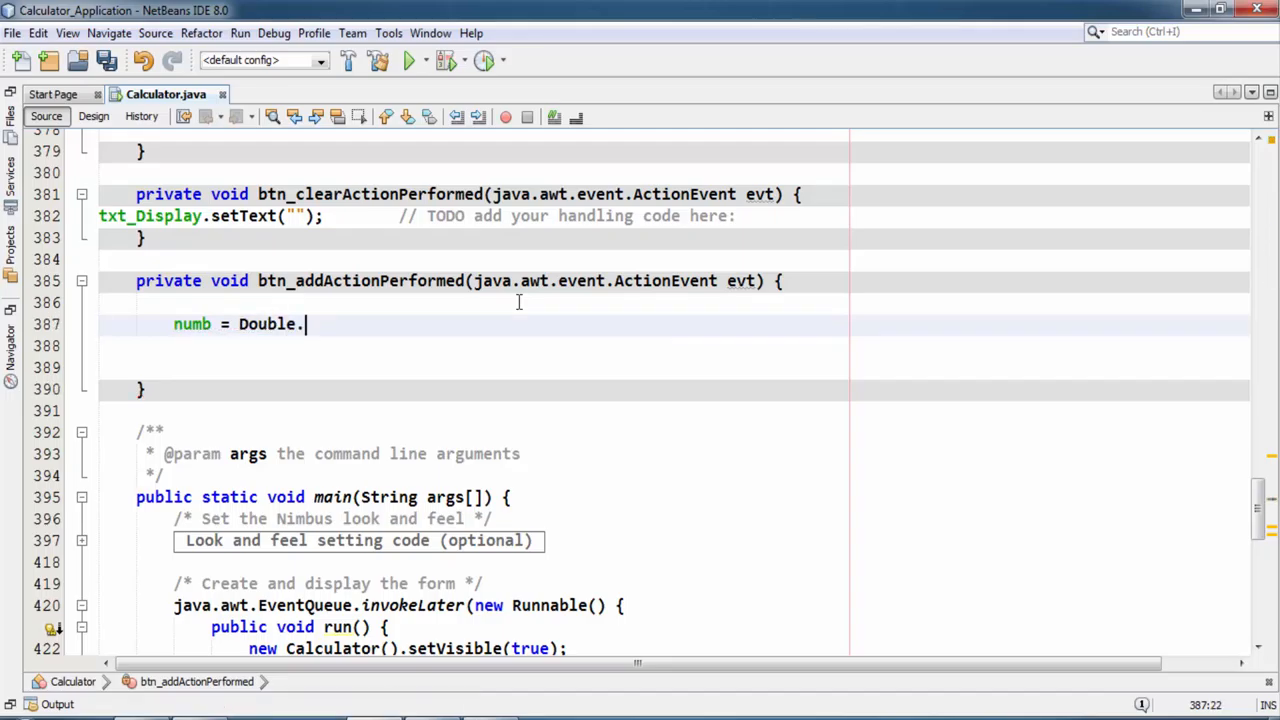
type("parseDouble(null")
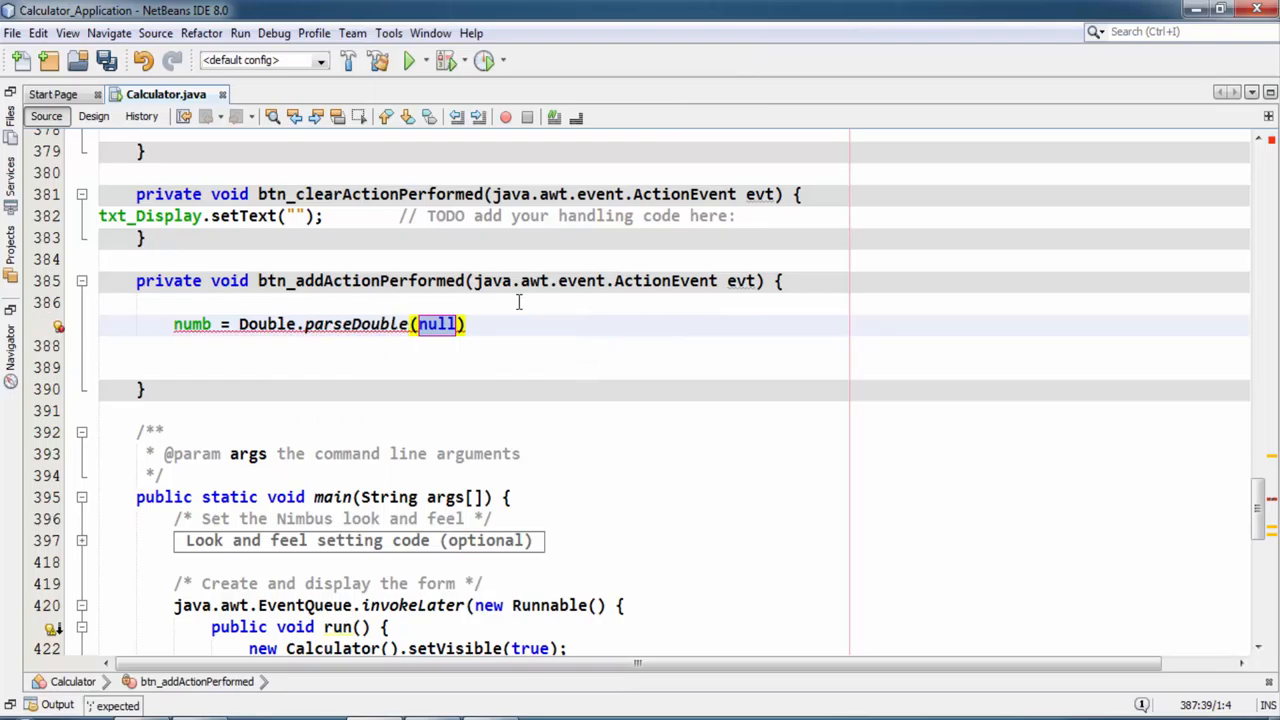
type("t")
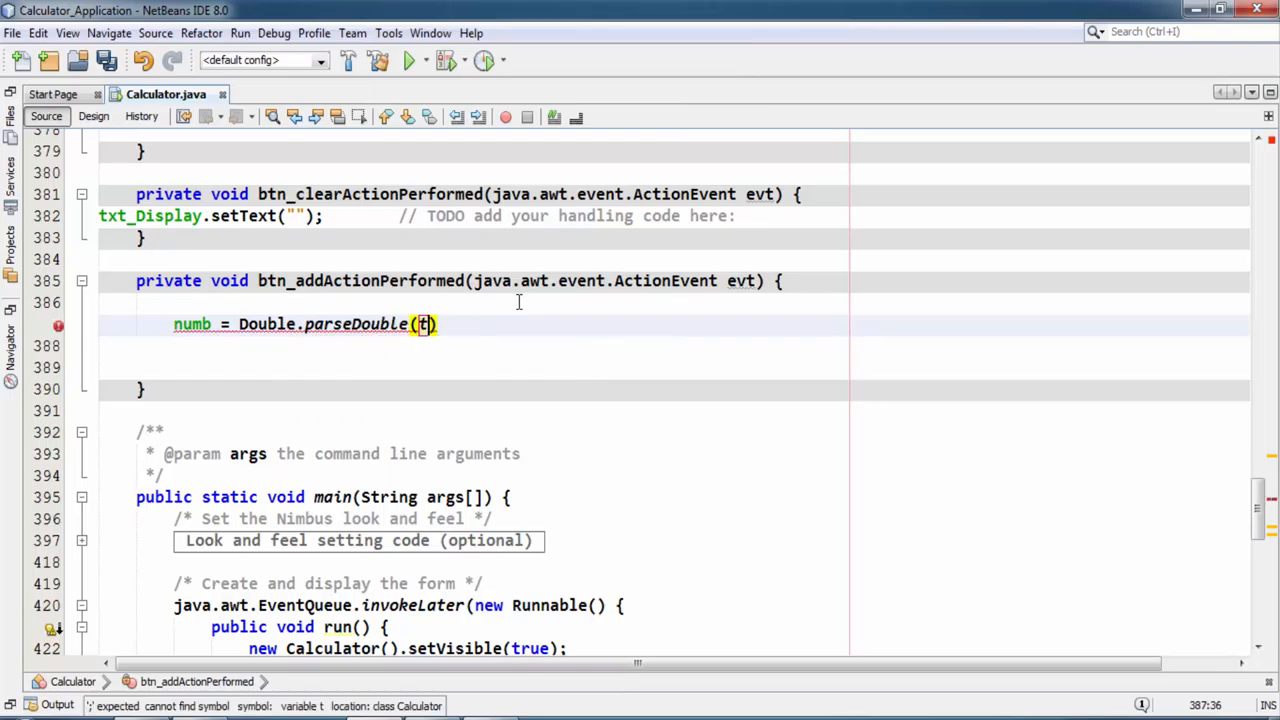
type("txt_Di")
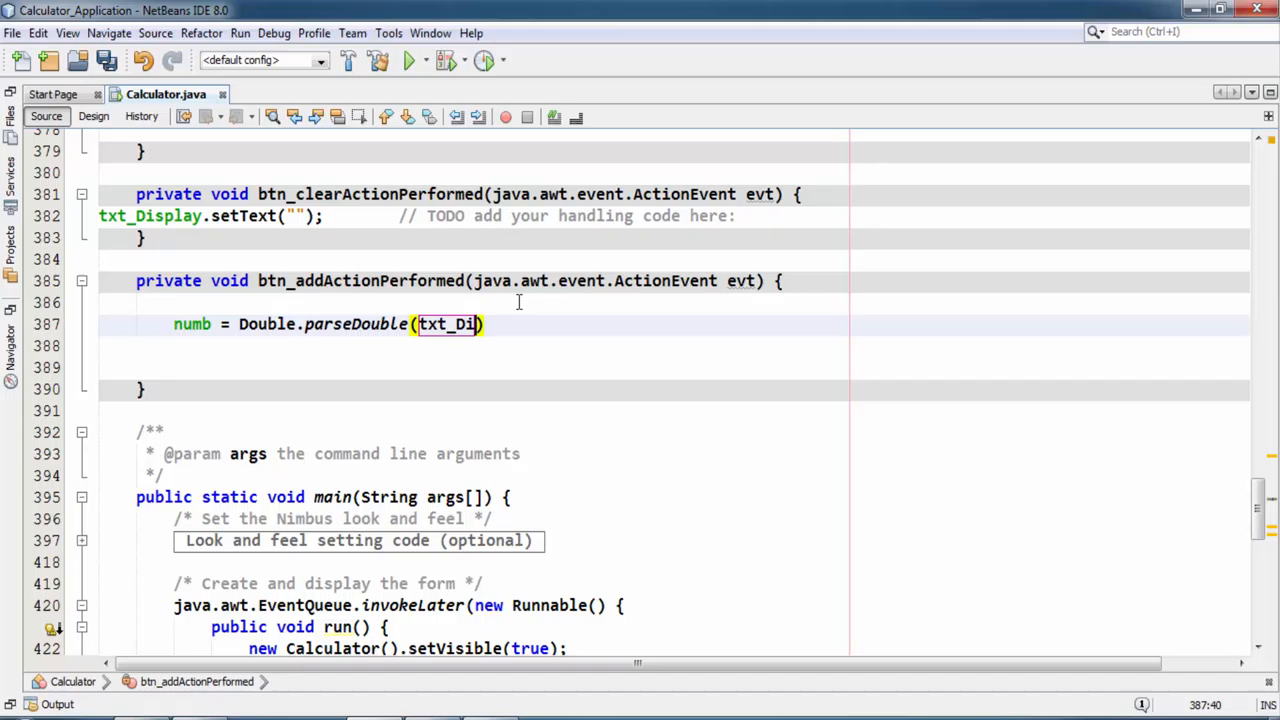
type("splay")
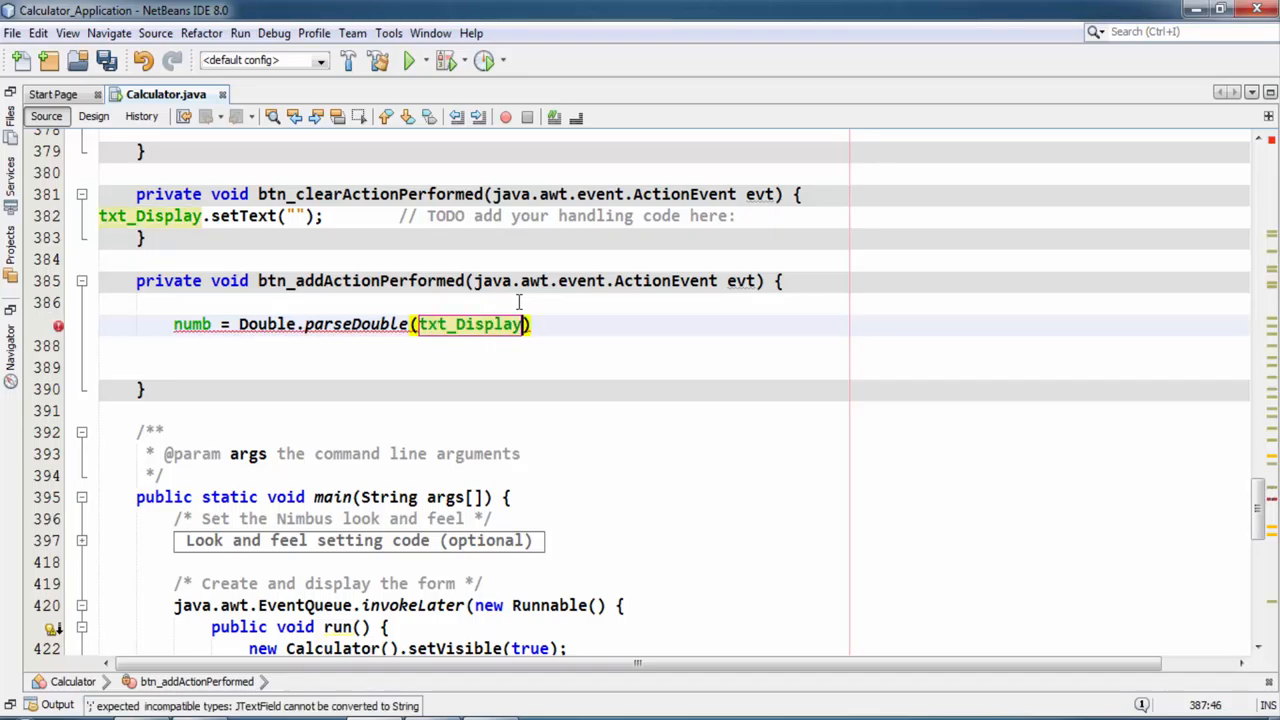
type(".getText(")
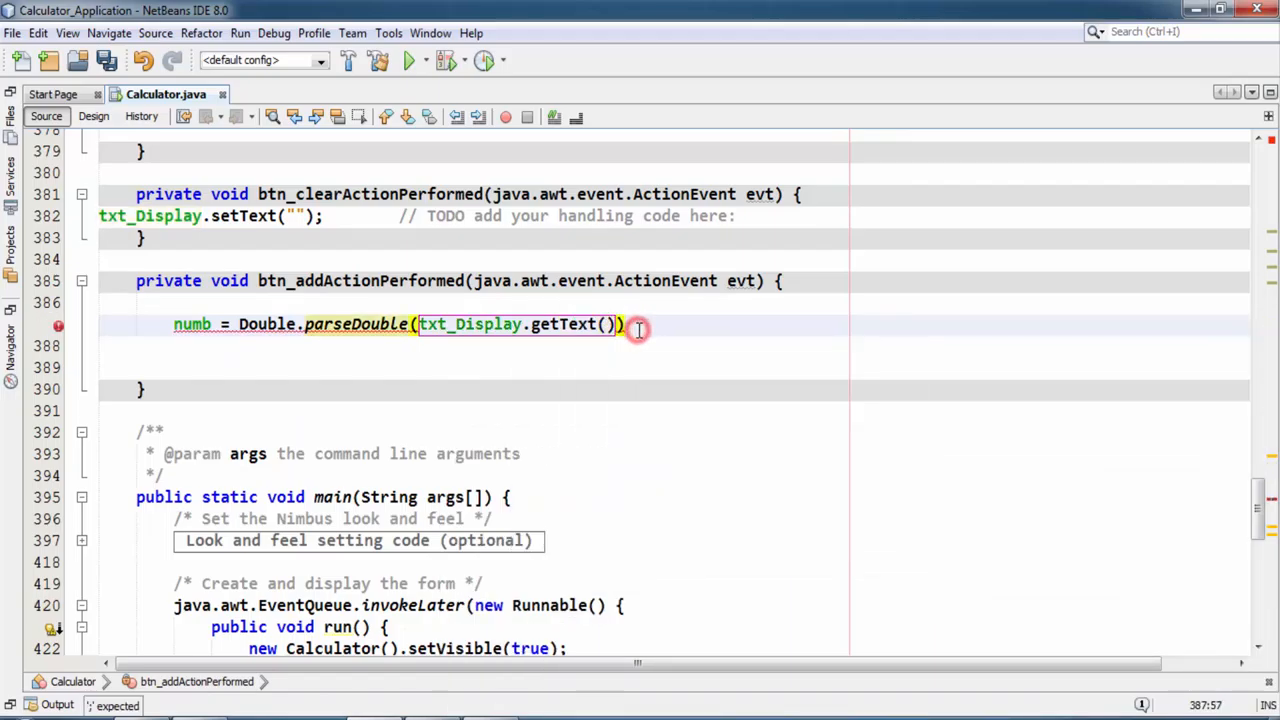
type(";")
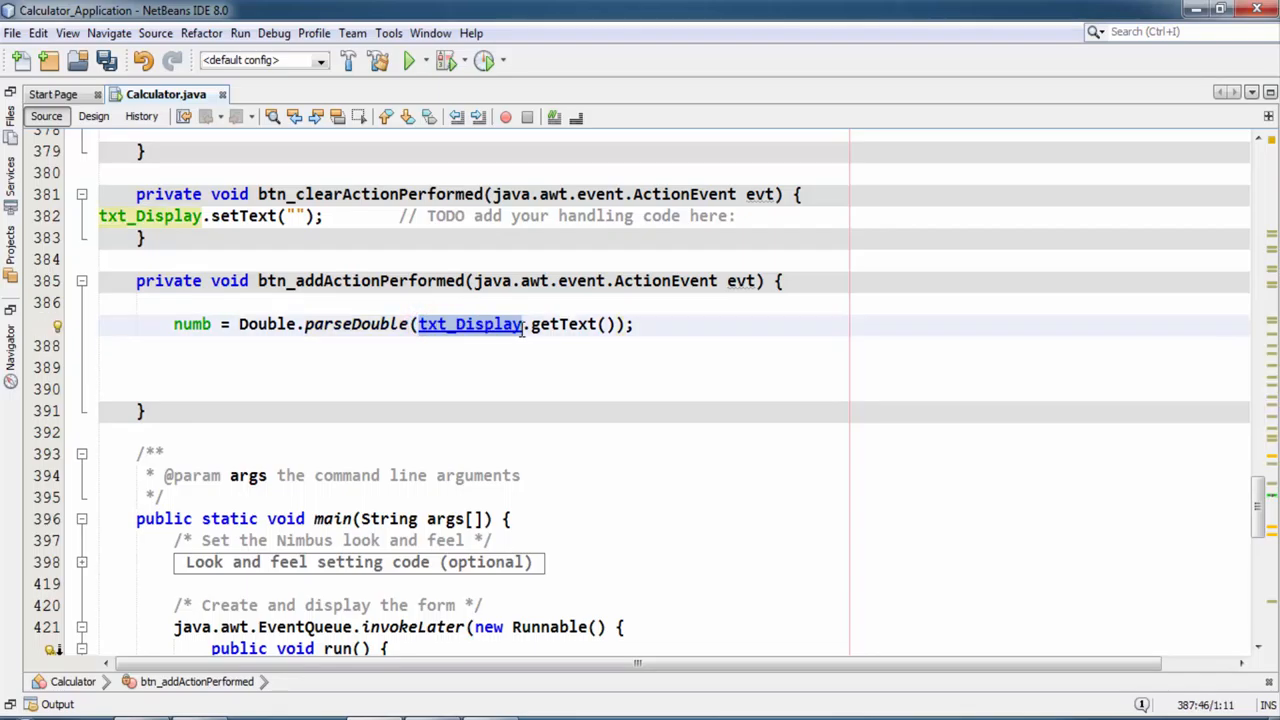
Set calculation = 1 and clear the display with txt_Display.setText("");
type("c")
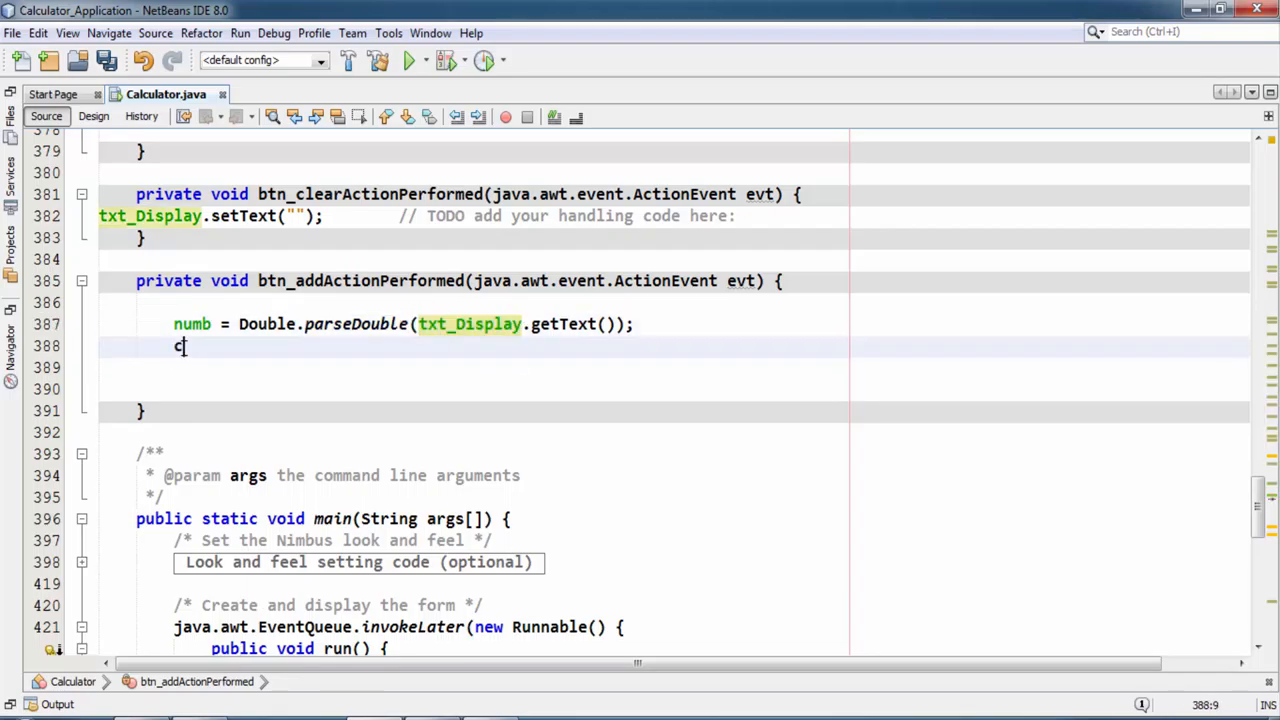
type("alculat")
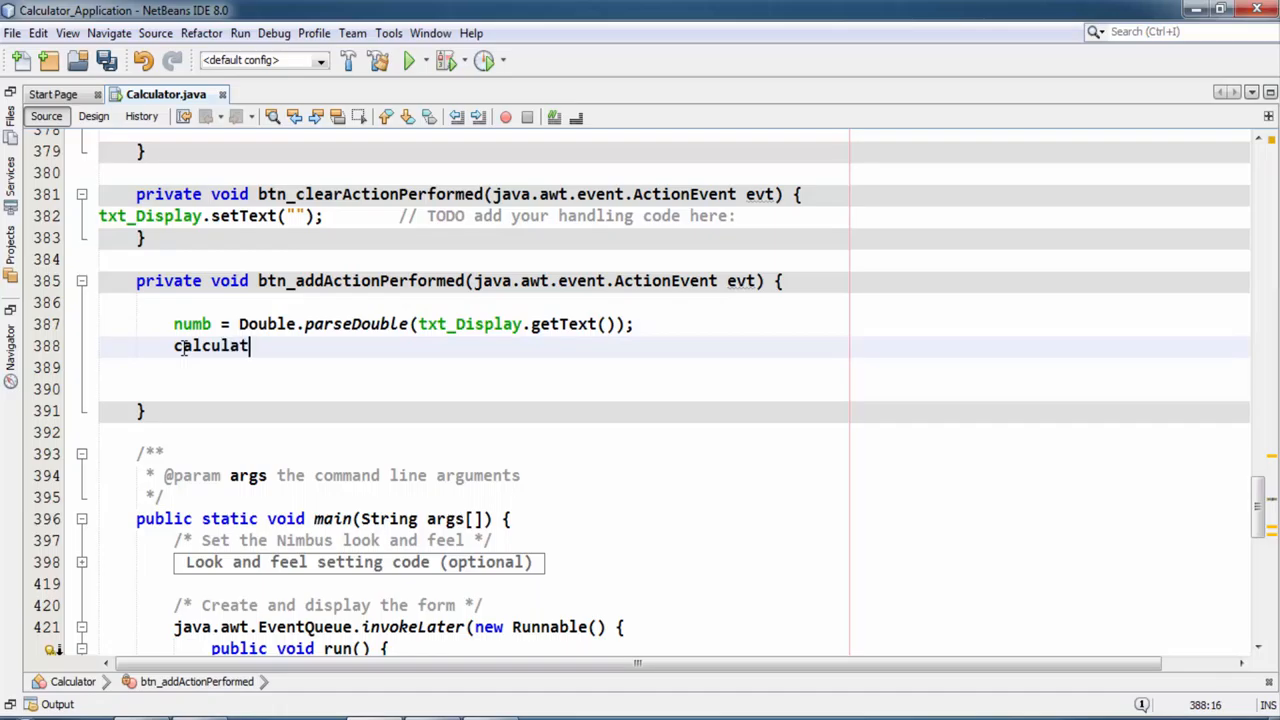
type("ion=")
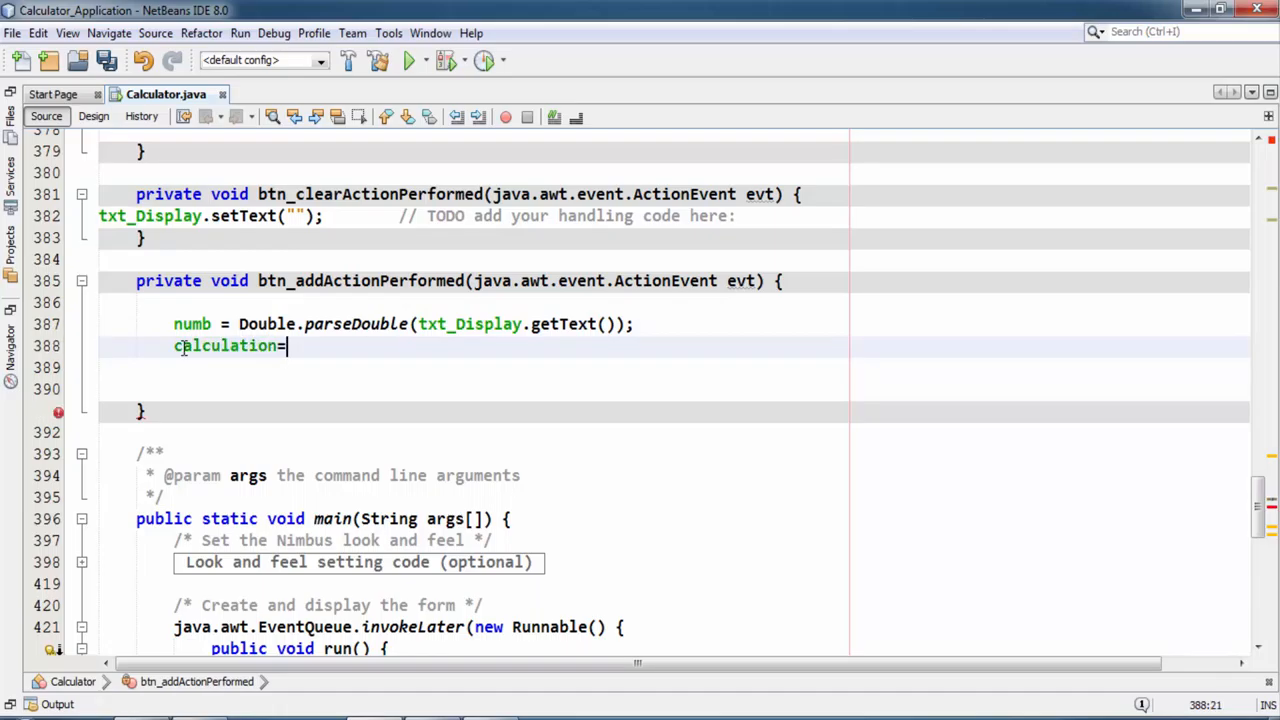
type("1")
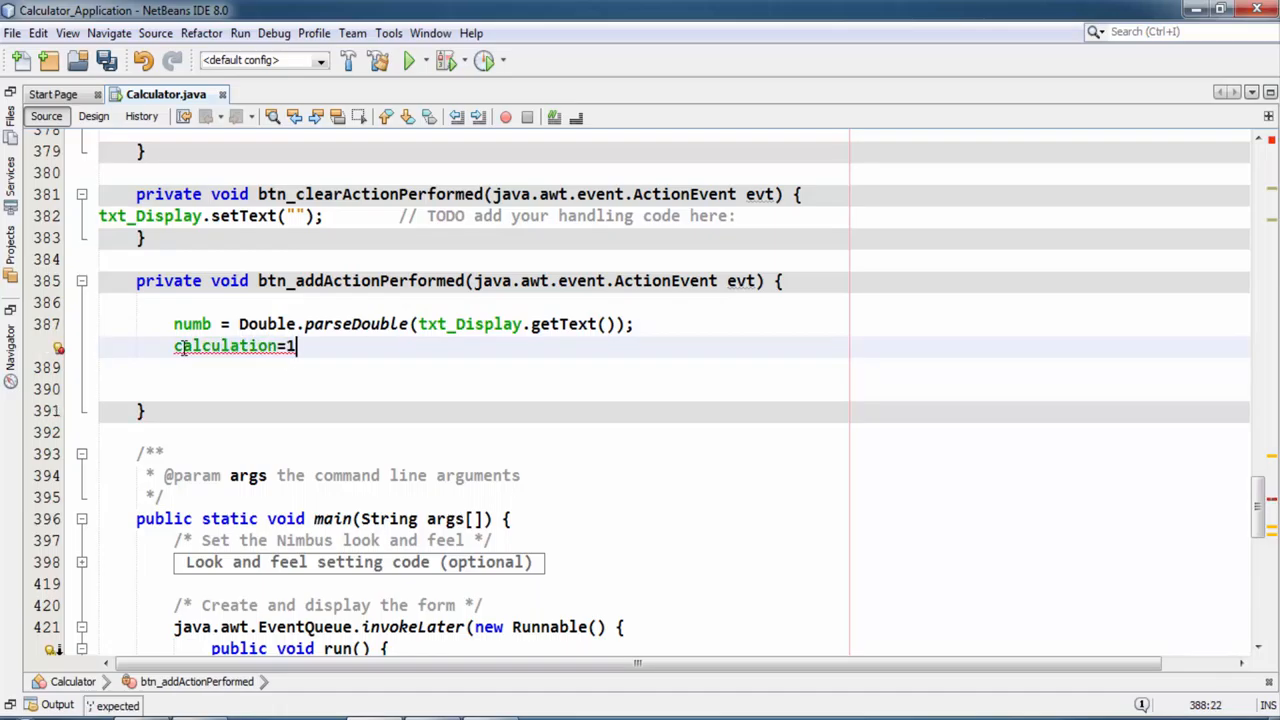
type(";")
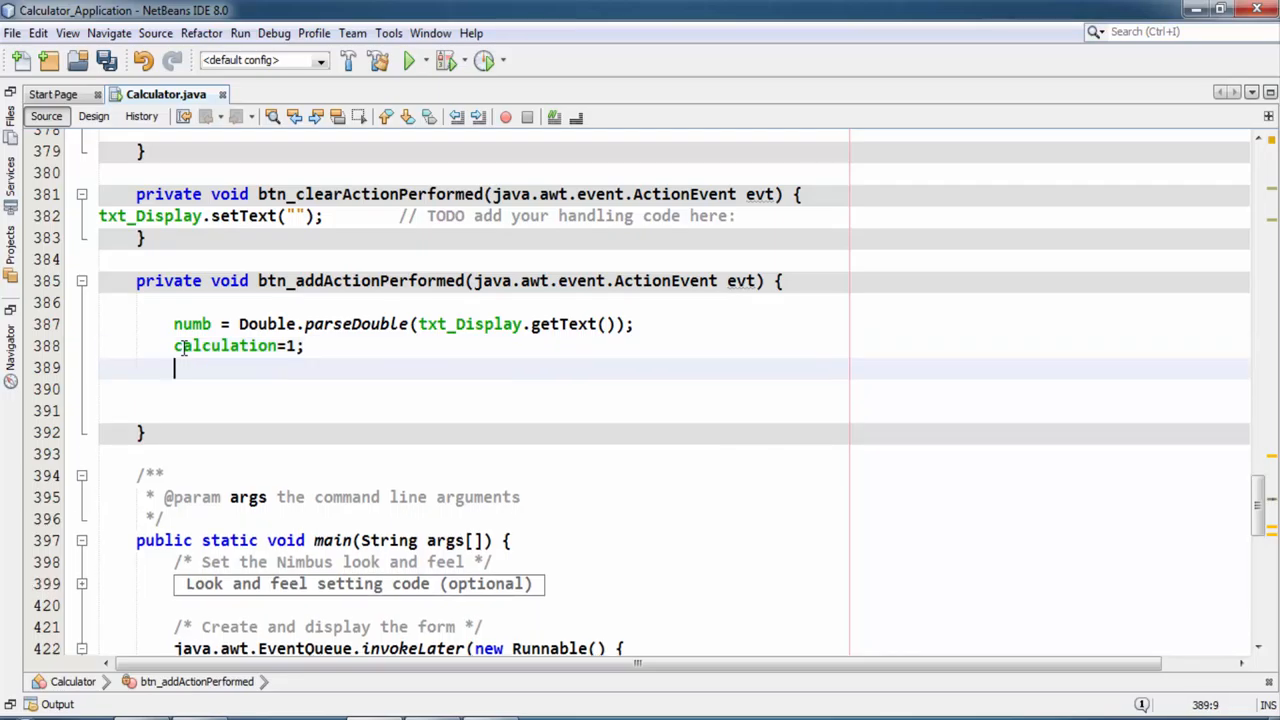
type("txt_Display")
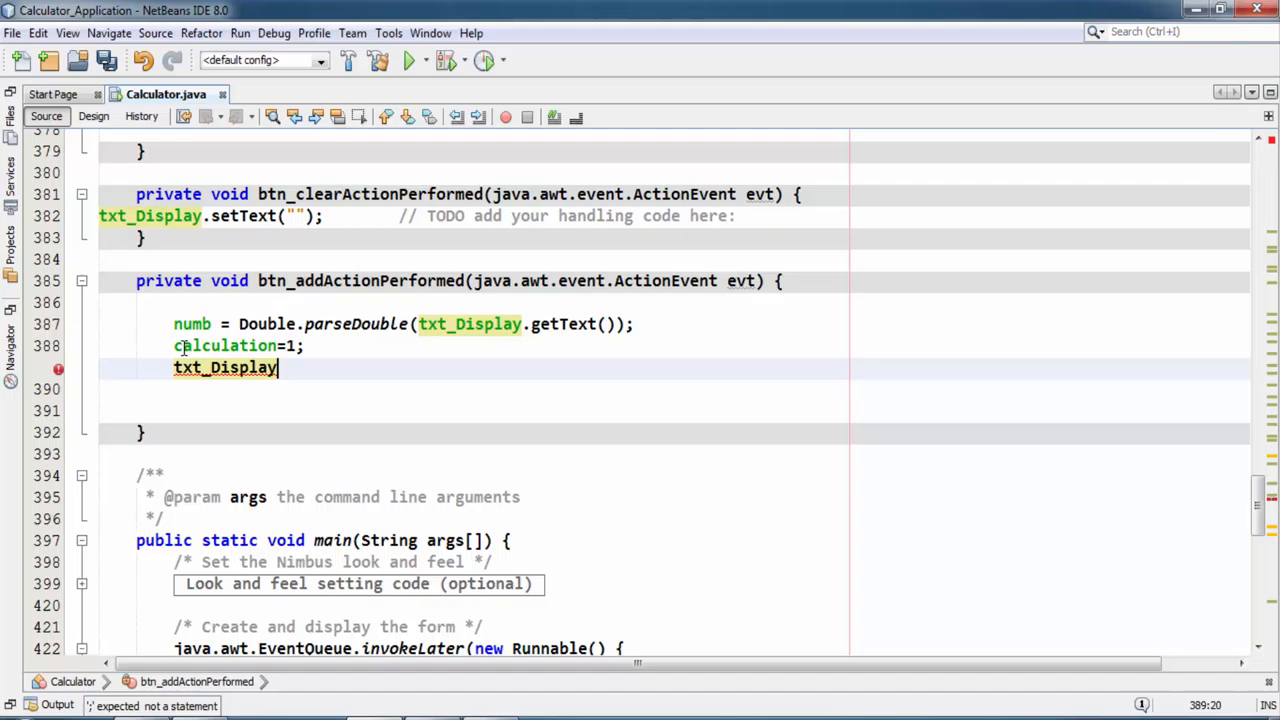
type(".setText(null);")
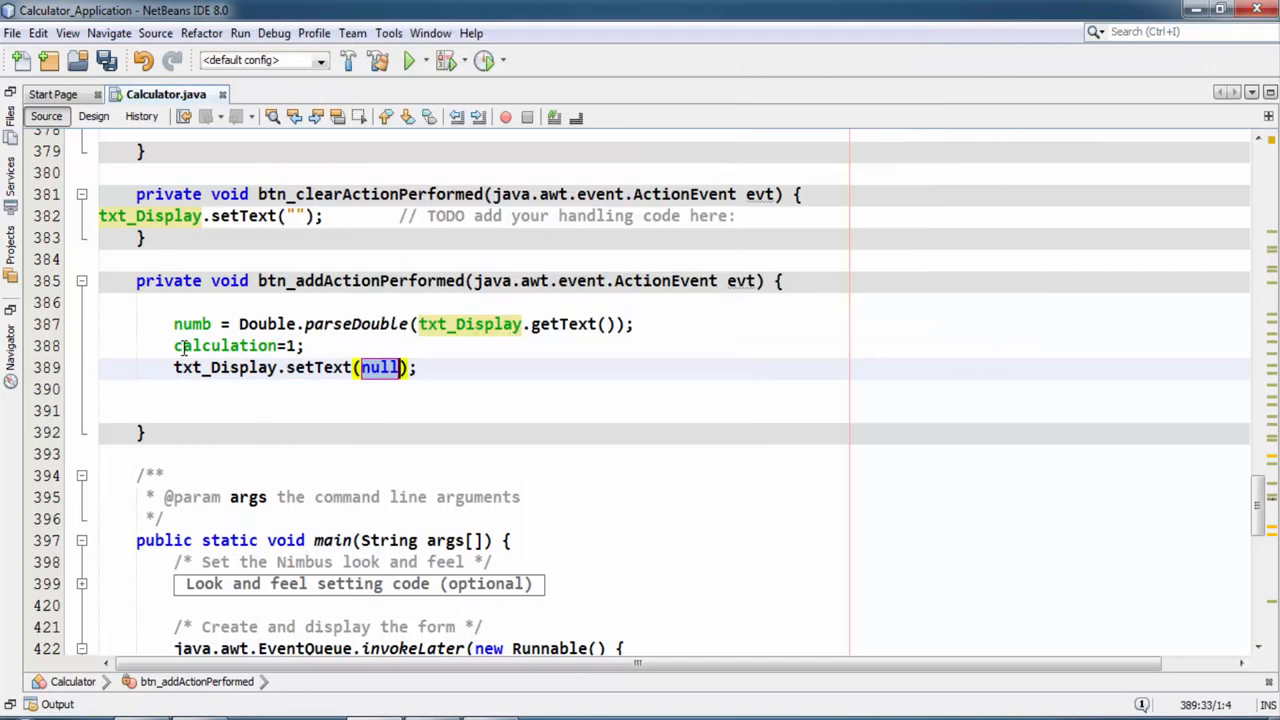
type("\"\"")
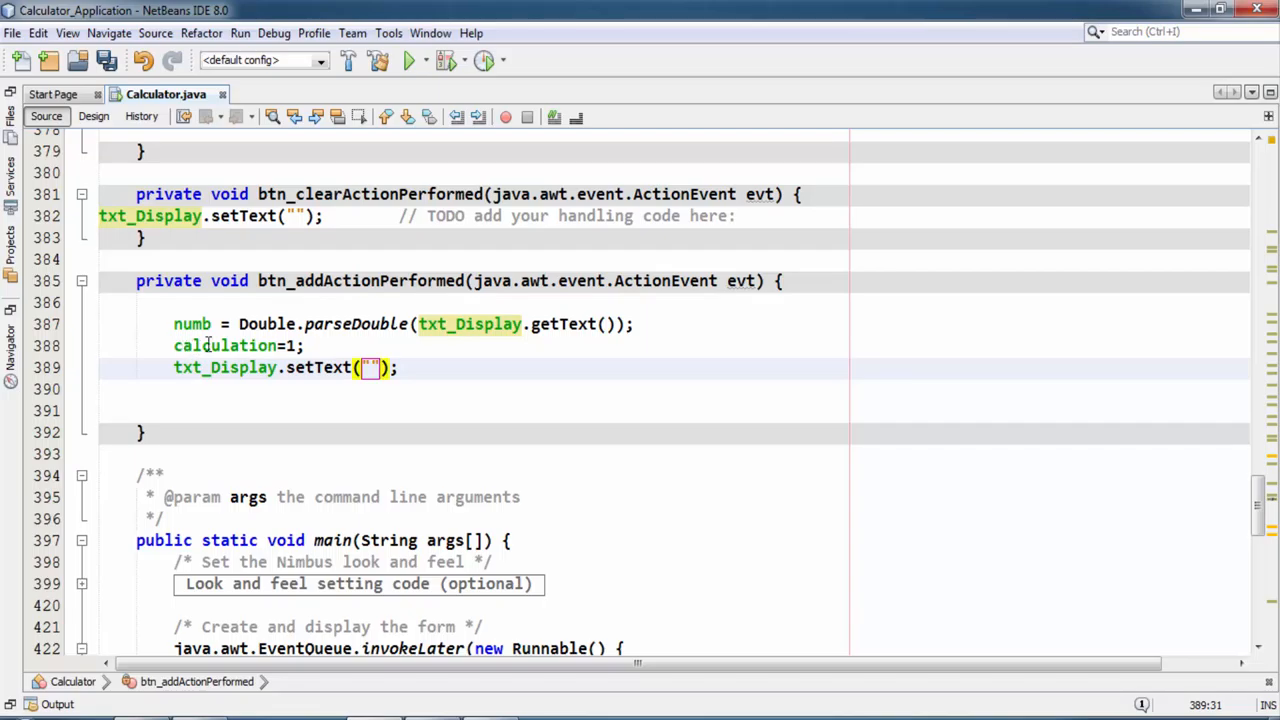
left_click(88, 116)
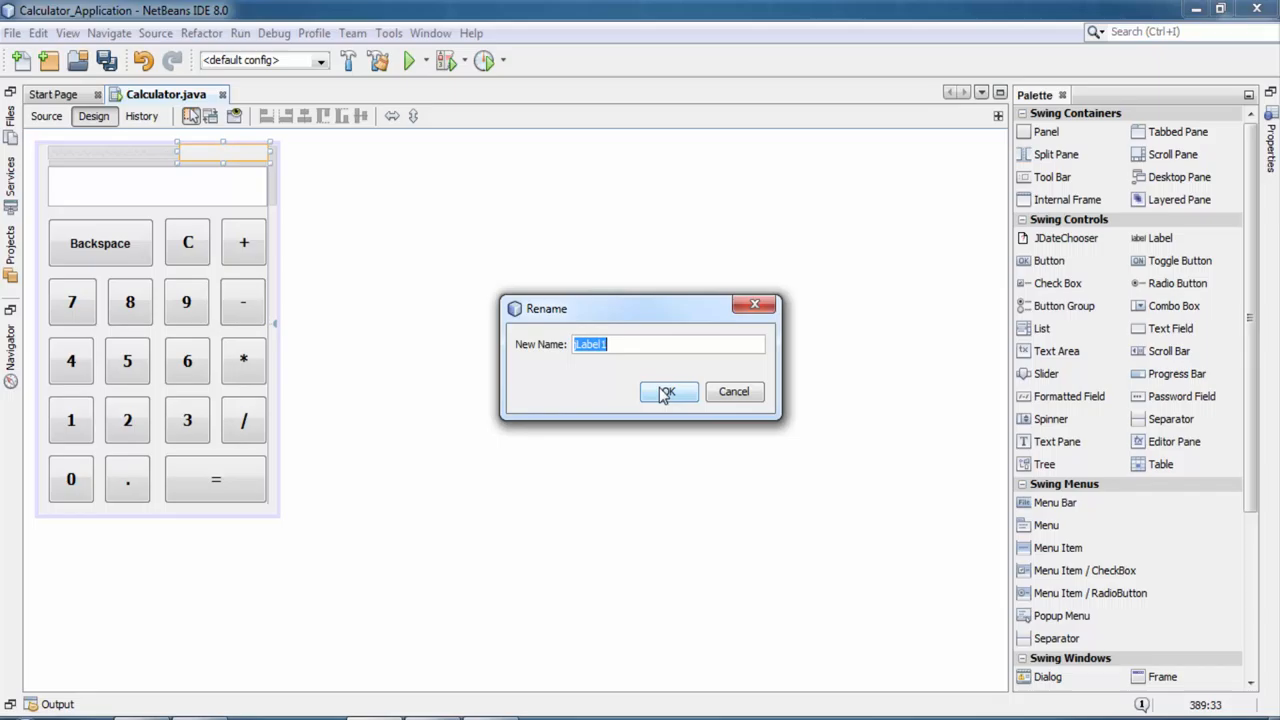
Rename the form's top label to lbl_show and return to the source code
type("bl_")
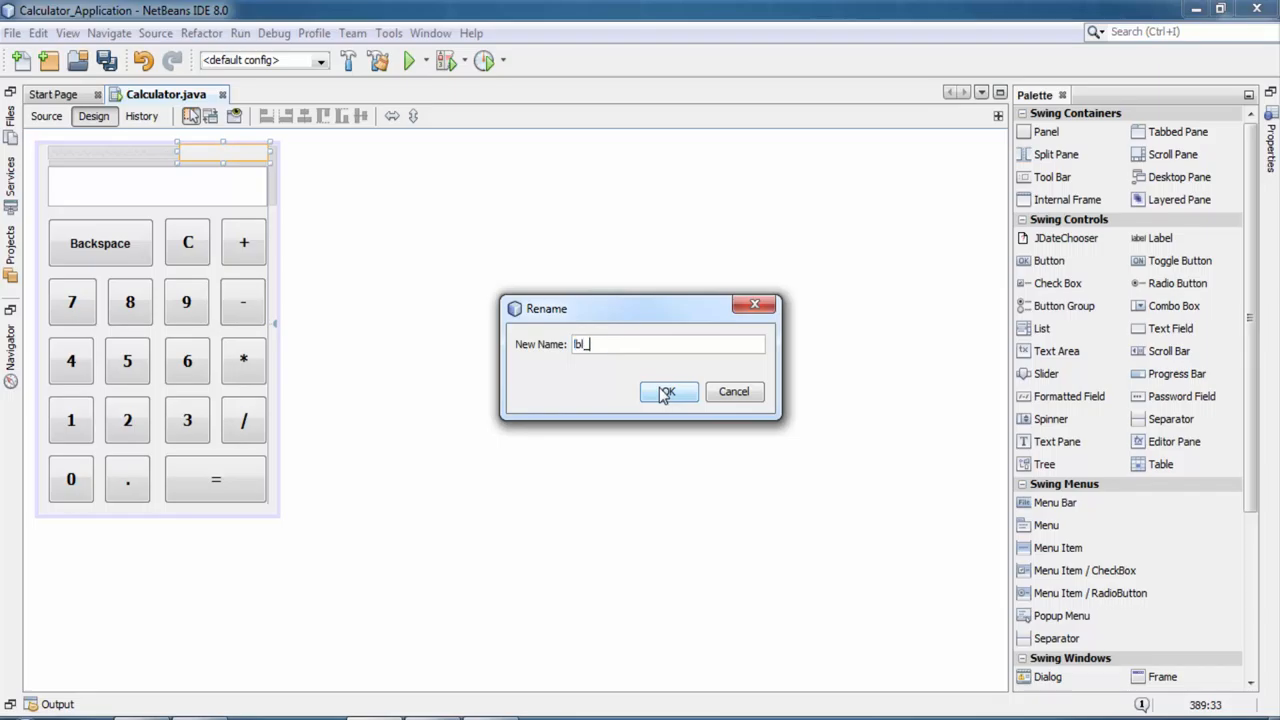
type("show")
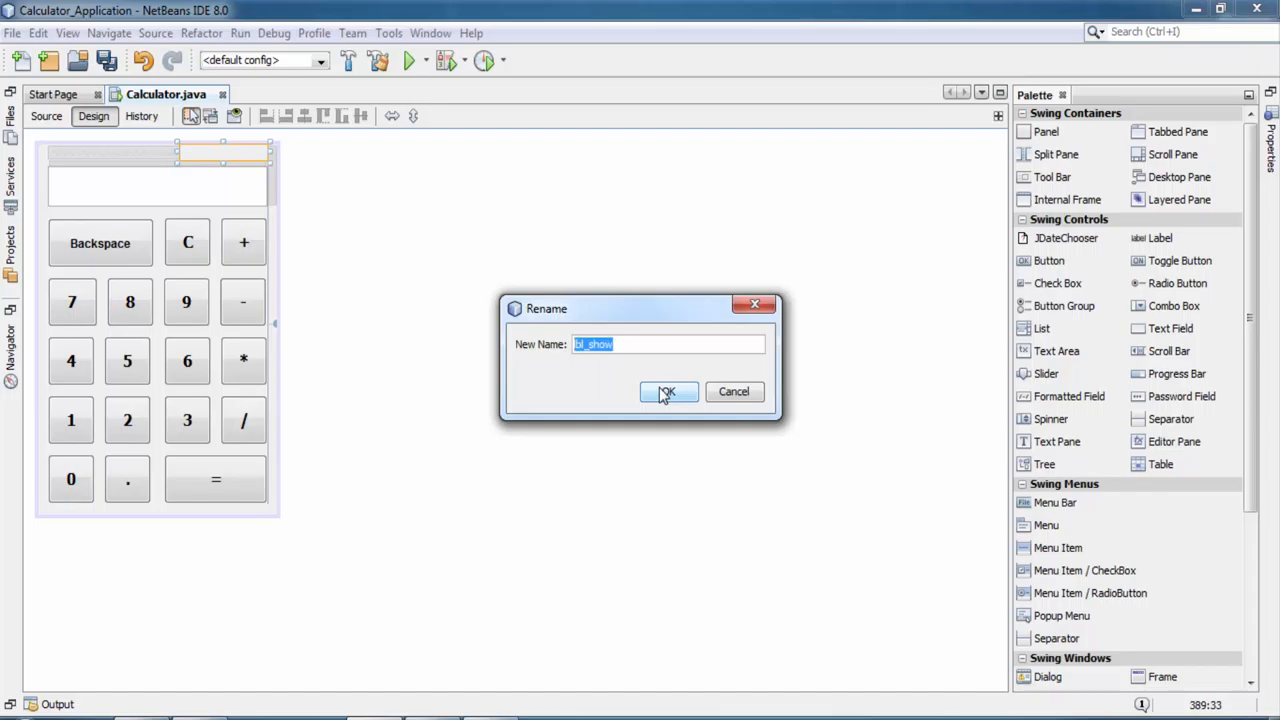
left_click(668, 392)
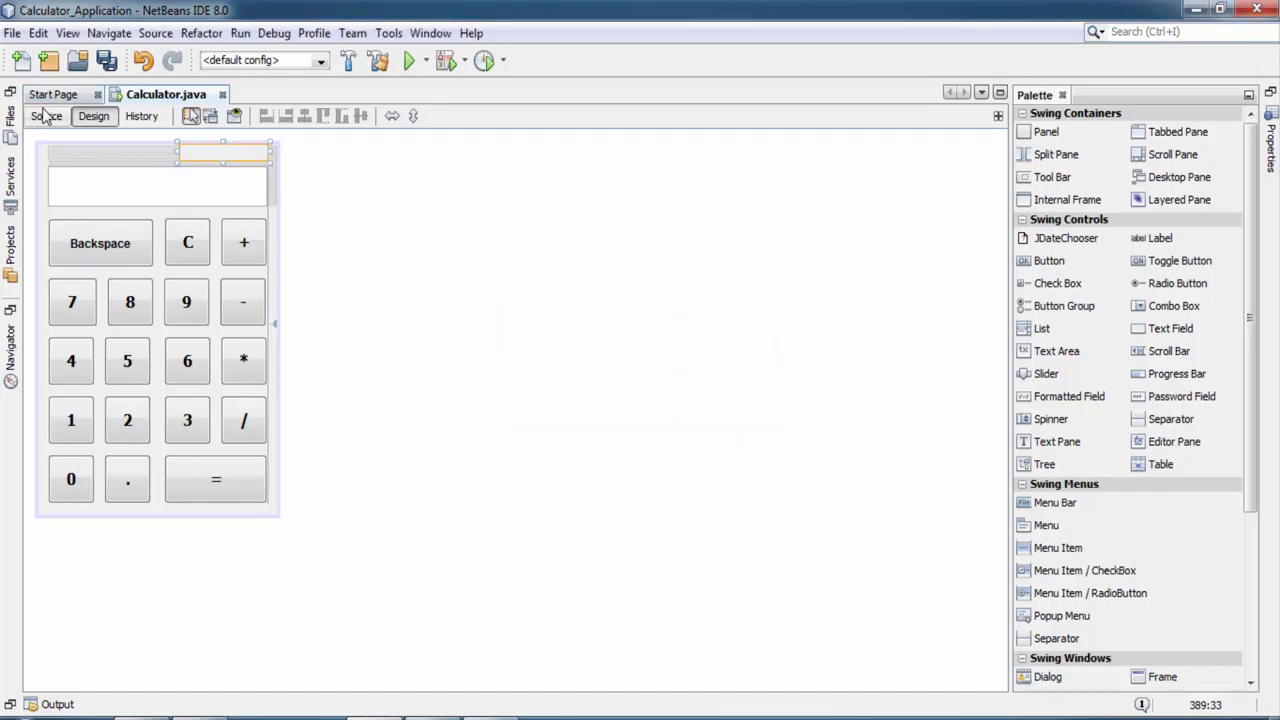
left_click(44, 116)
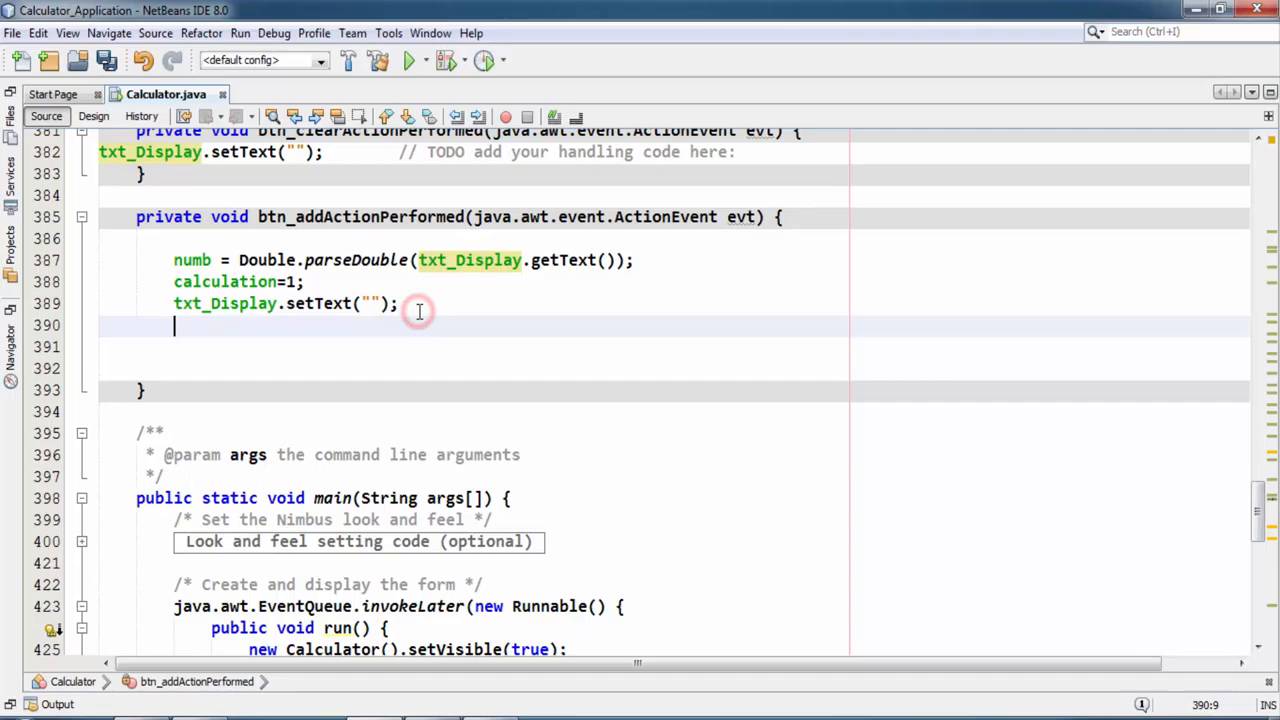
Show the stored number with a plus sign via lbl_show.setText(numb + "+");
type("lbl_show")
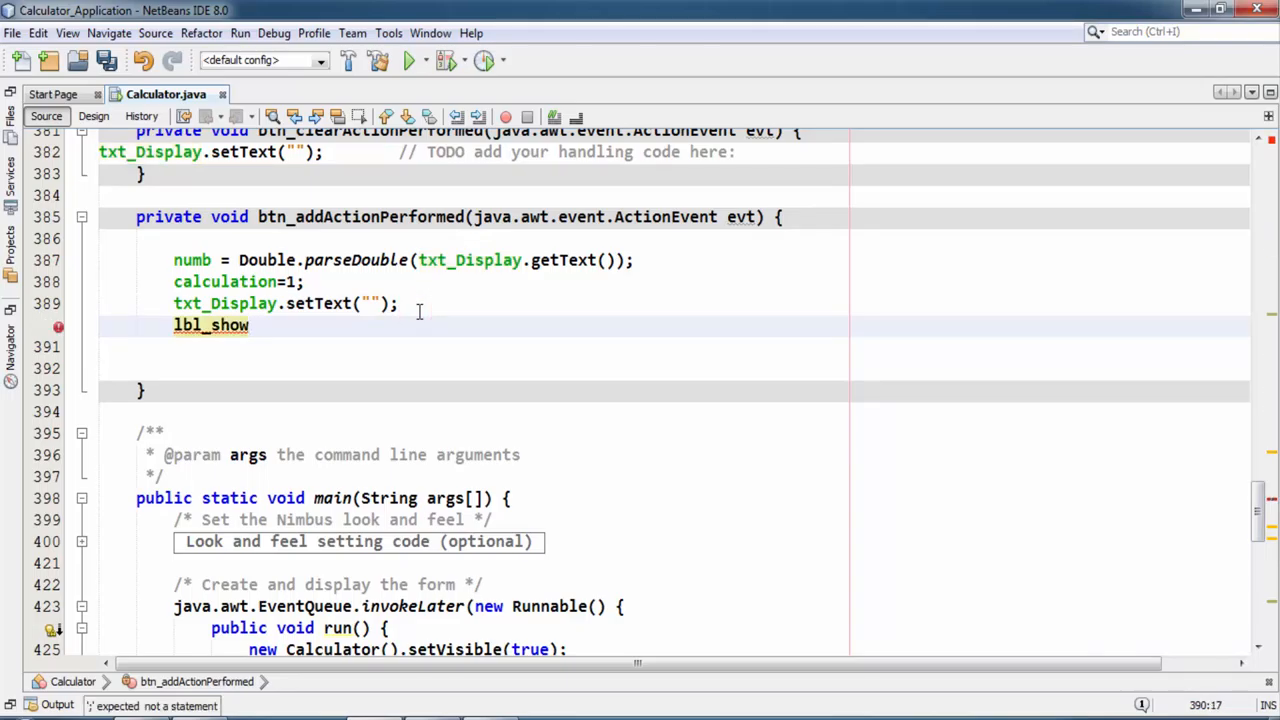
type(".")
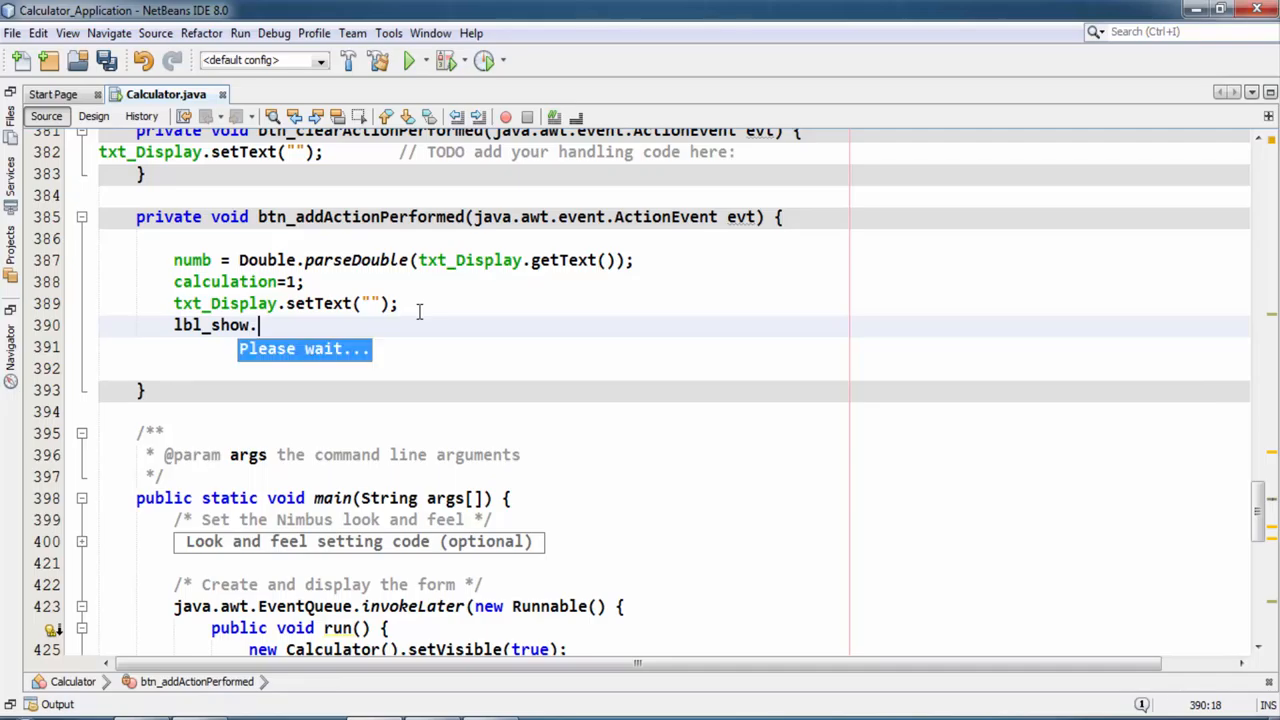
type("sett")
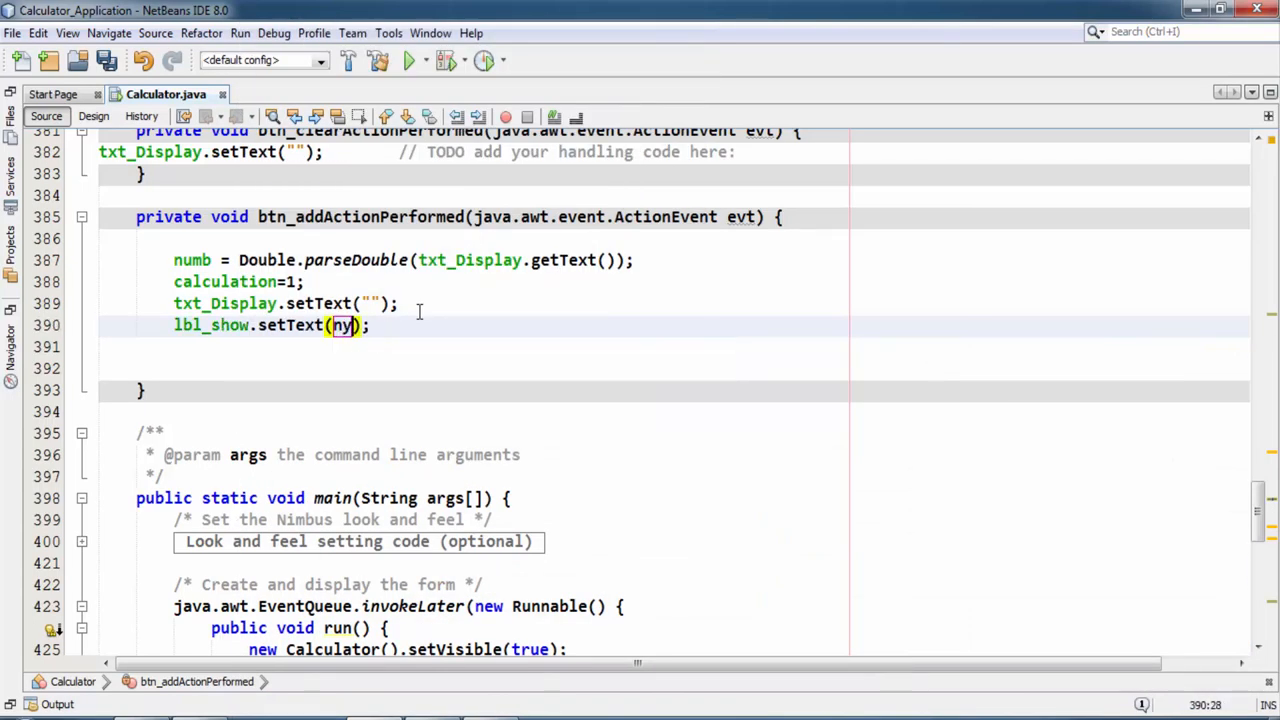
type("umb + \"")
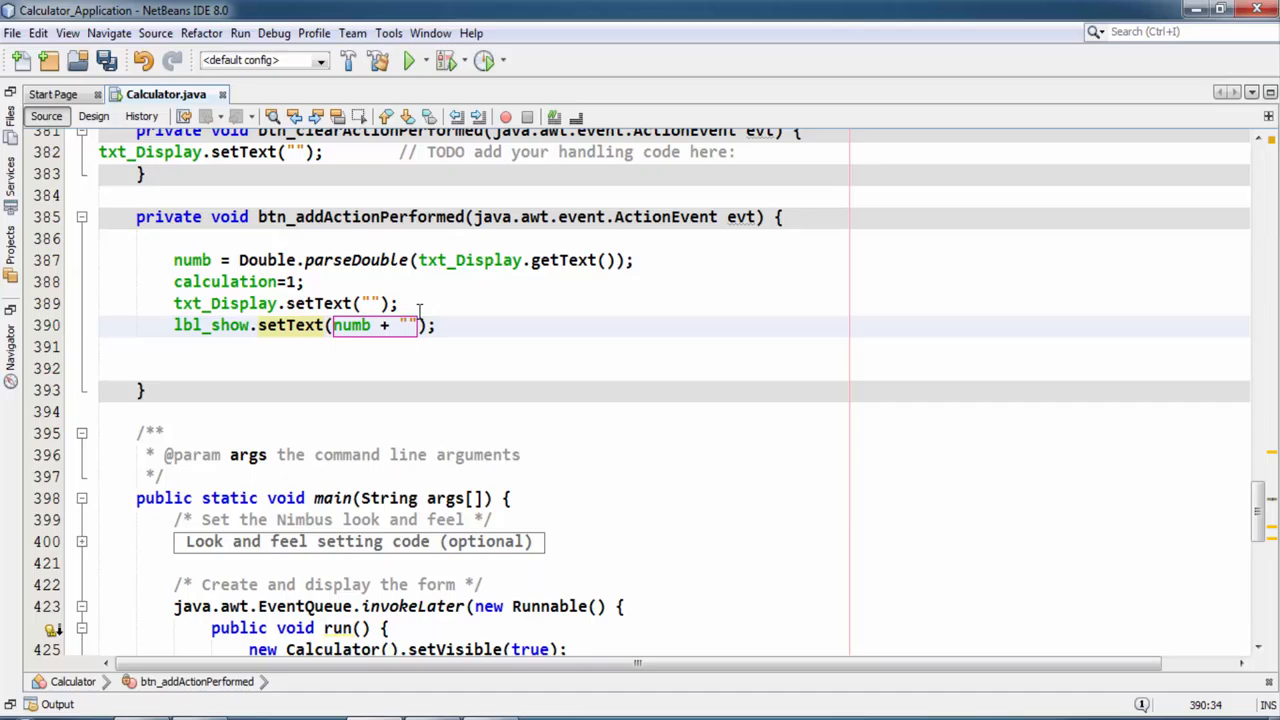
type("+")
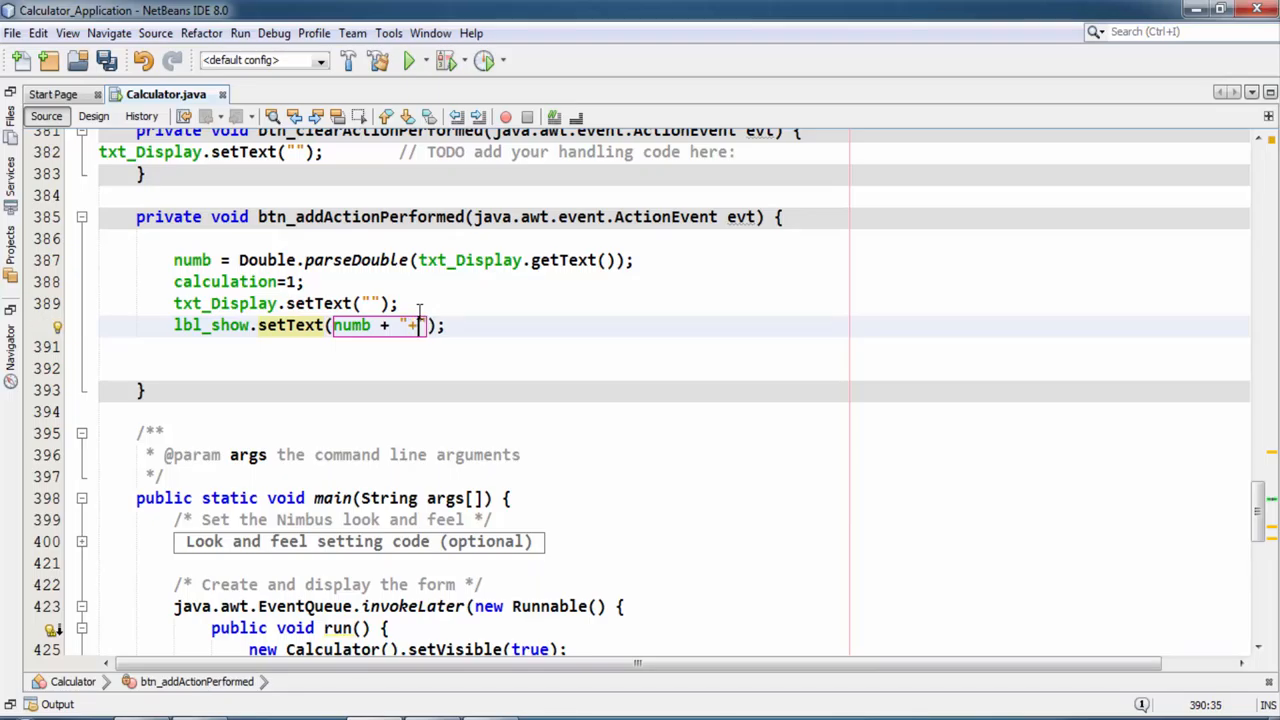
mouse_move(508, 320)
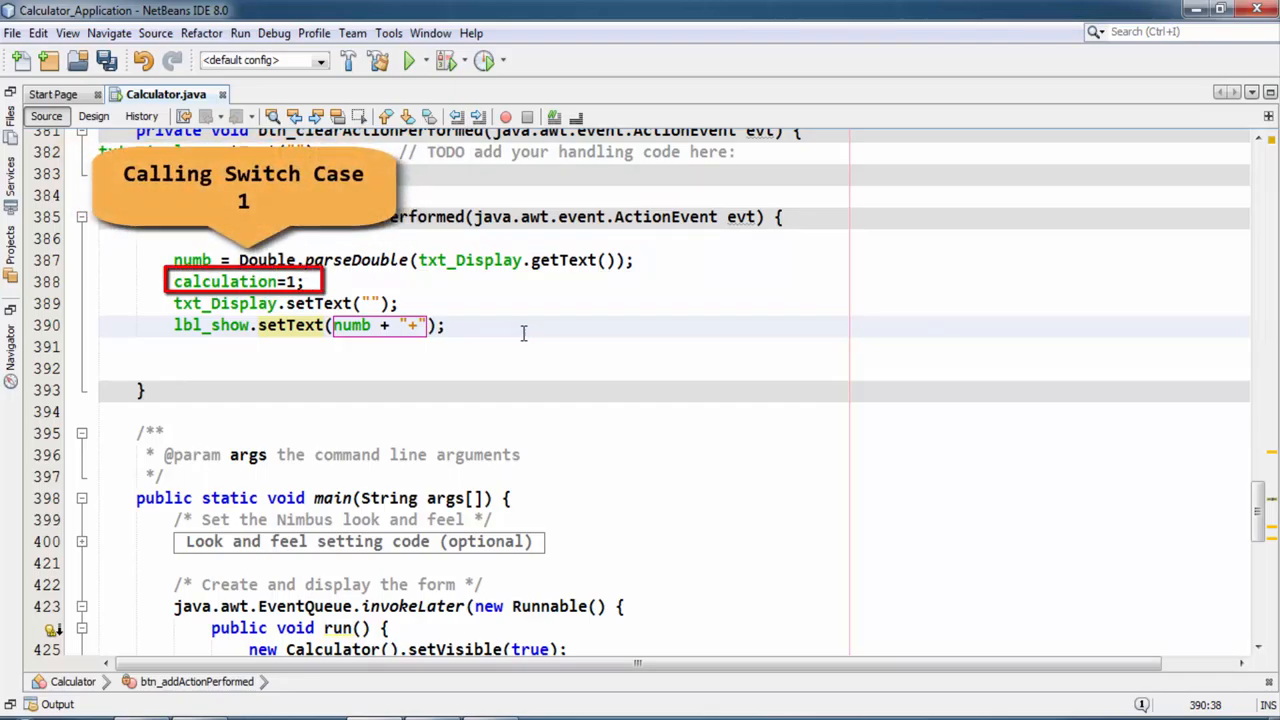
left_click(448, 324)
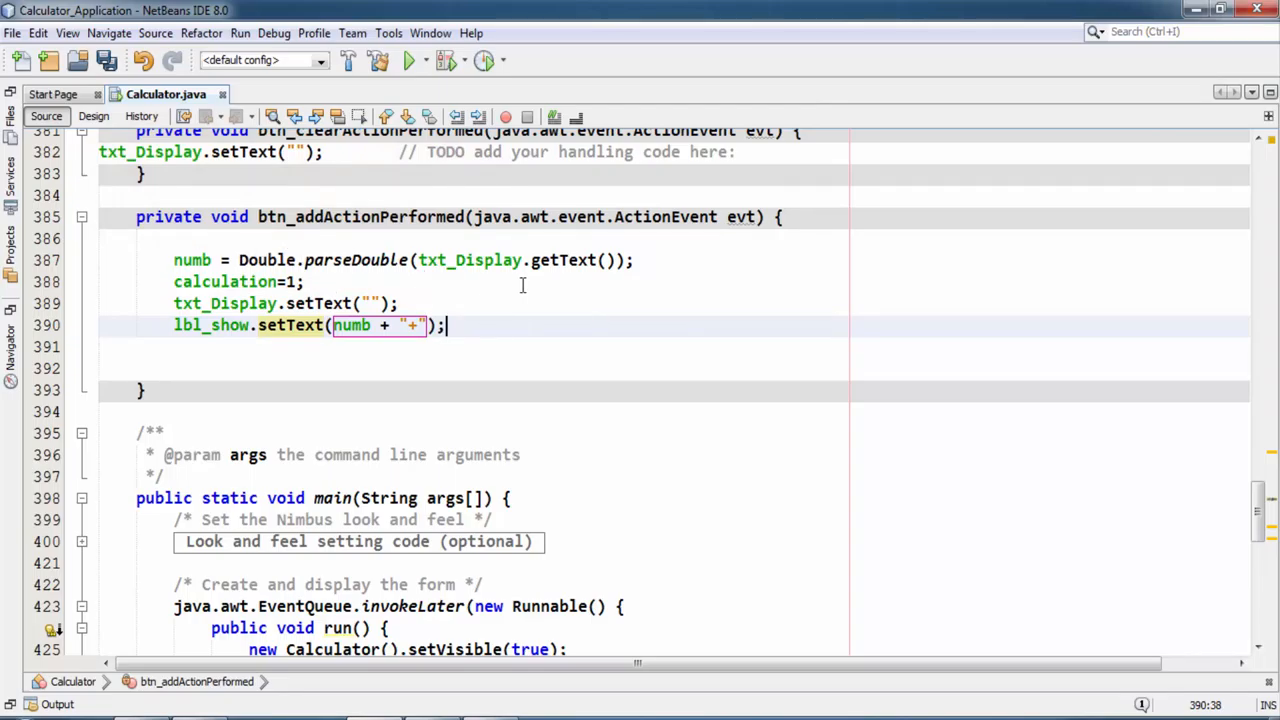
left_click(236, 280)
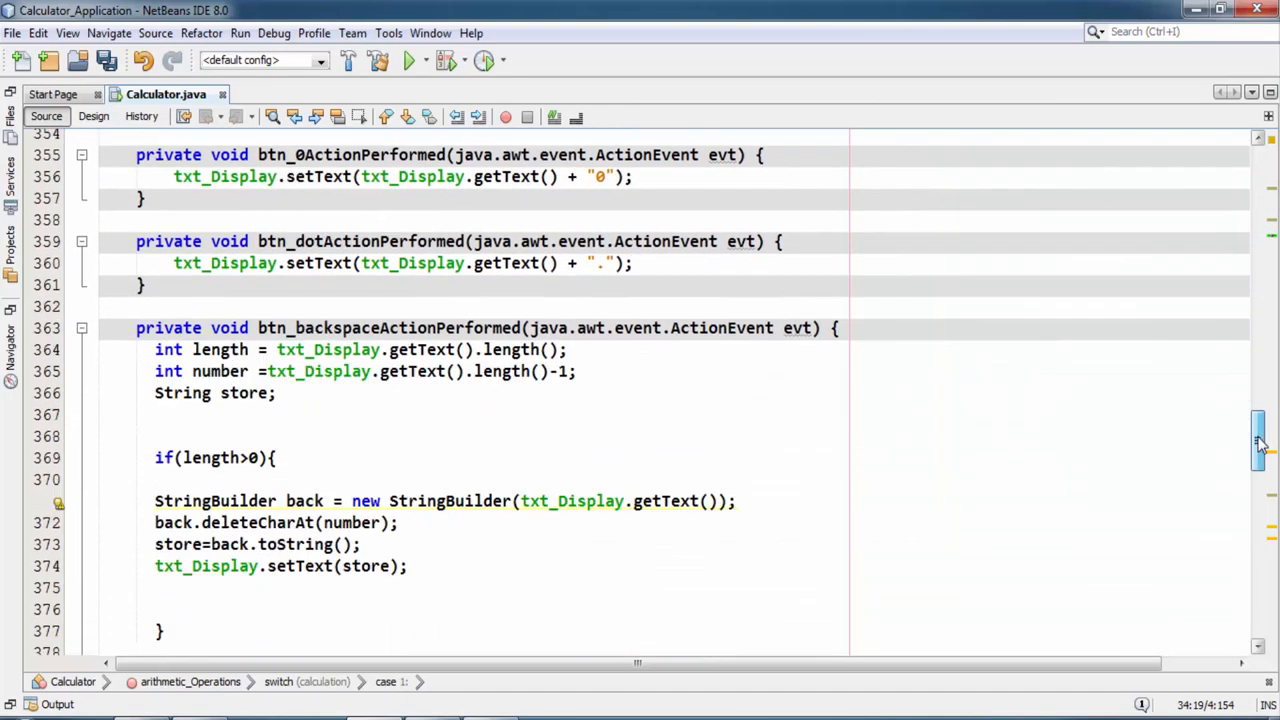
scroll("down", 3)
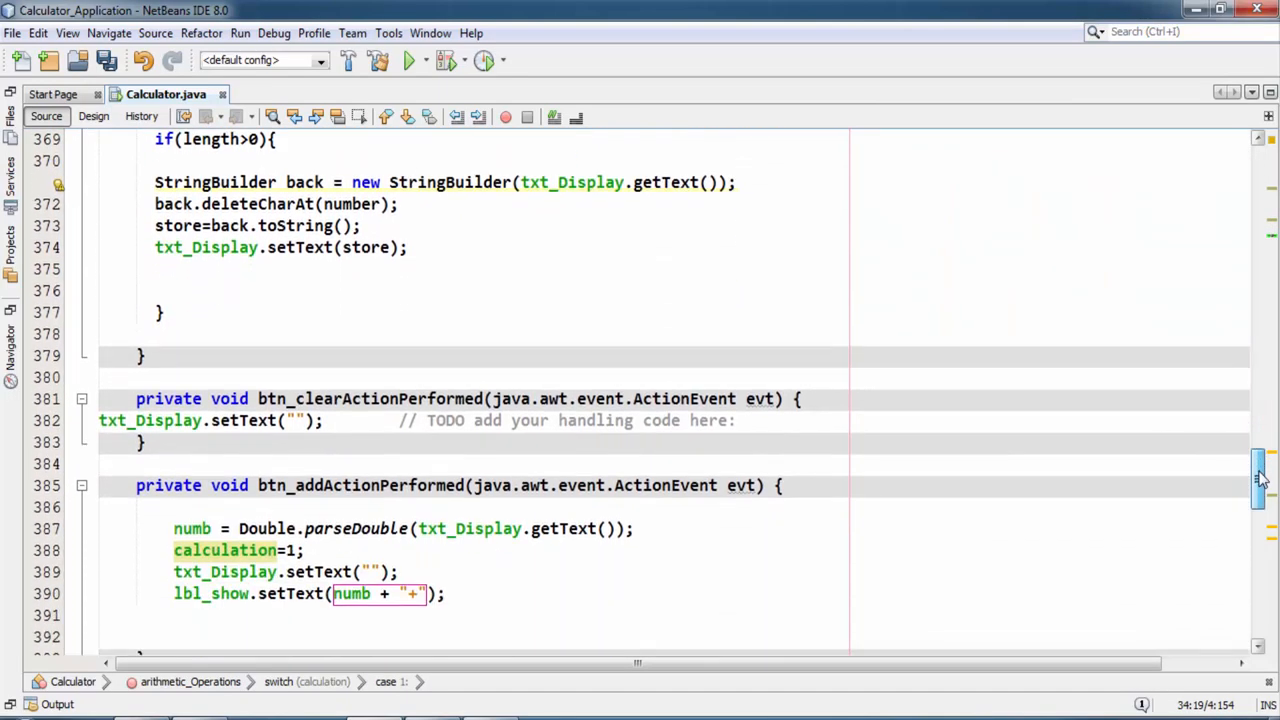
scroll("down", 3)
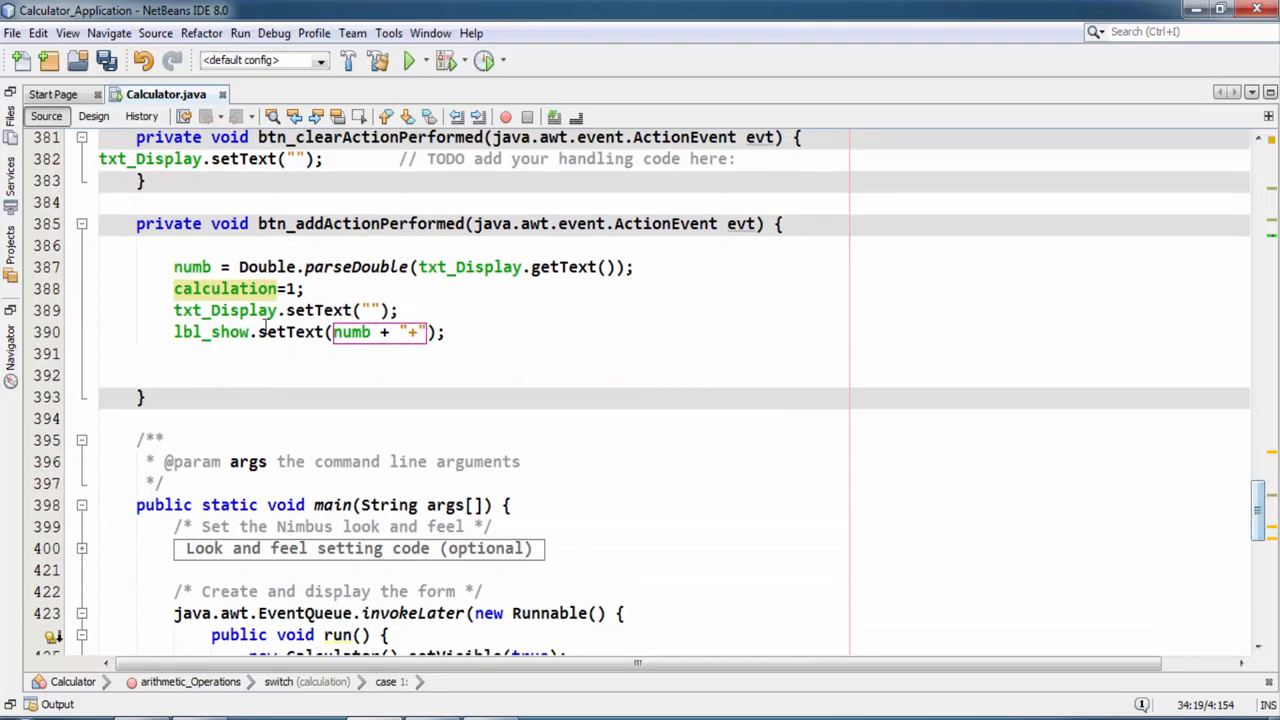
left_click(176, 310)
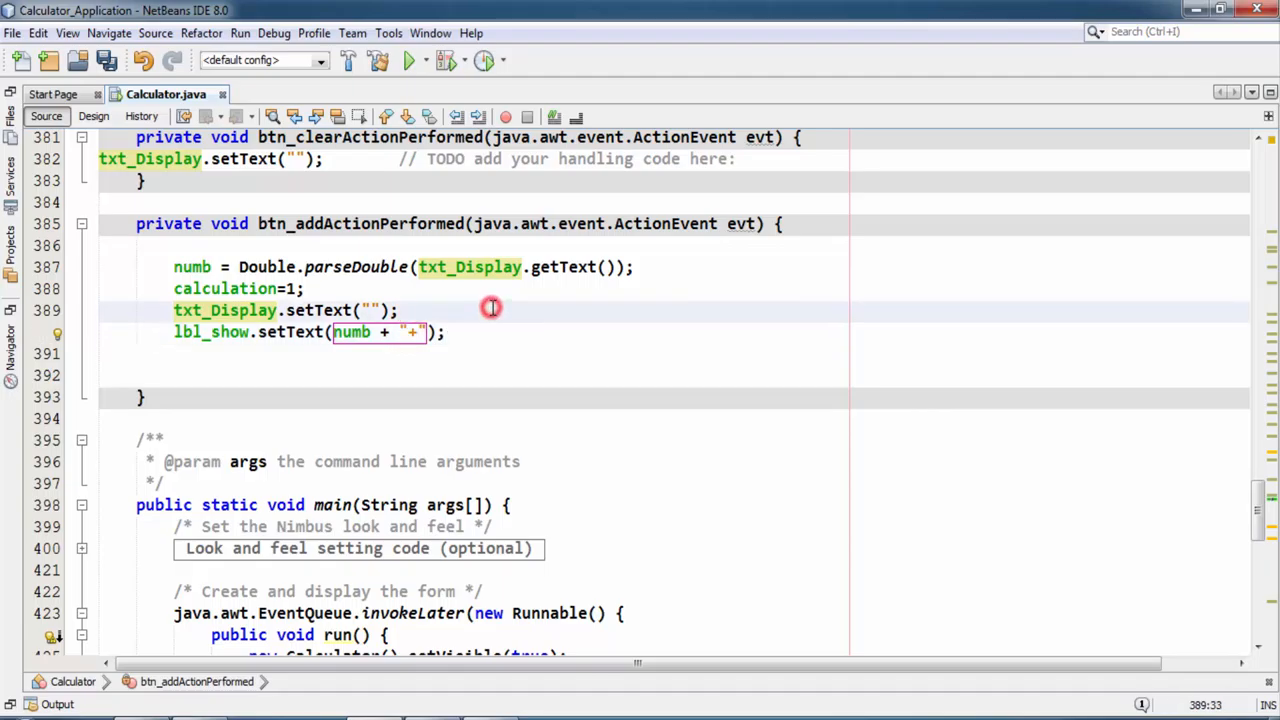
Run the calculator file and enter the digit 1
right_click(490, 308)
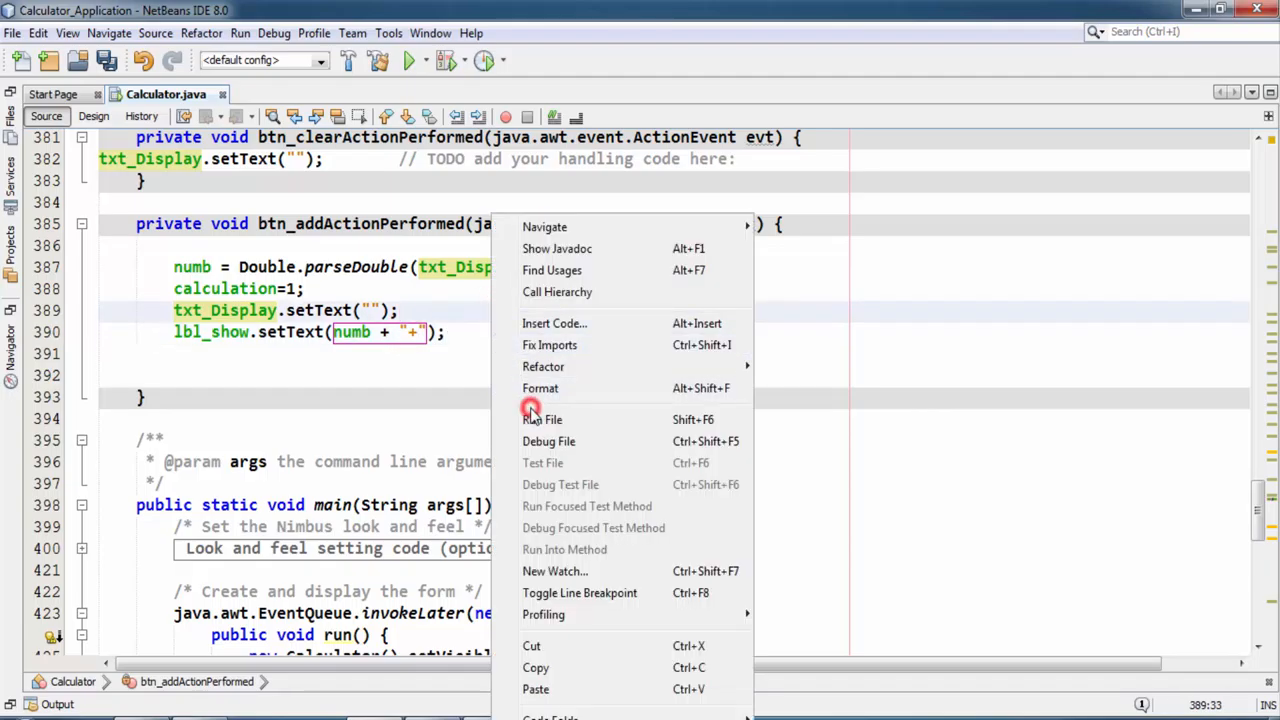
left_click(542, 420)
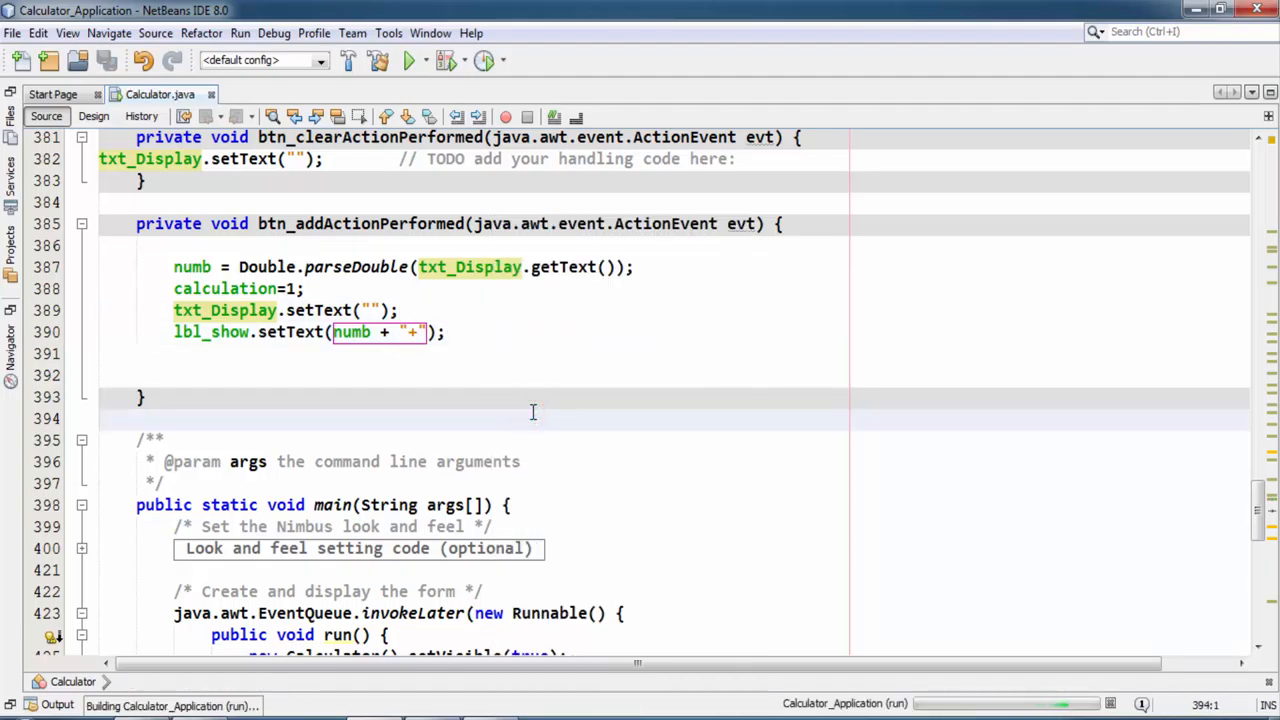
left_click(408, 60)
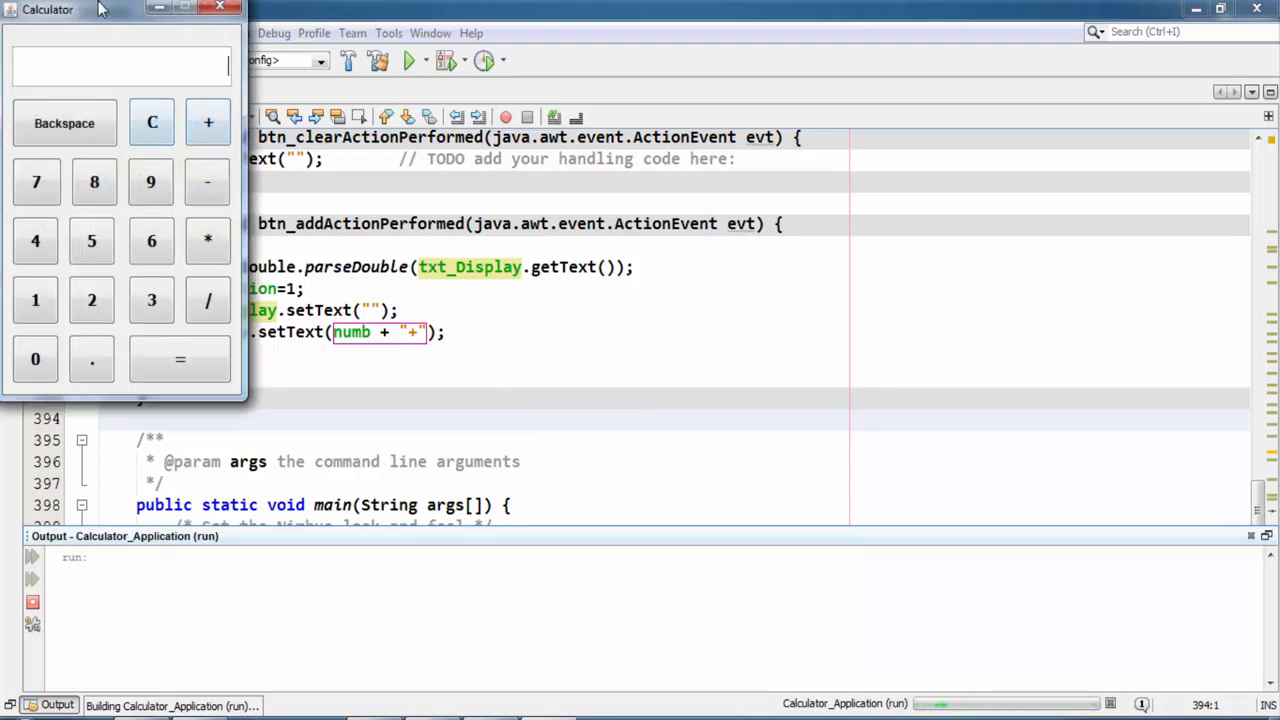
left_click(480, 328)
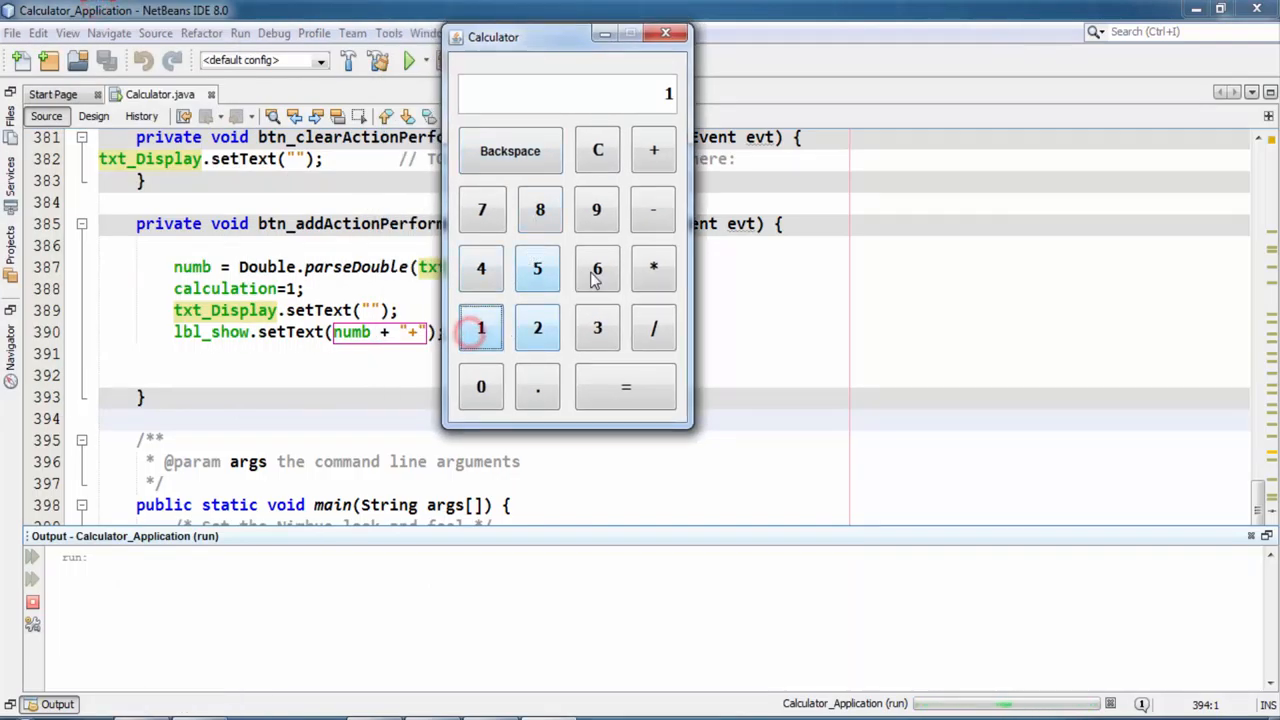
Test 1 + 1 =, seeing 1.0+ shown but no result, then close the calculator
left_click(652, 150)
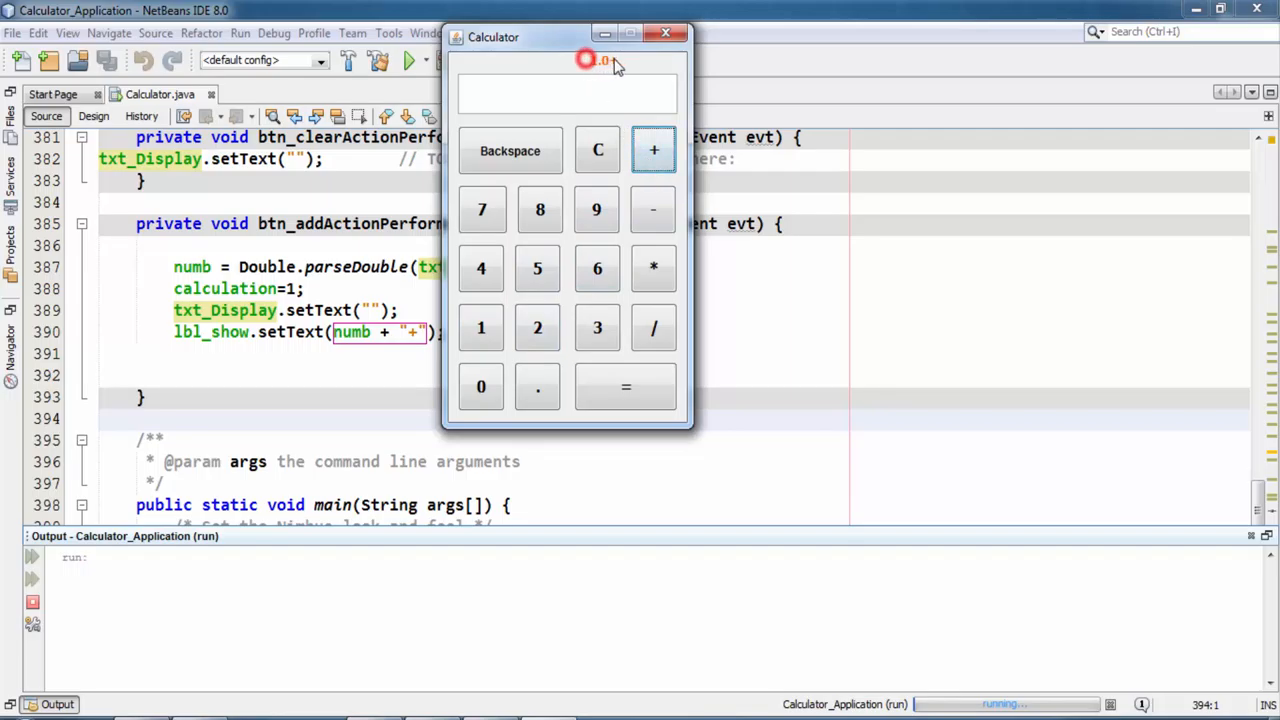
left_click(480, 328)
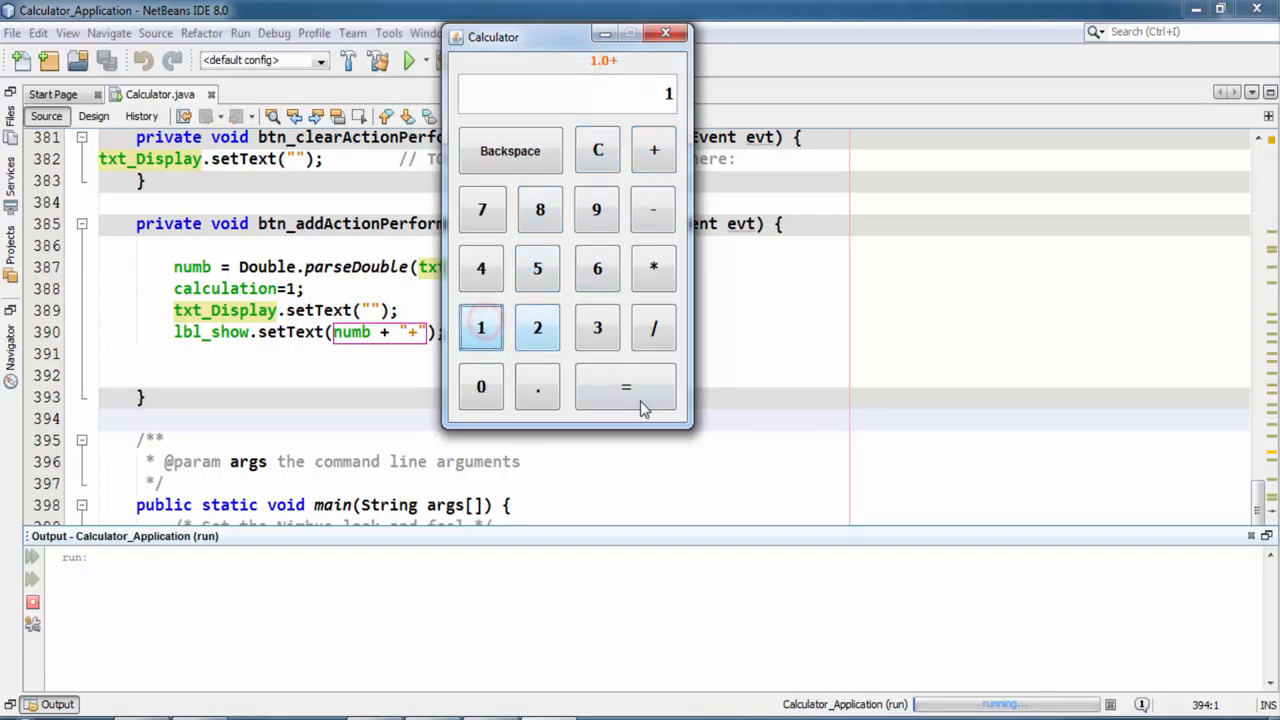
left_click(628, 388)
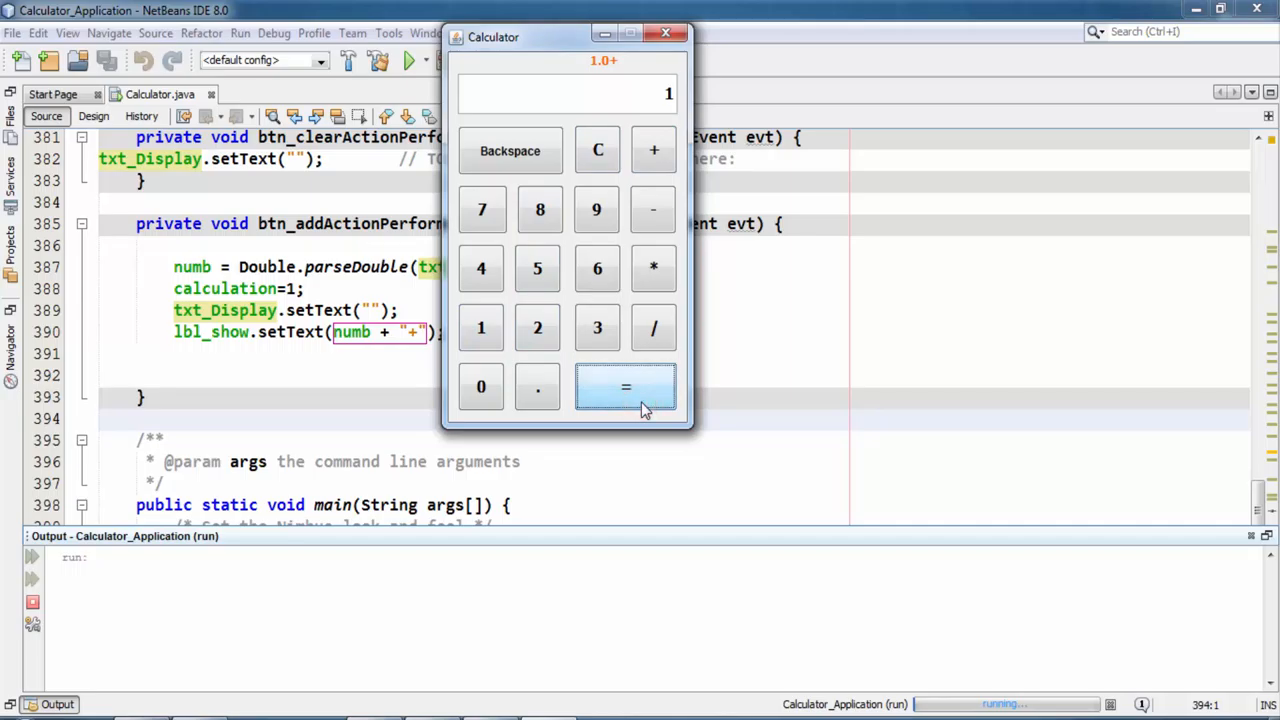
left_click(666, 36)
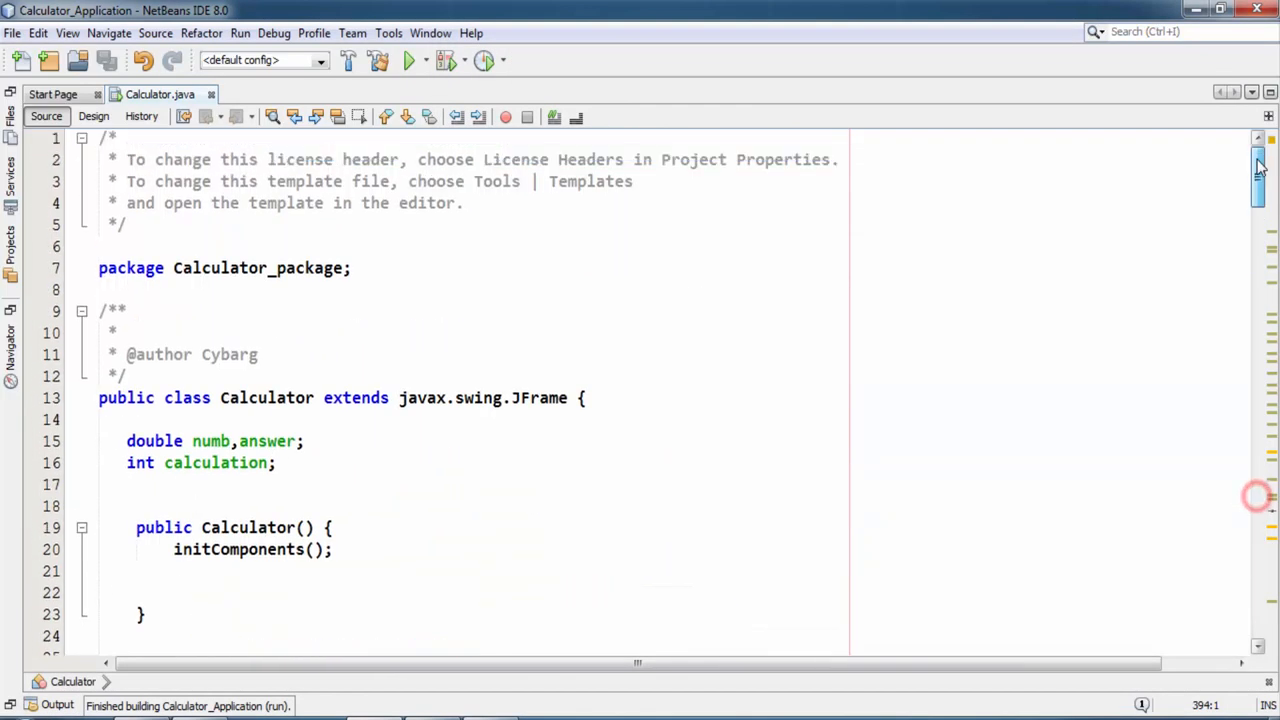
Create an actionPerformed handler for the = button from the Design view
scroll("down", 3)
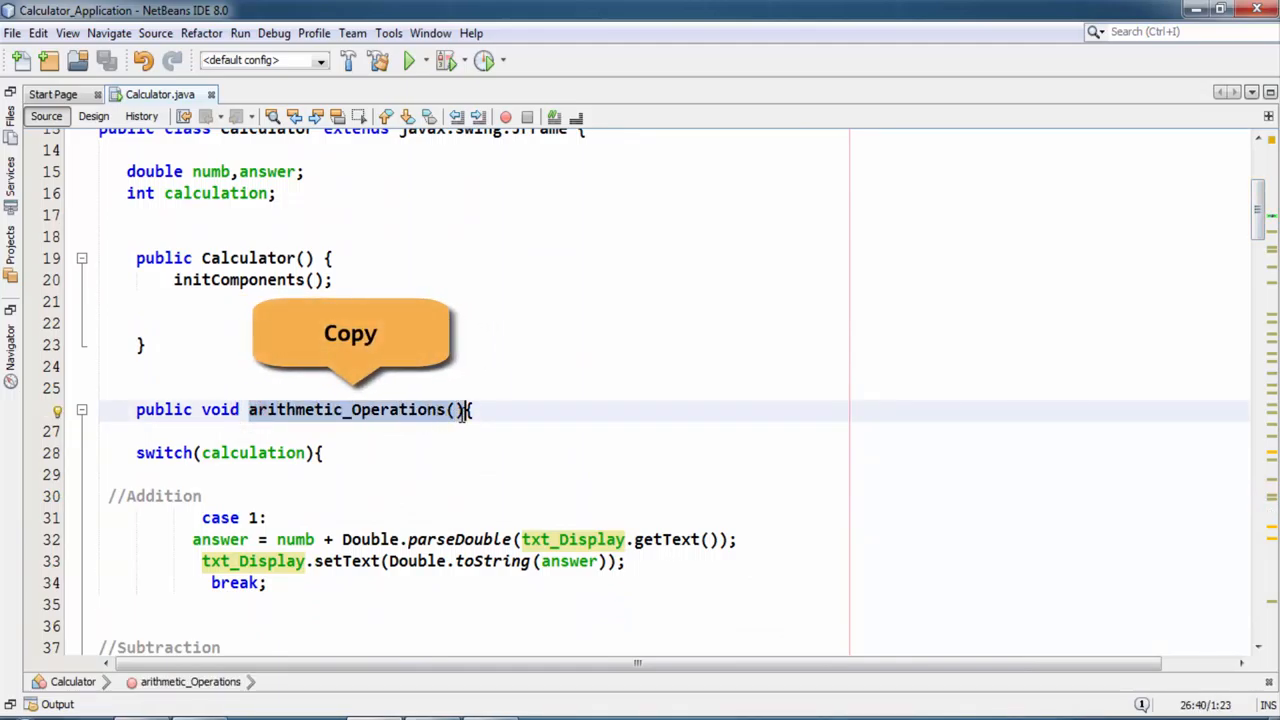
left_click(92, 116)
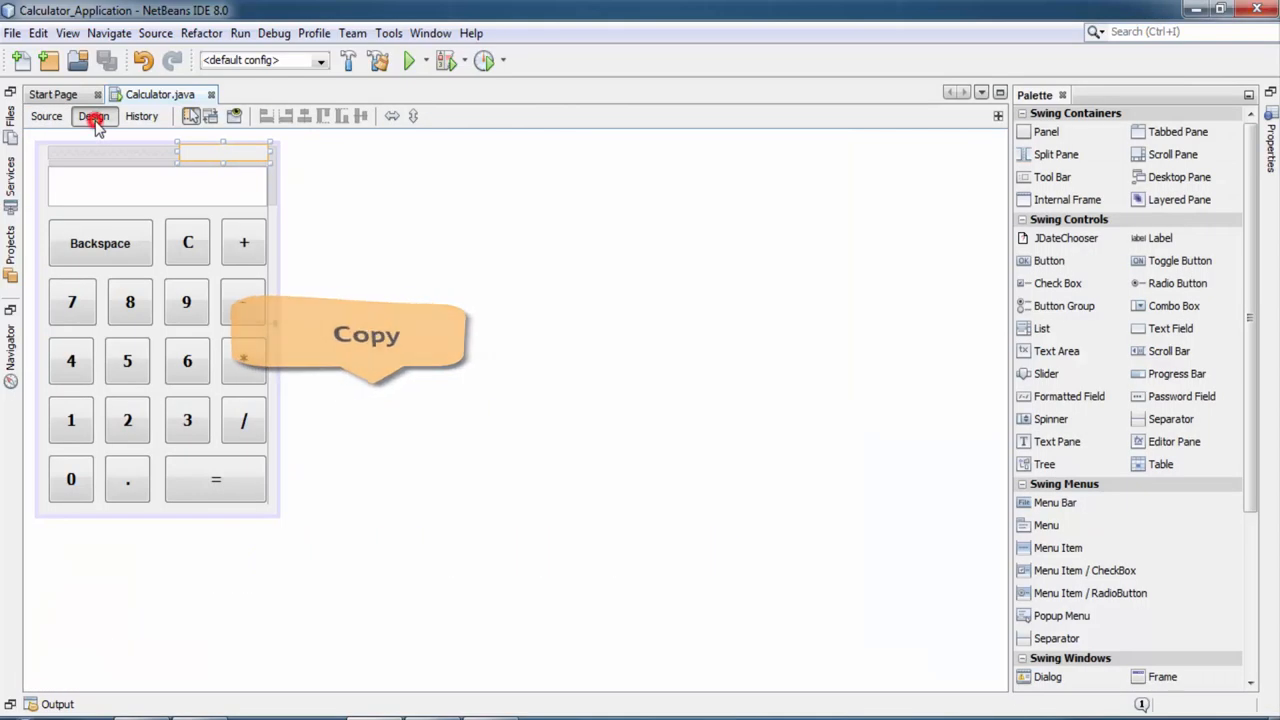
right_click(186, 480)
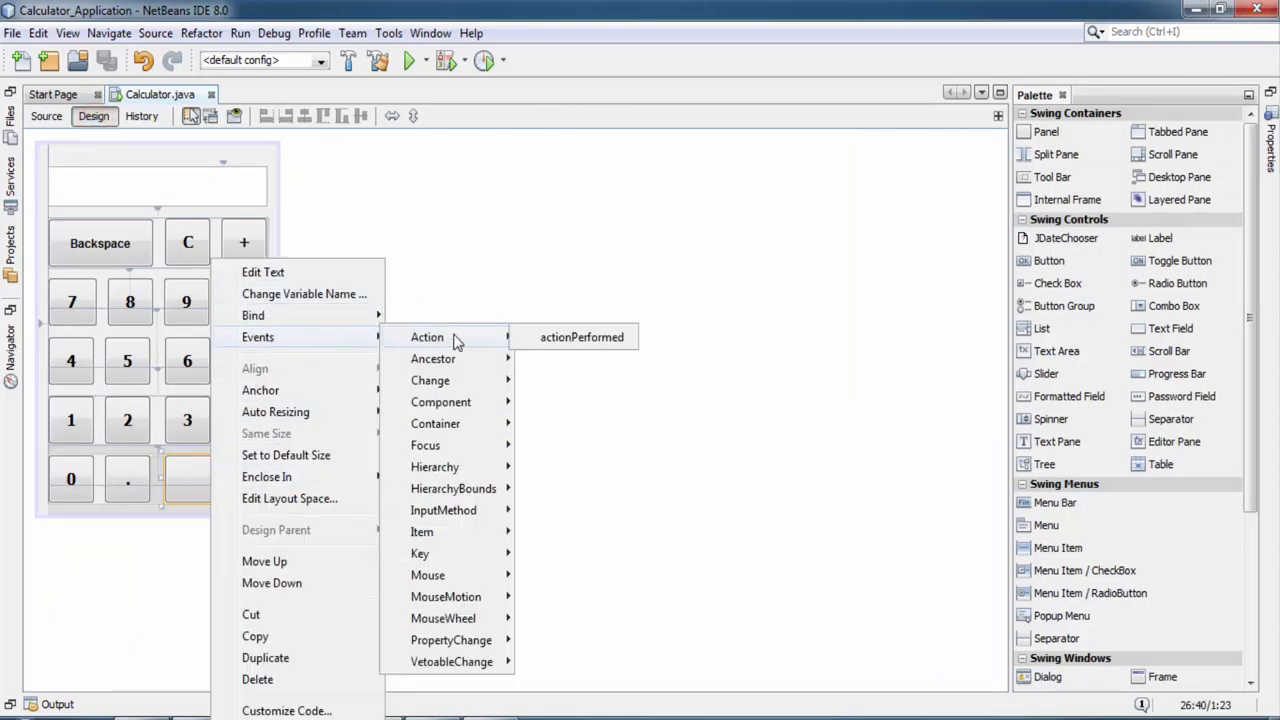
mouse_move(574, 336)
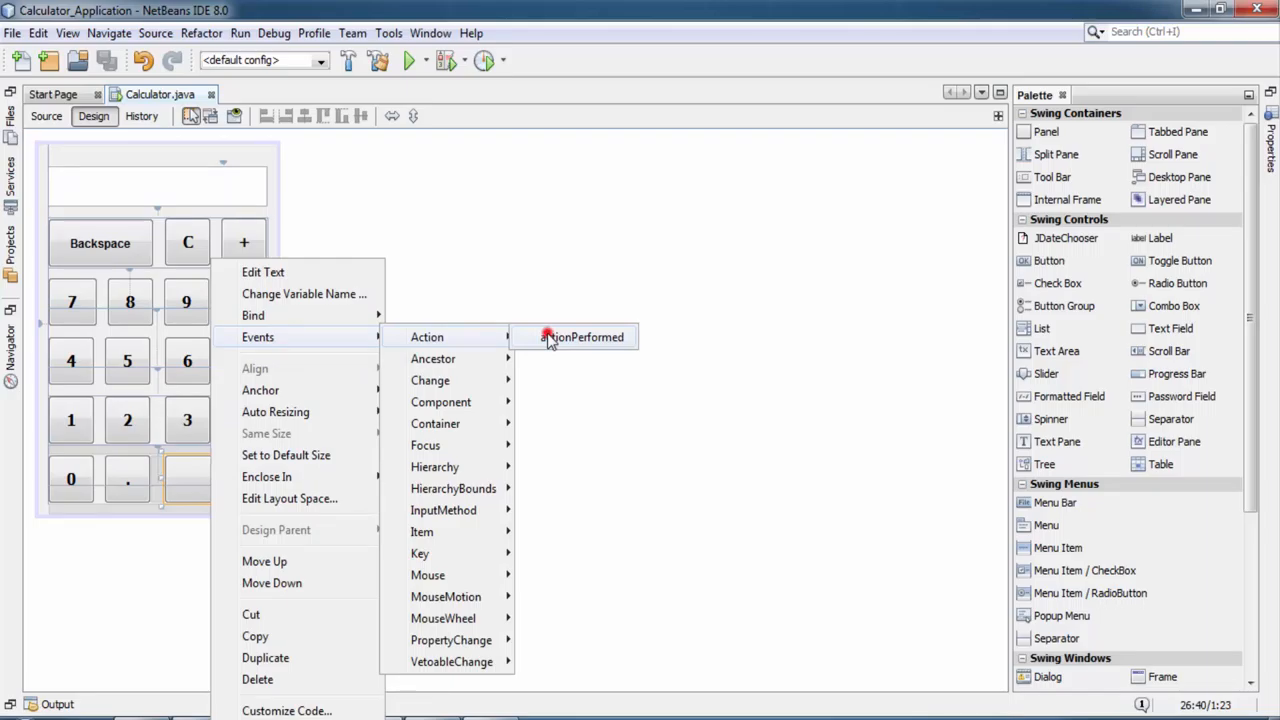
left_click(584, 336)
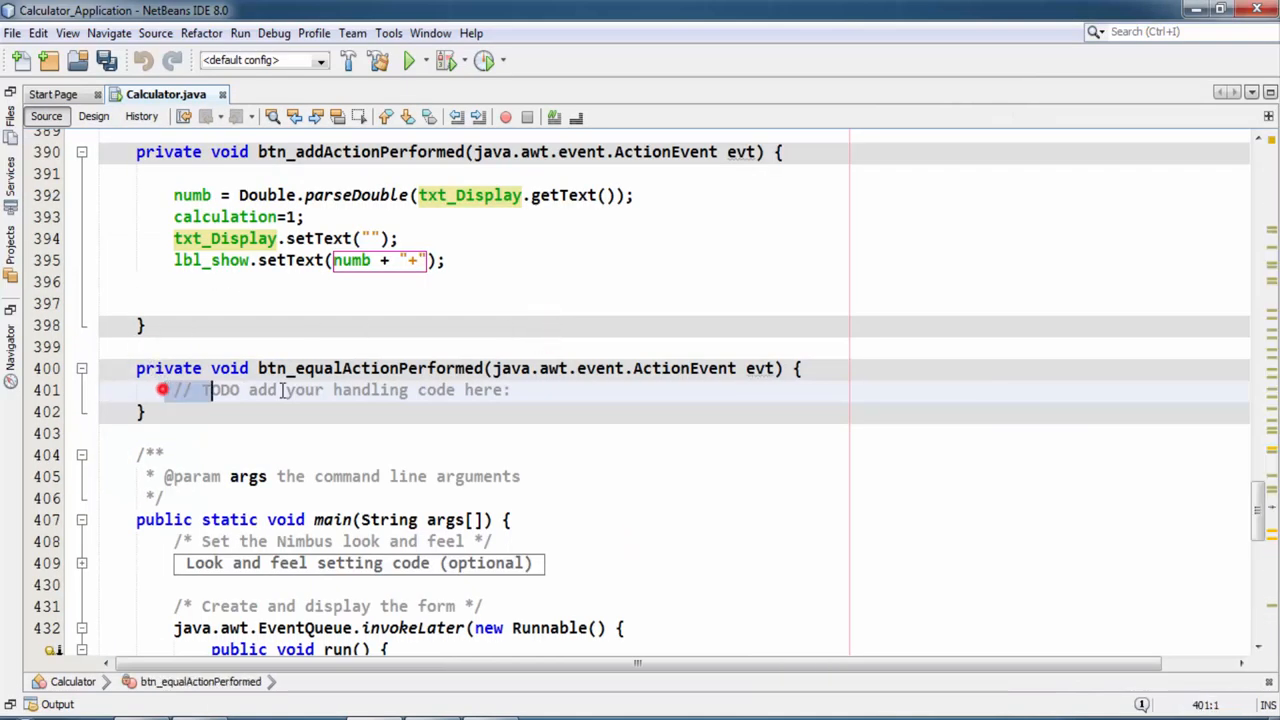
Make the equals handler call arithmetic_Operations(); and clear lbl_show, then relaunch the calculator
type("arithmetic_Operations()")
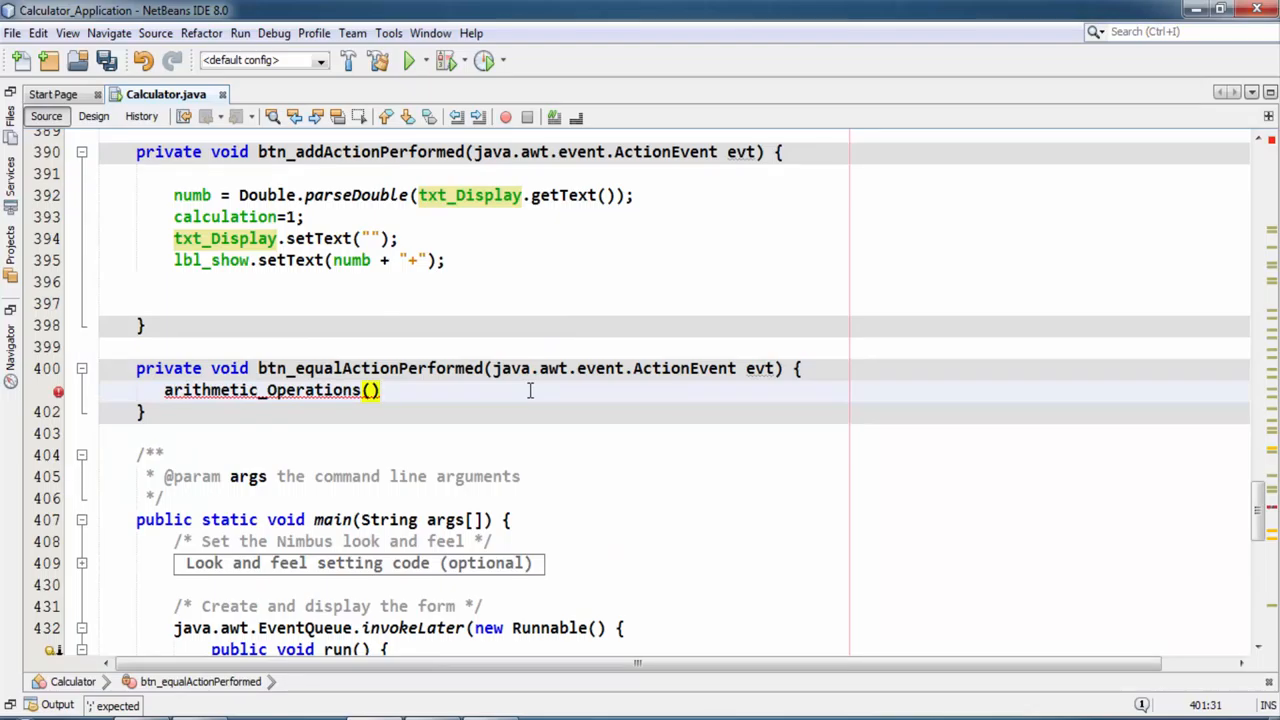
type(";")
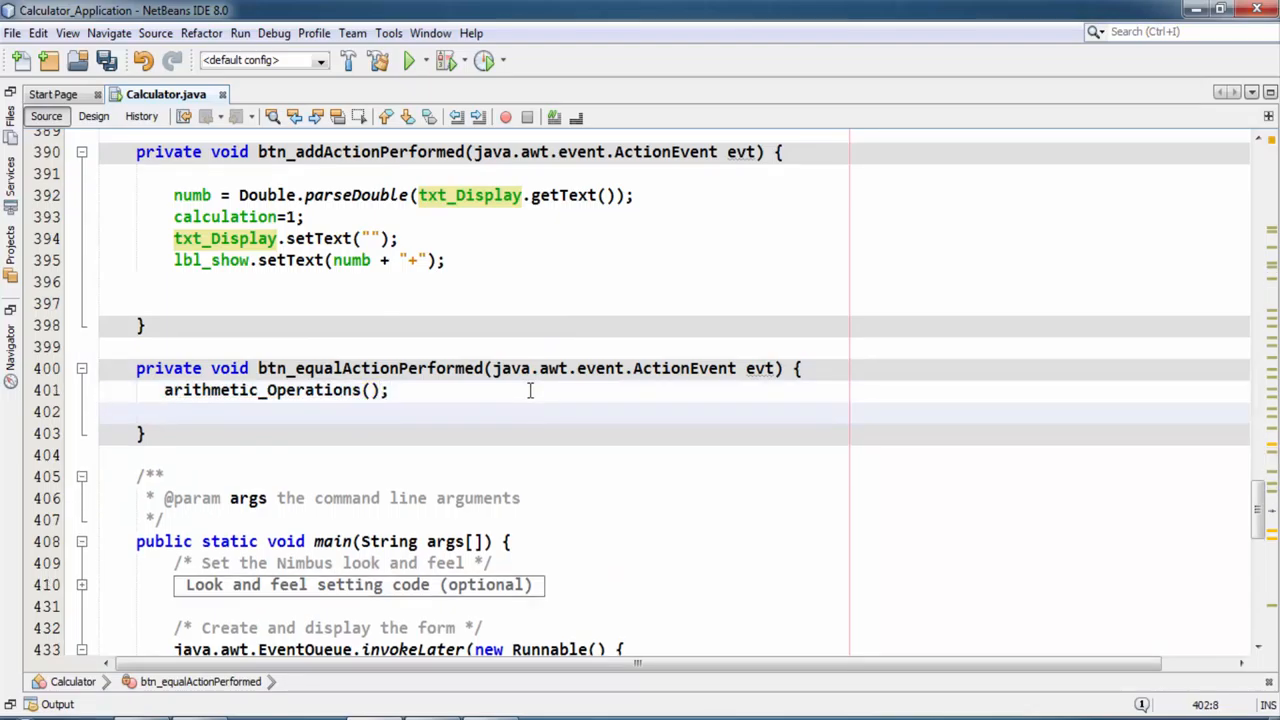
type("lbl_show.setText(null);")
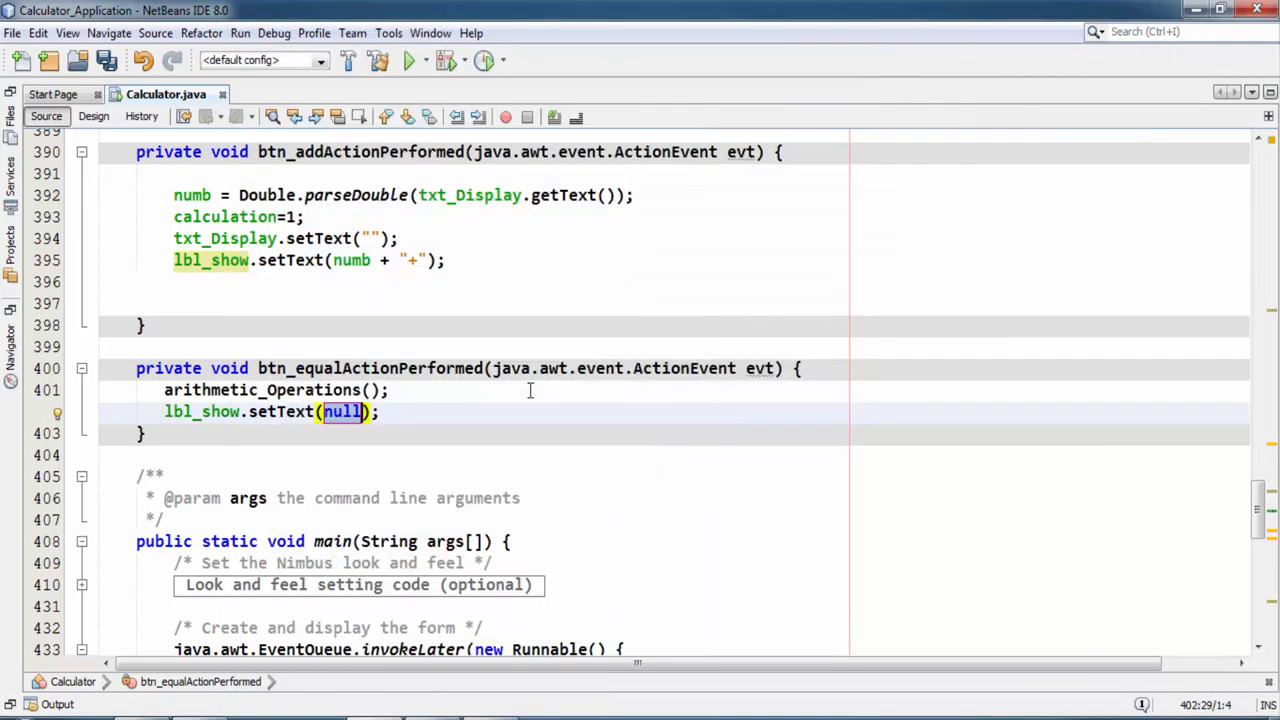
type("\"\"")
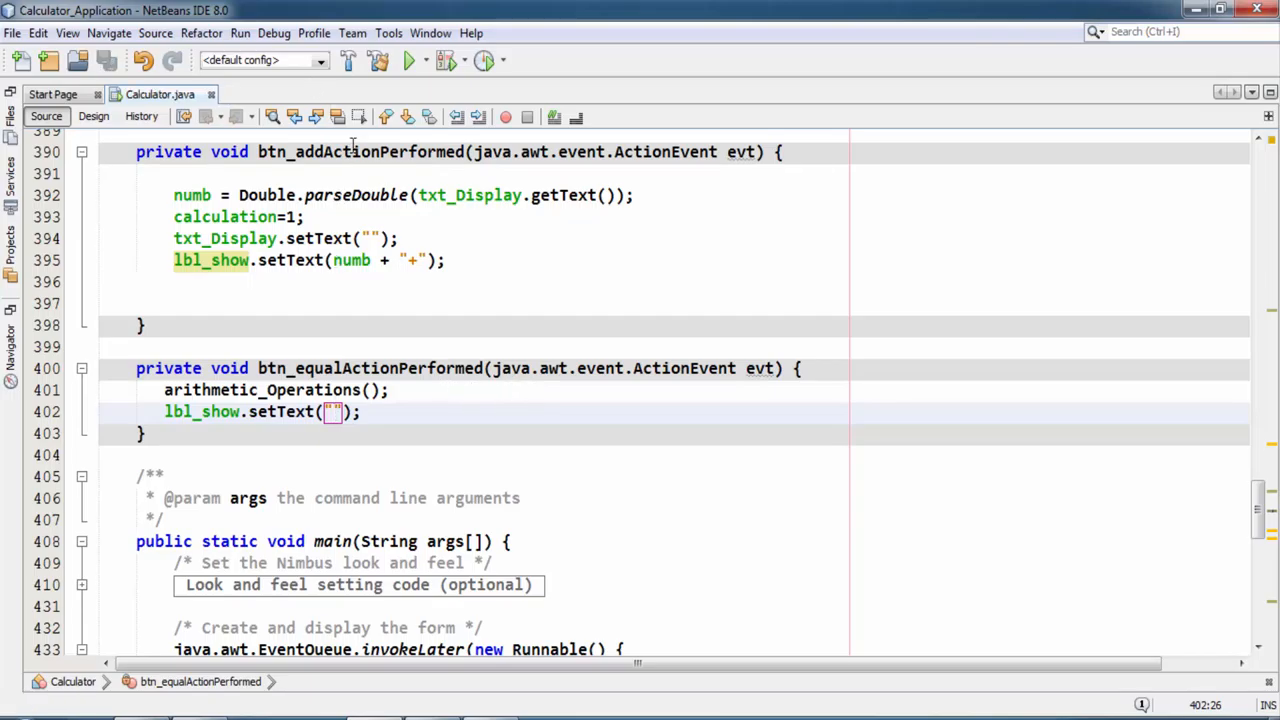
left_click(408, 60)
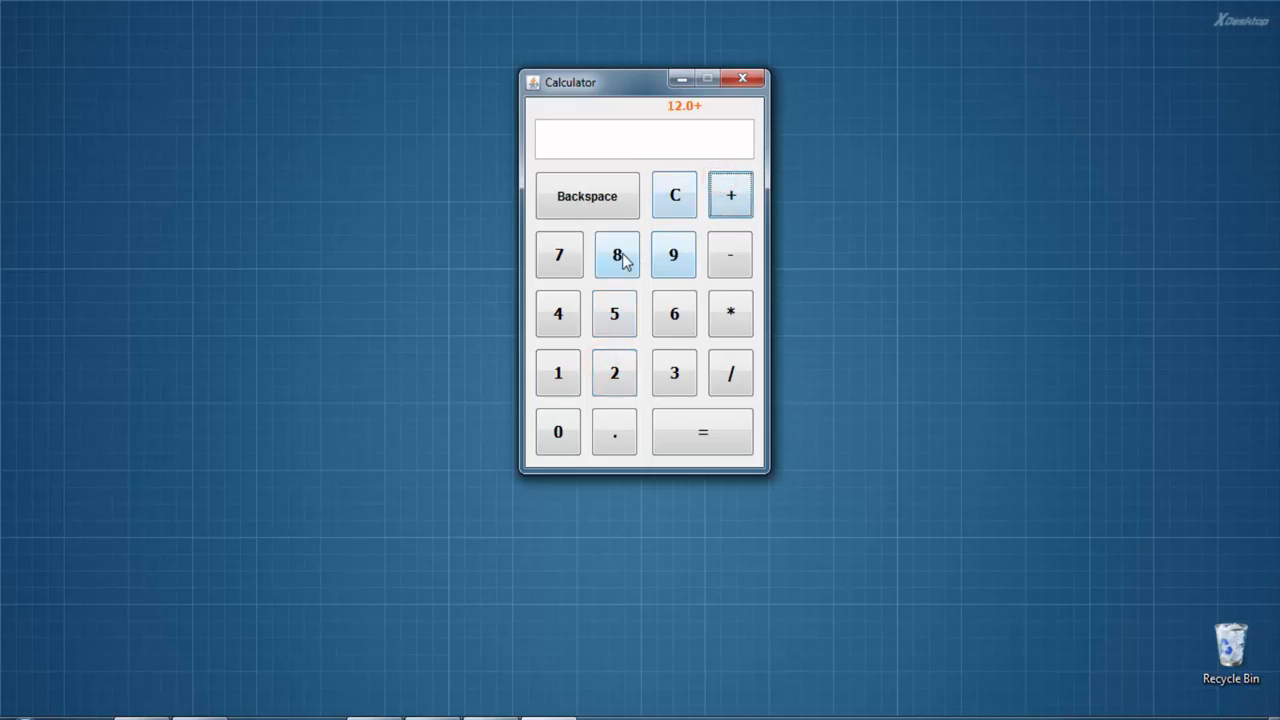
Check additions such as 12 + 8 and 45 + 6 in the running calculator
left_click(704, 432)
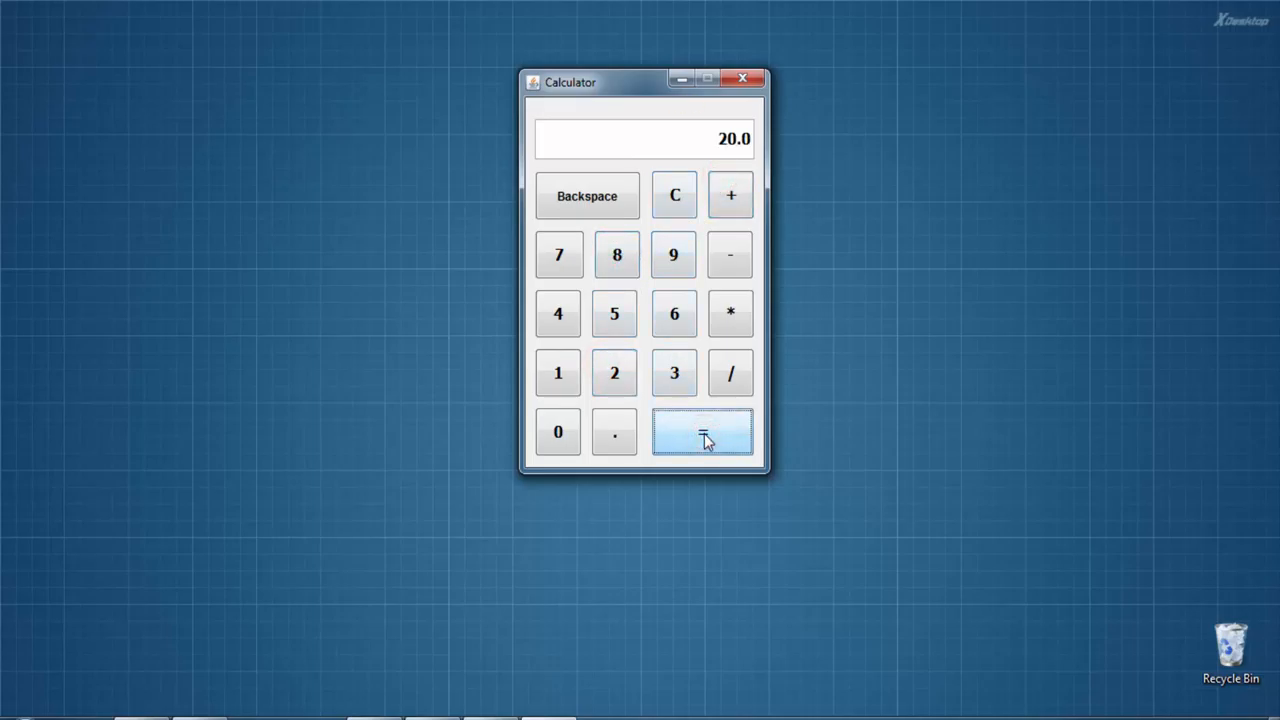
left_click(704, 432)
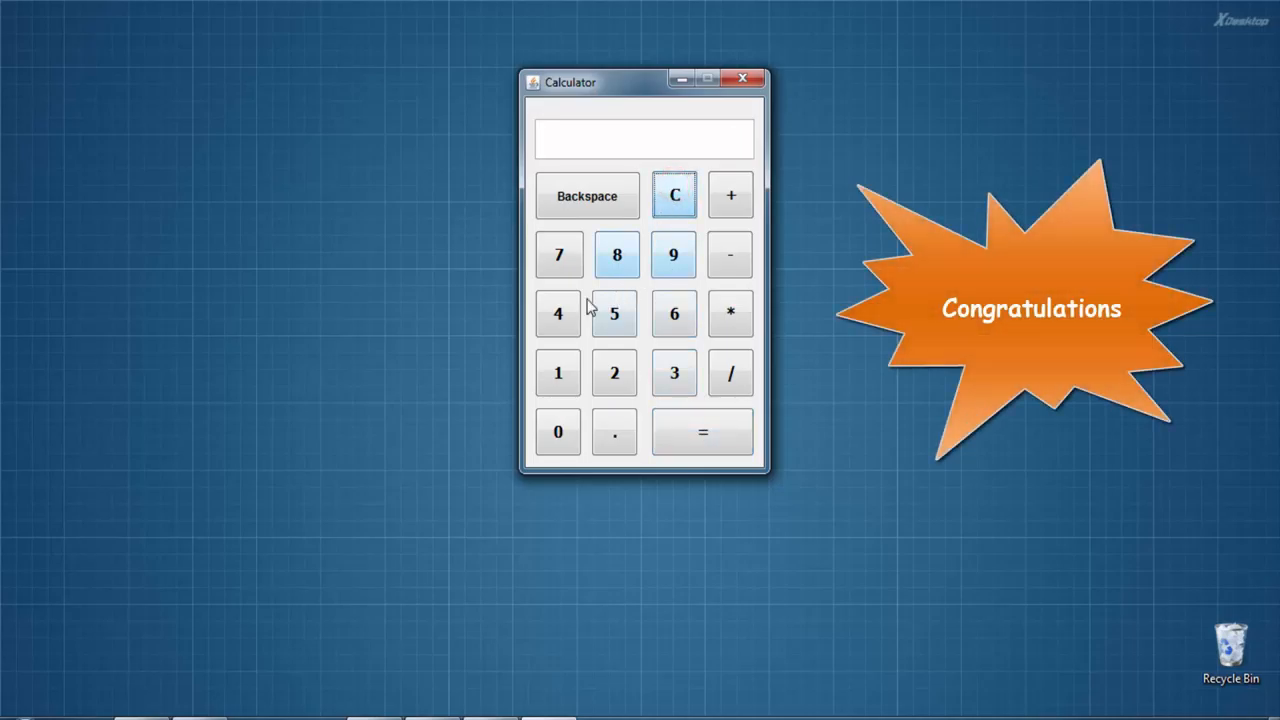
left_click(730, 196)
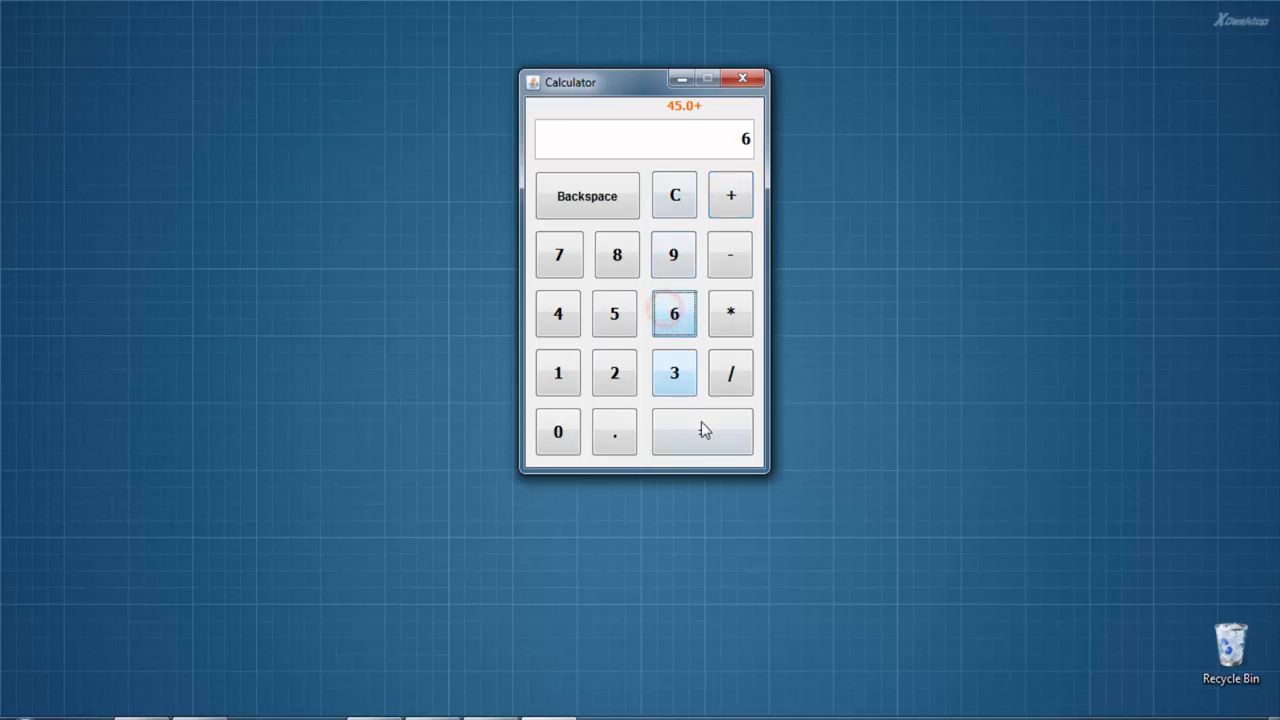
left_click(702, 432)
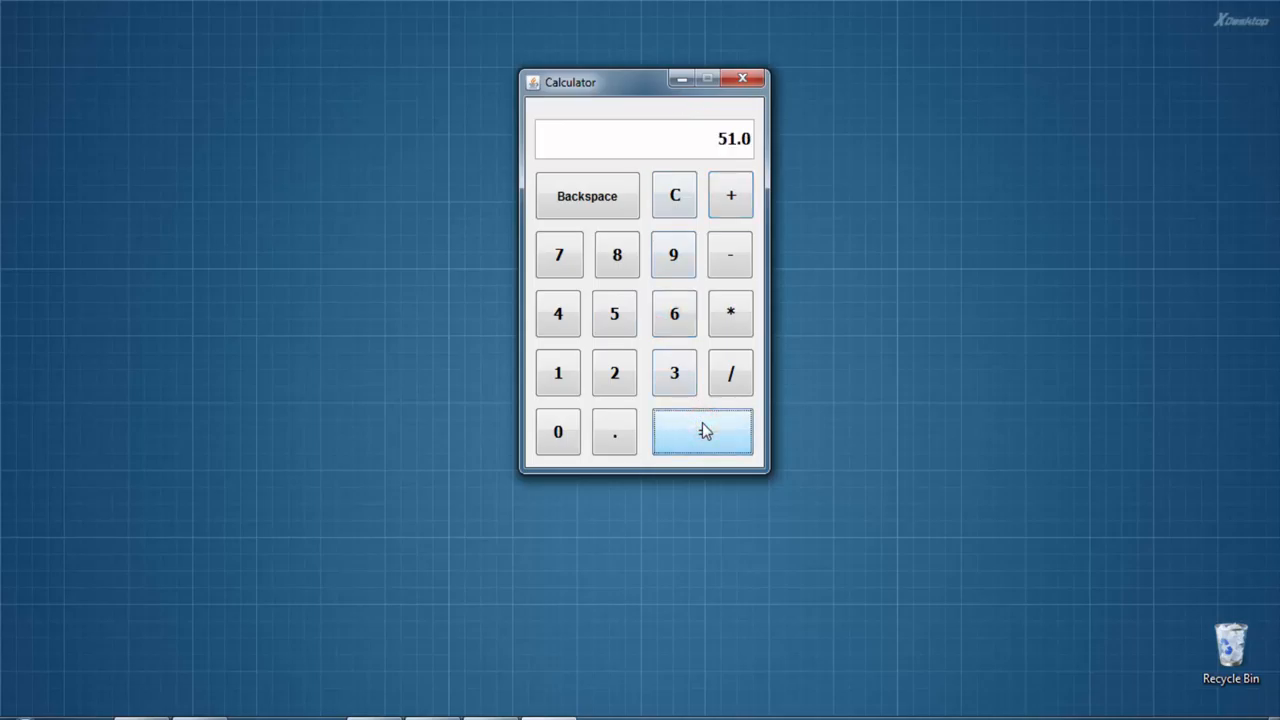
left_click(674, 196)
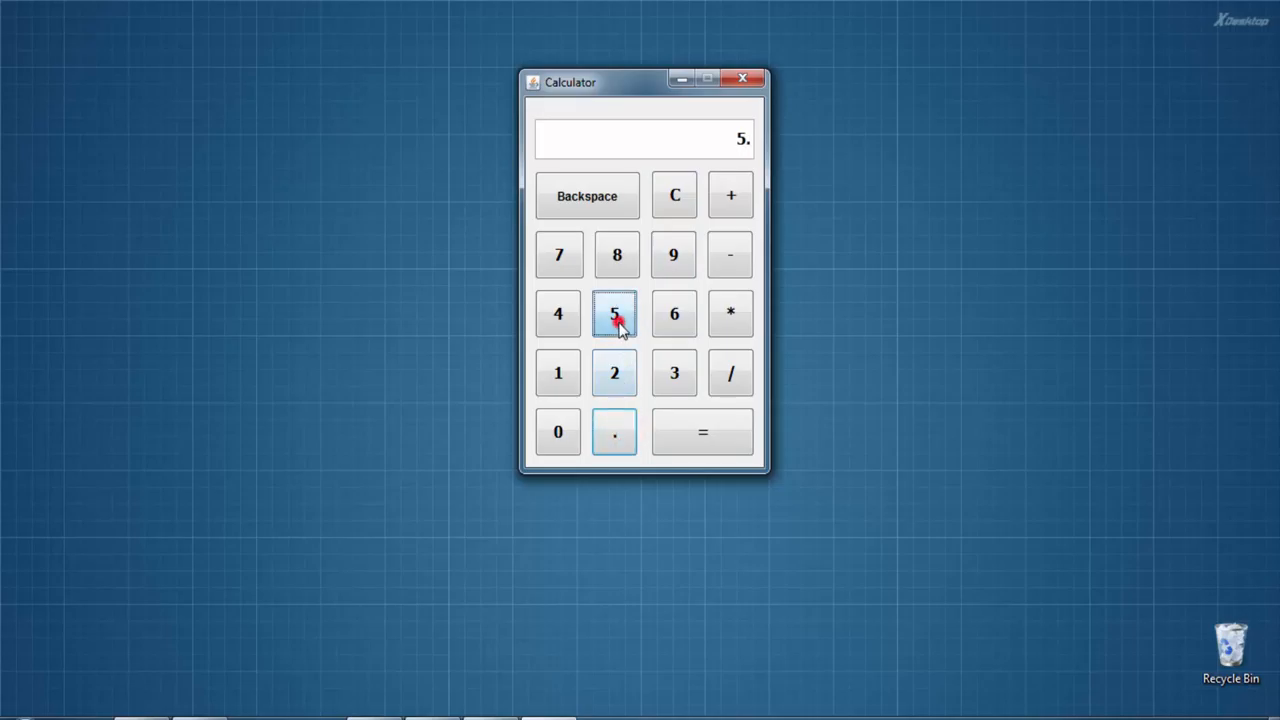
left_click(732, 196)
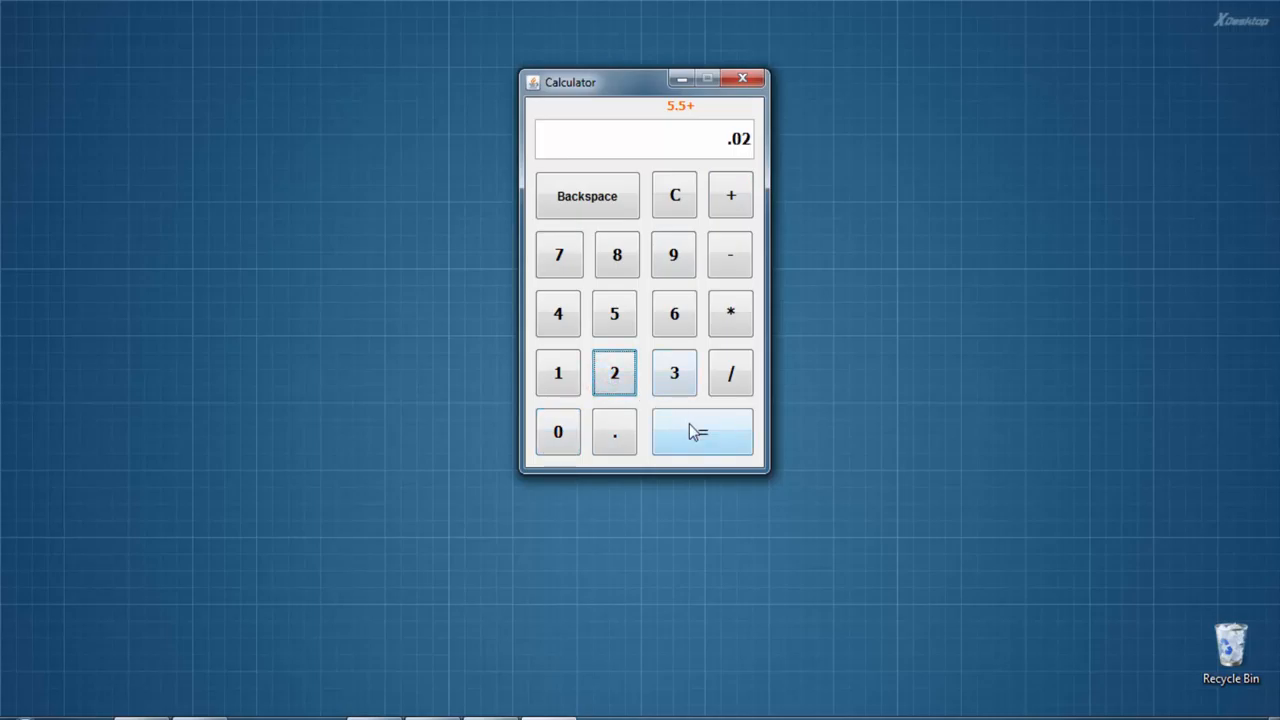
Add 5.5 to a second decimal number to get 10.8, then close the calculator
left_click(702, 432)
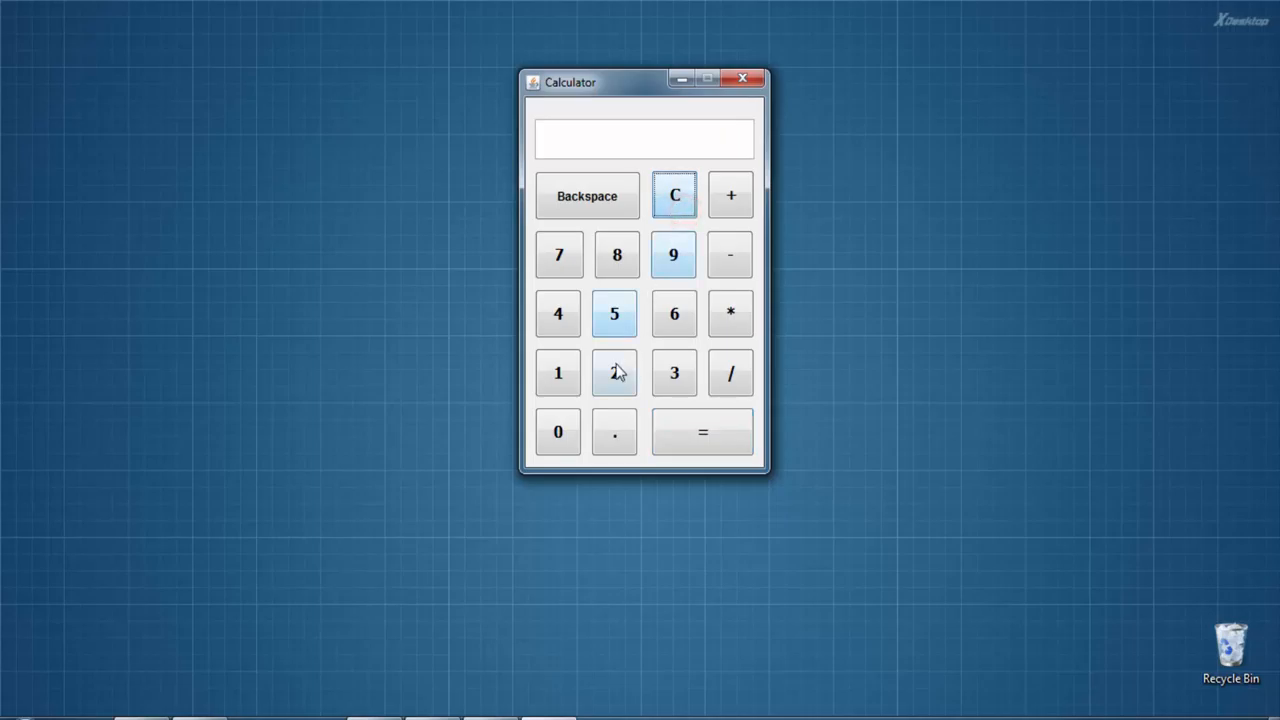
left_click(616, 432)
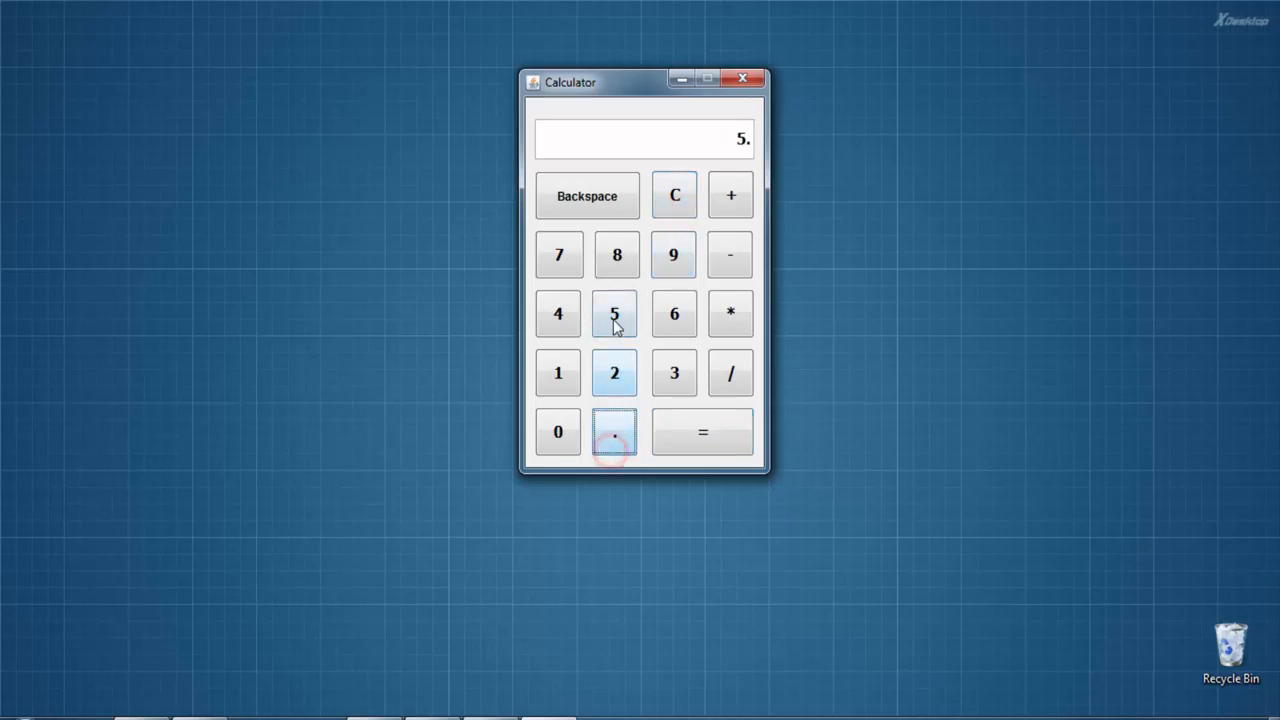
left_click(730, 196)
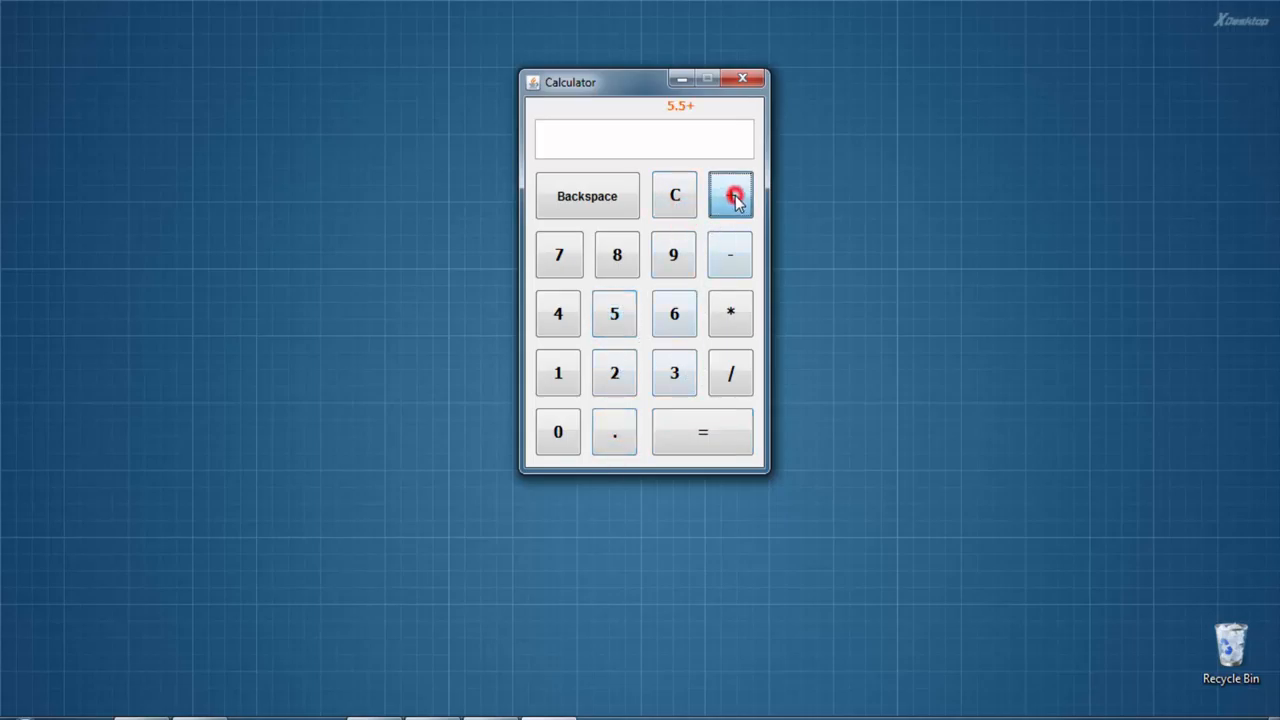
left_click(616, 432)
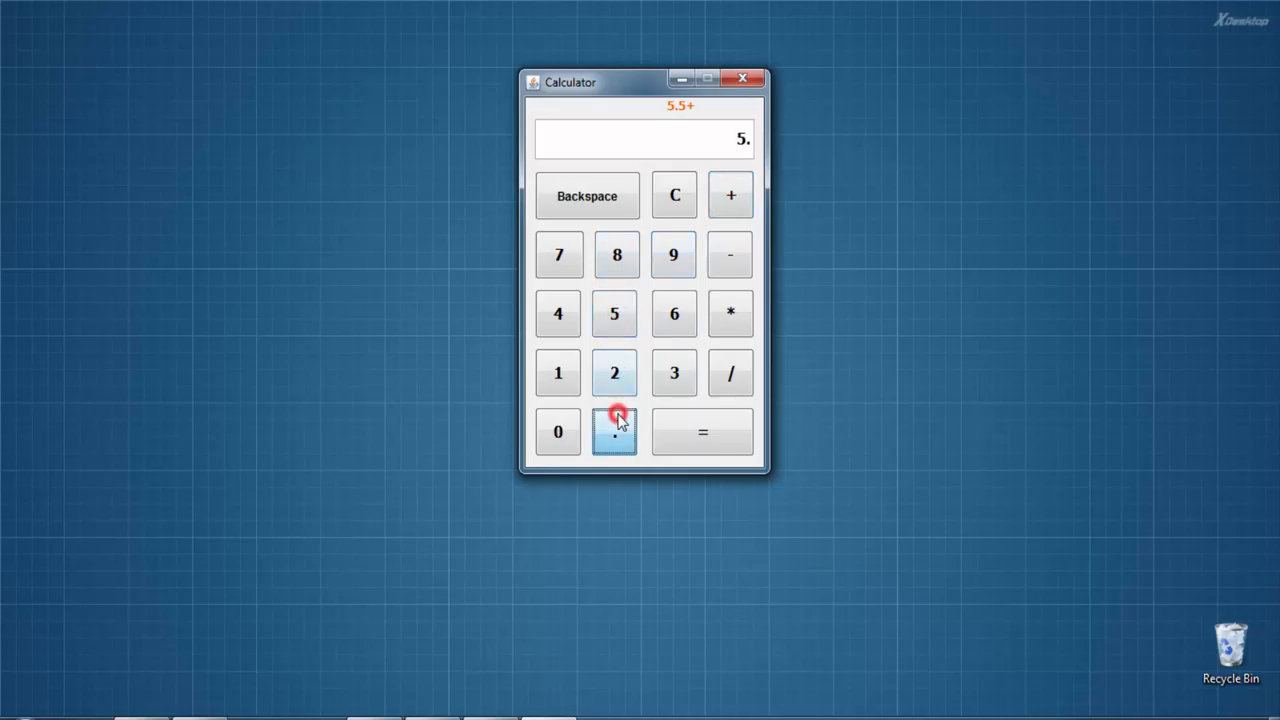
left_click(704, 432)
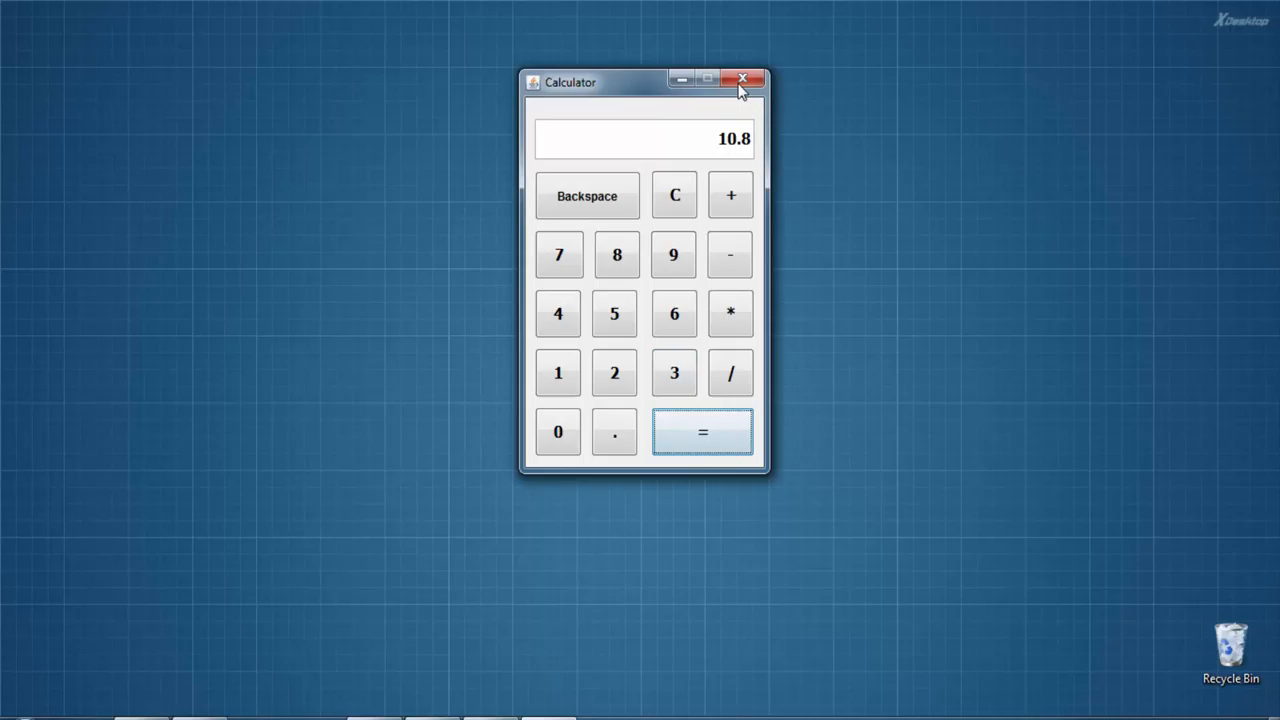
left_click(748, 78)
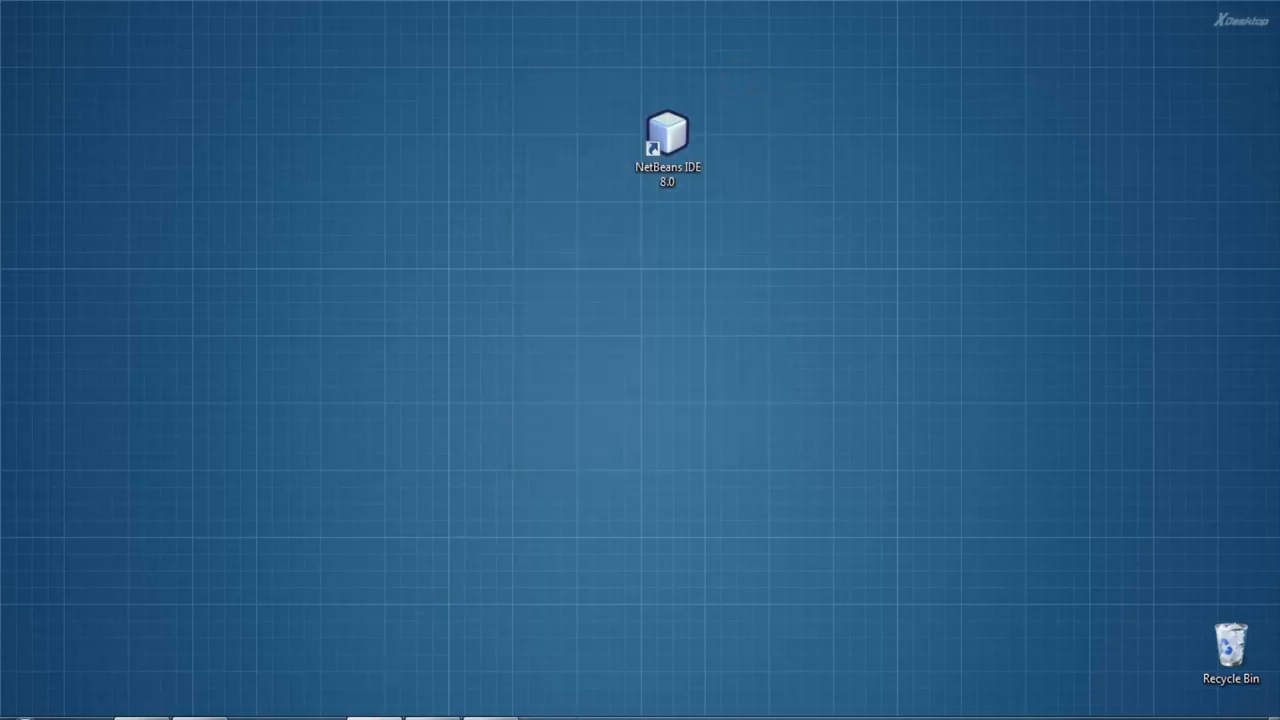
Relaunch NetBeans and paste the addition handler's body into the subtraction button's handler
double_click(668, 130)
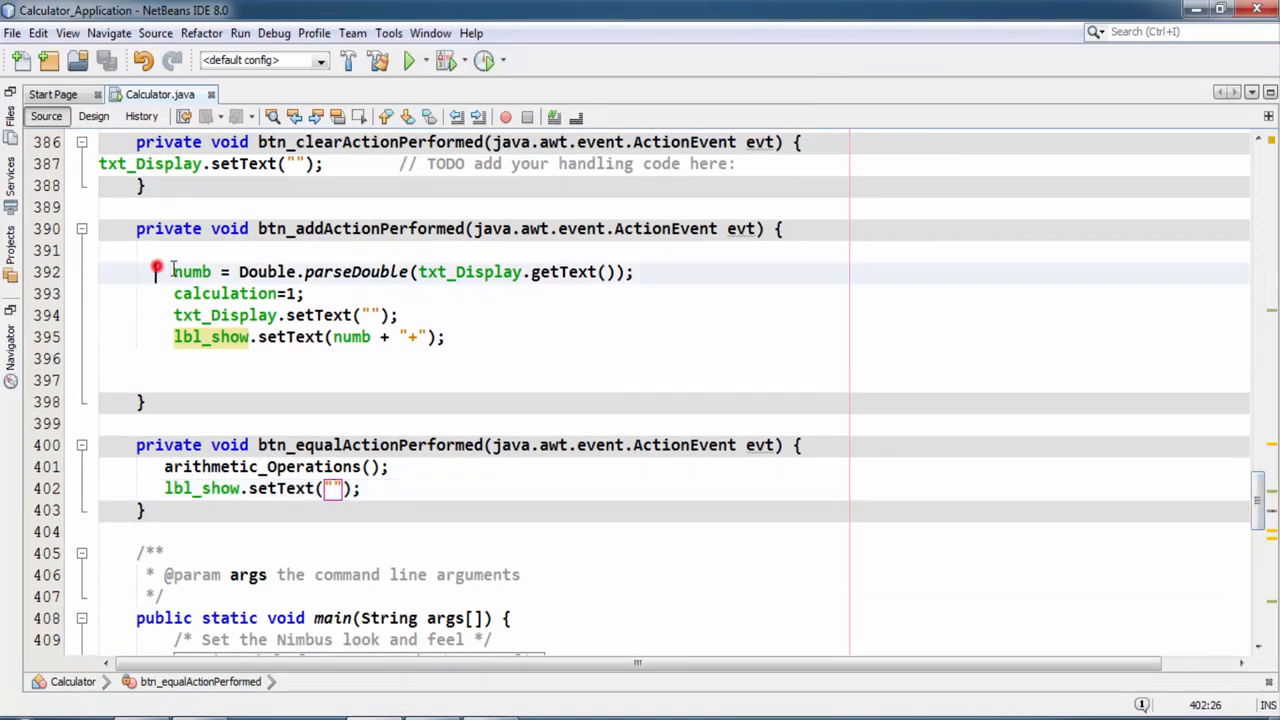
left_click_drag(172, 272, 448, 336)
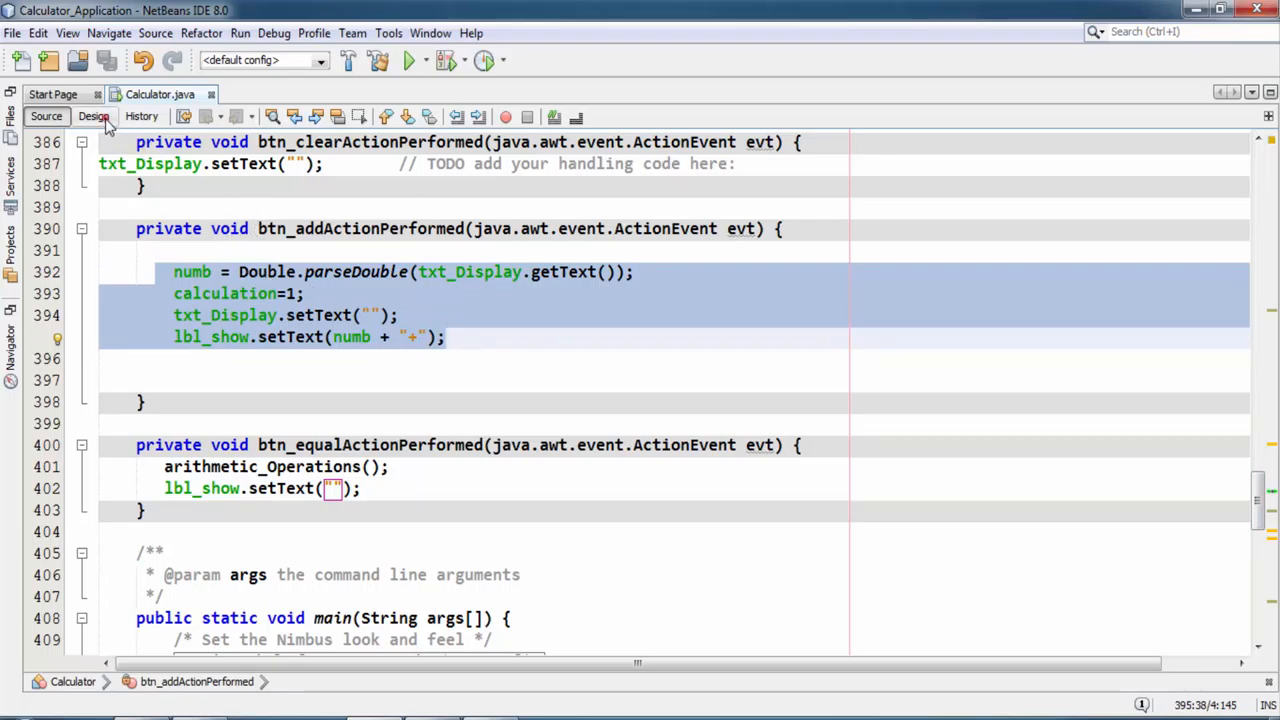
left_click(94, 116)
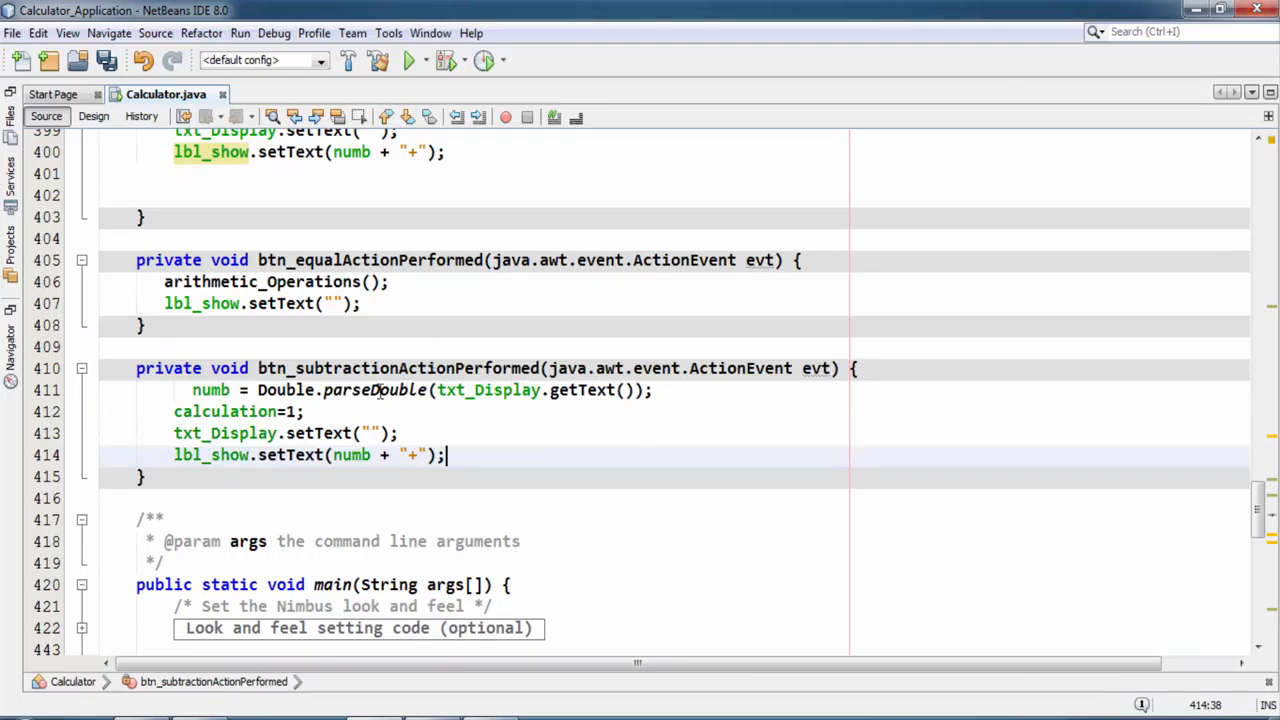
left_click(292, 412)
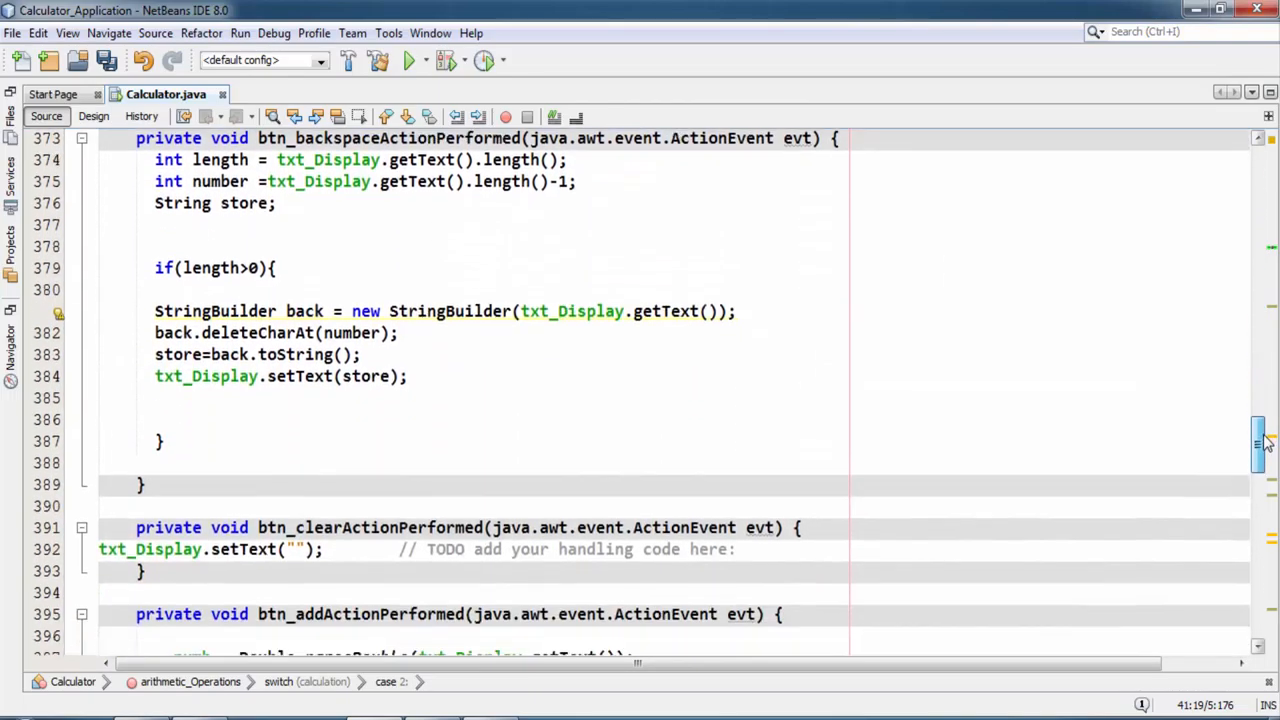
scroll("down", 3)
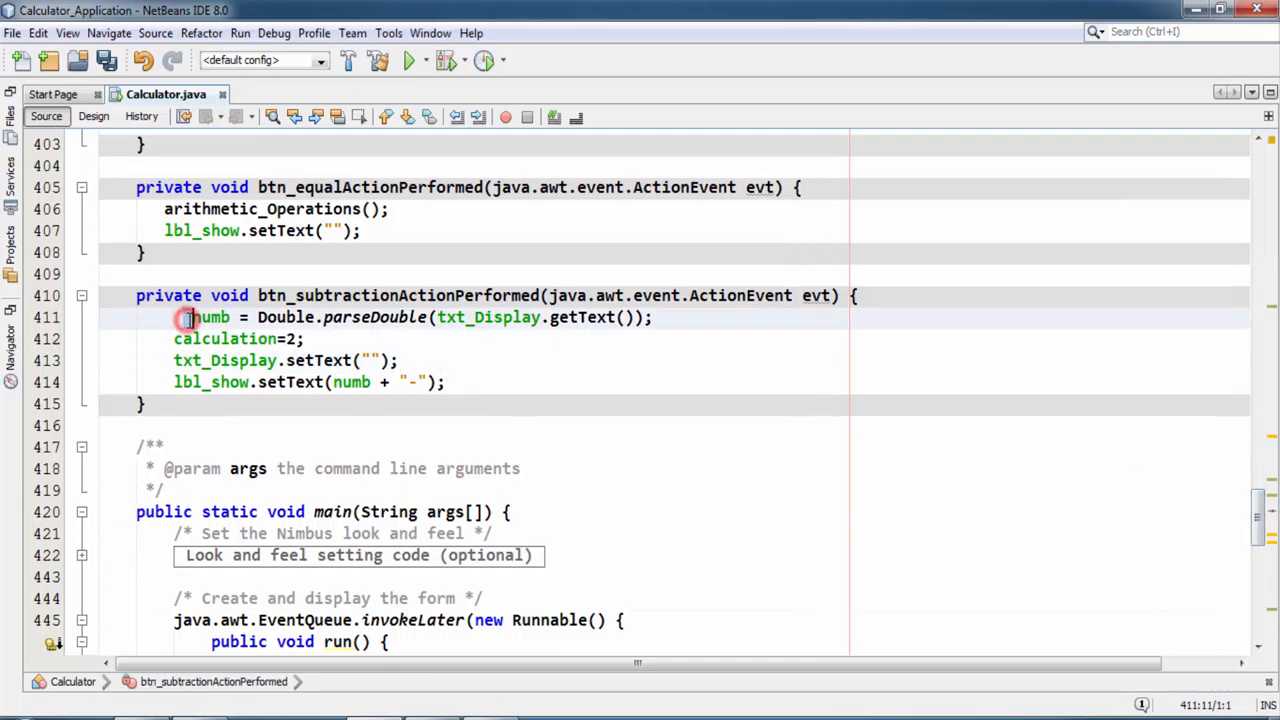
Set calculation codes 2, 3, 4 and operators -, *, / in the subtraction, multiply and division handlers
left_click(92, 116)
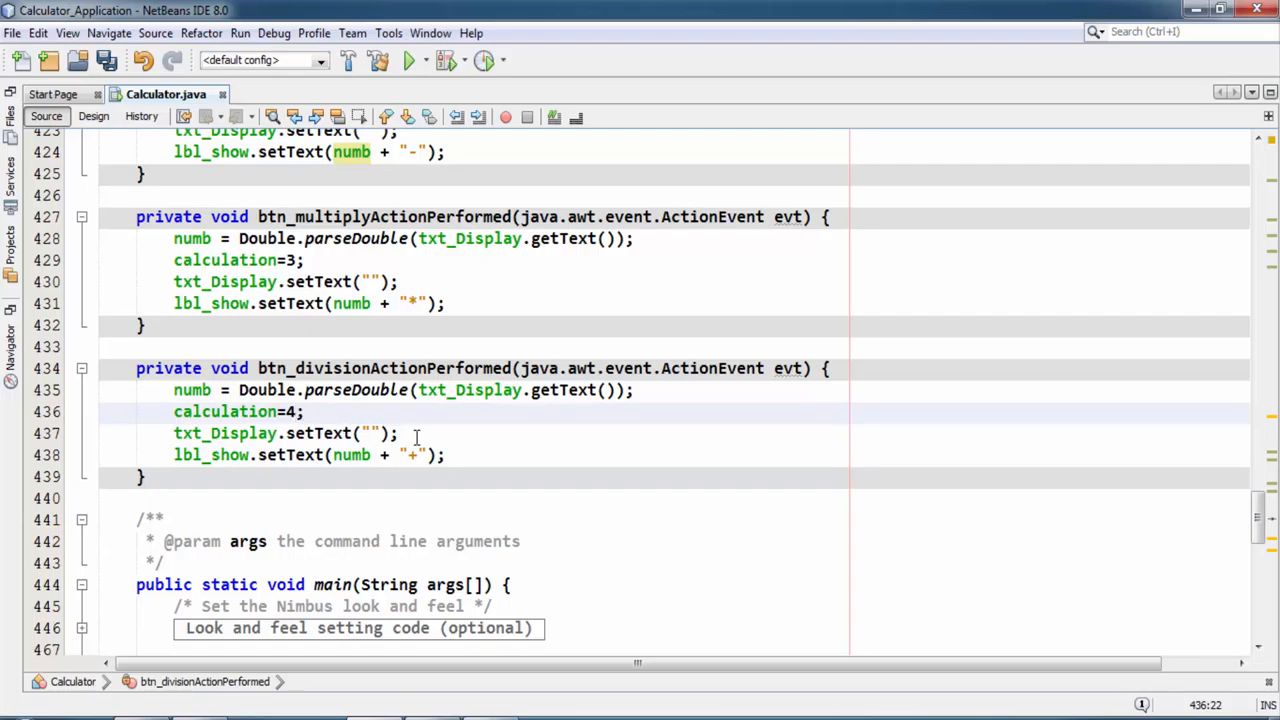
type("/")
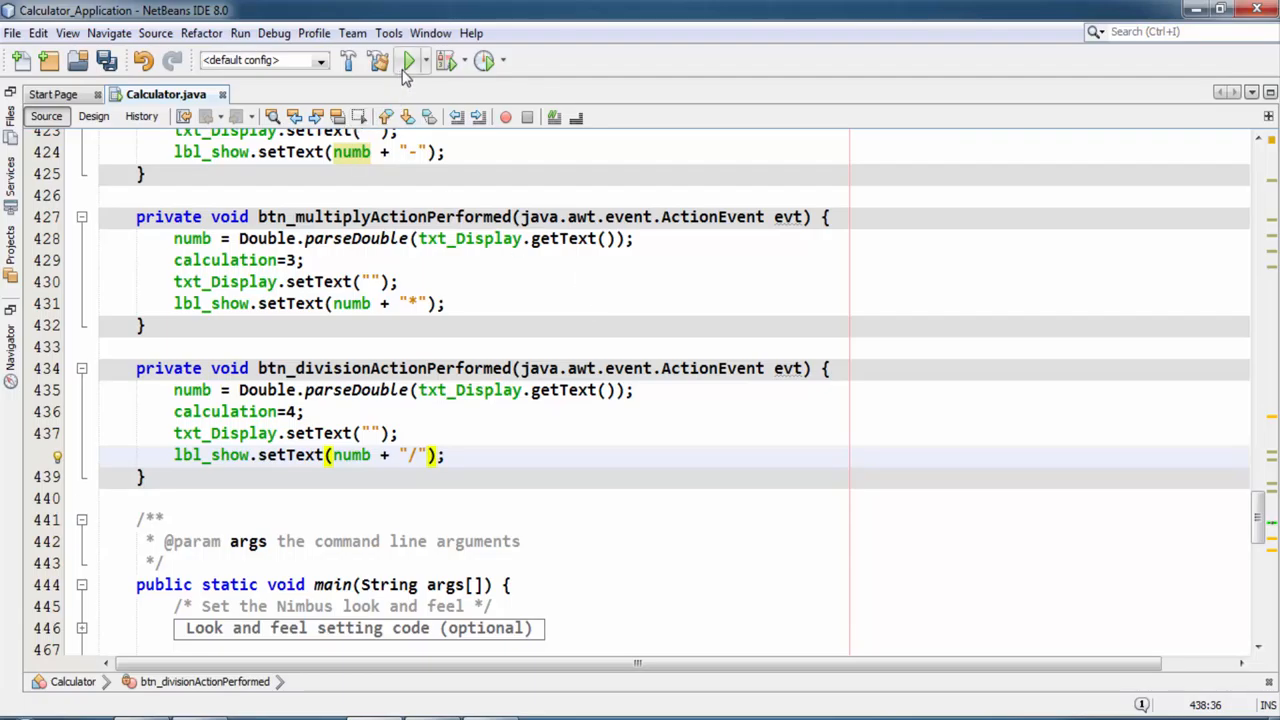
Run the calculator and confirm 12 divided by 3 gives 4.0
left_click(404, 60)
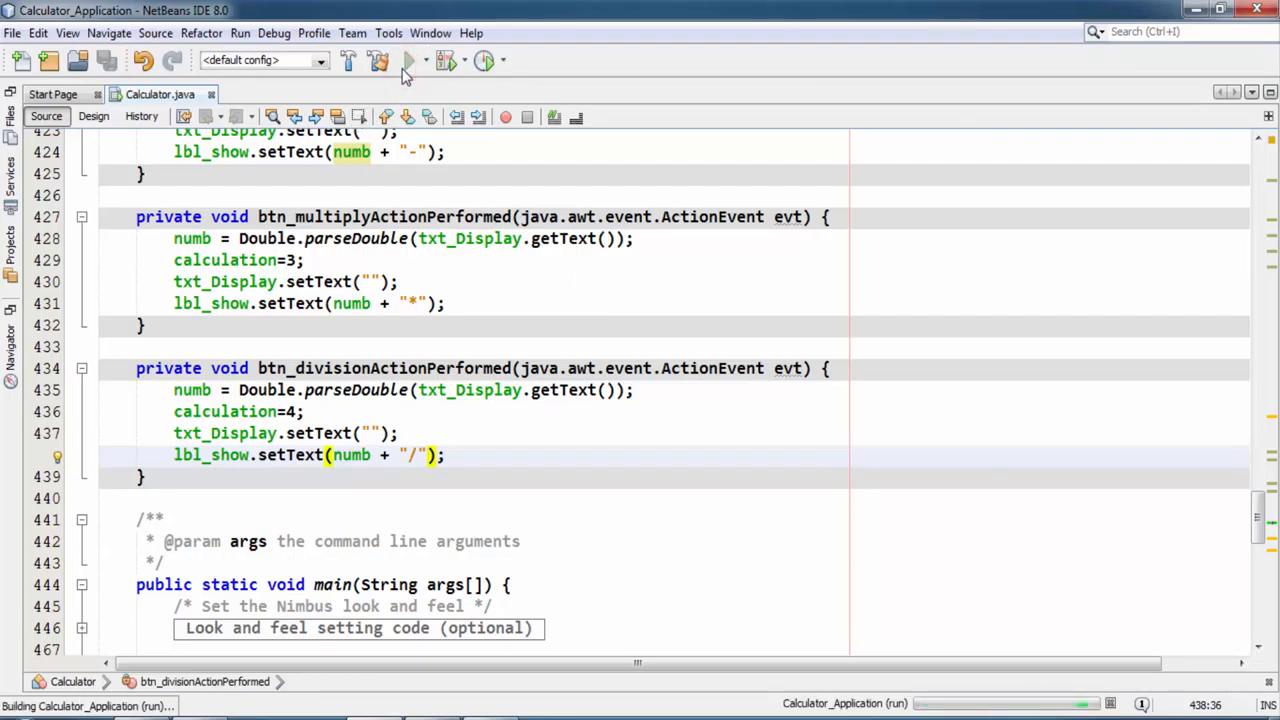
left_click(404, 60)
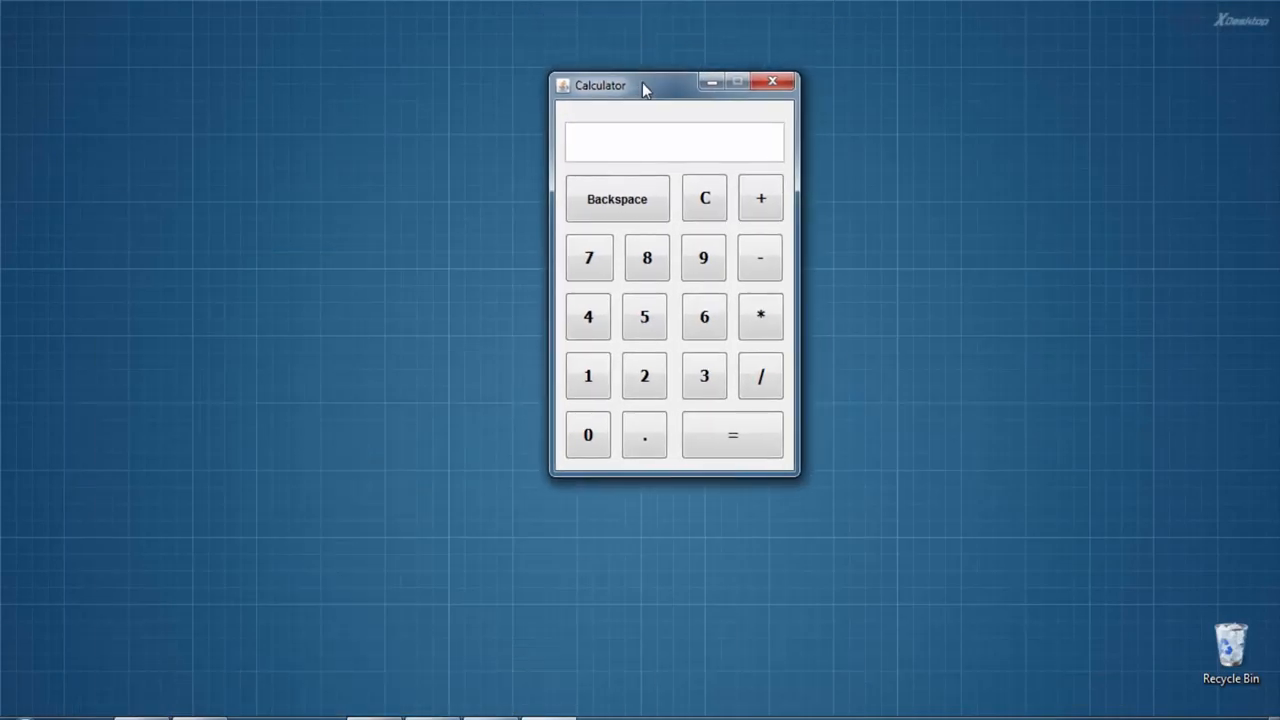
left_click(588, 376)
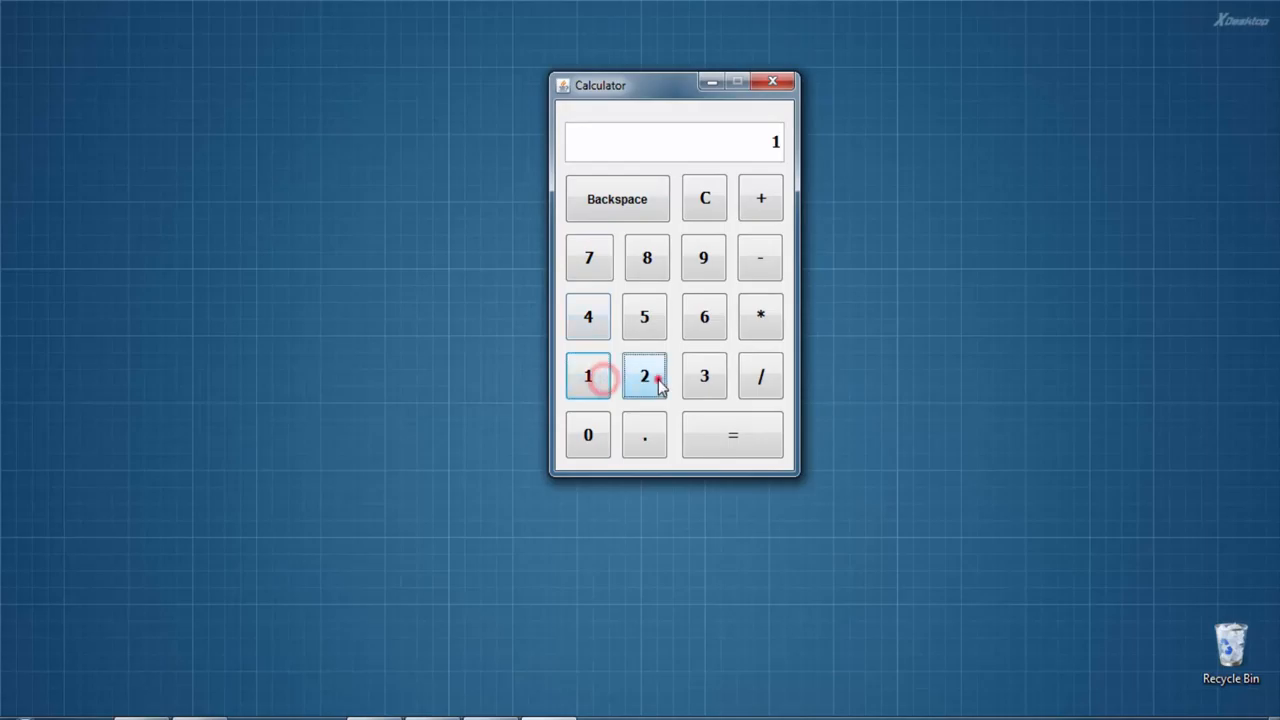
left_click(704, 376)
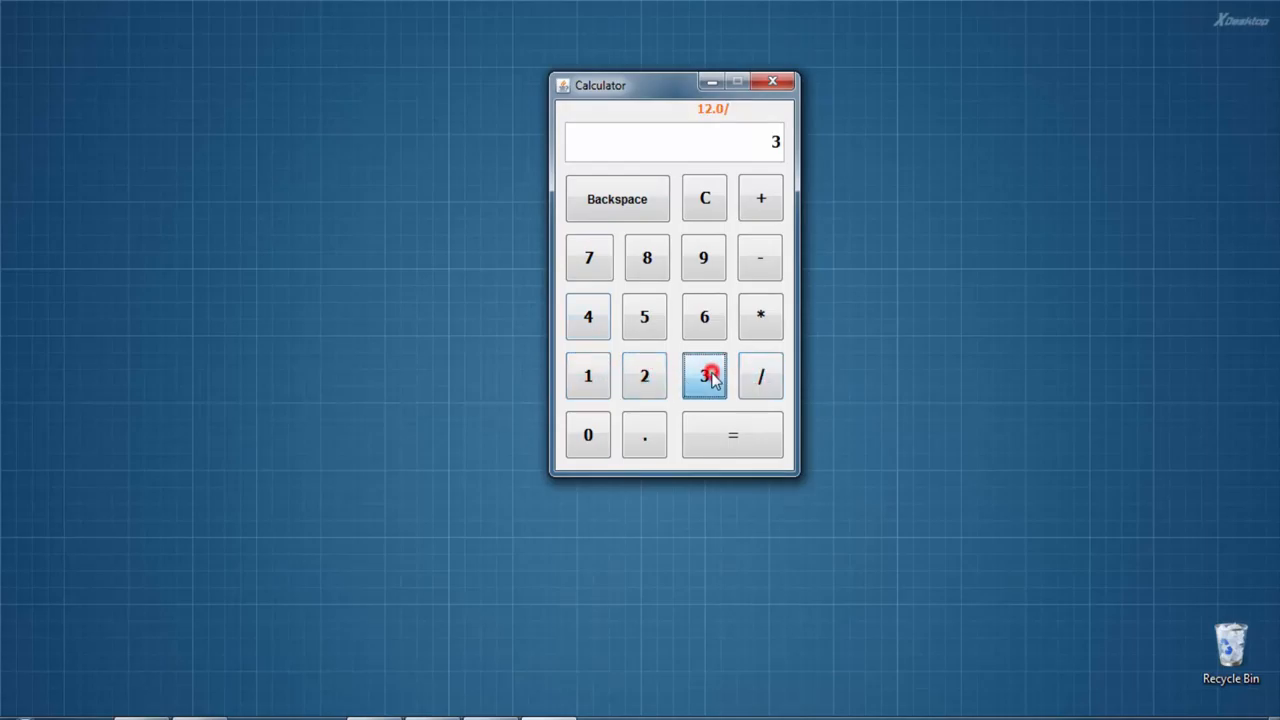
left_click(732, 436)
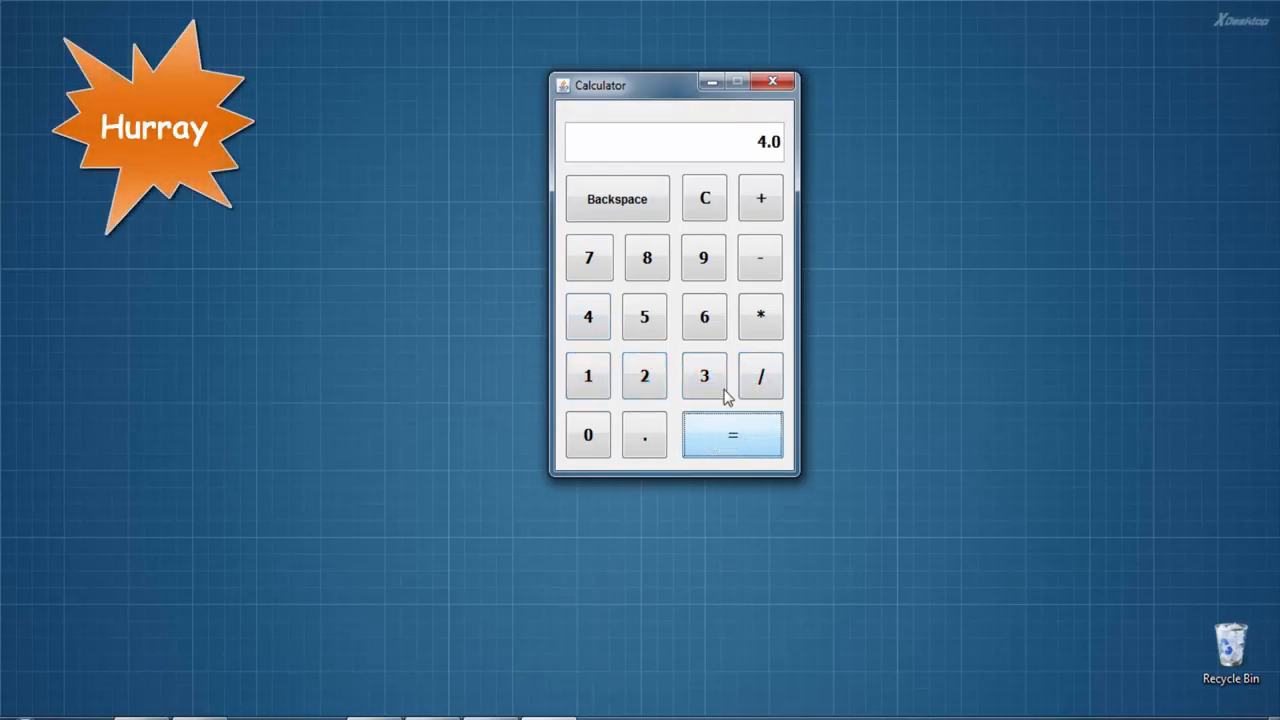
Confirm the subtraction gives 70.0, then clear the display
left_click(588, 316)
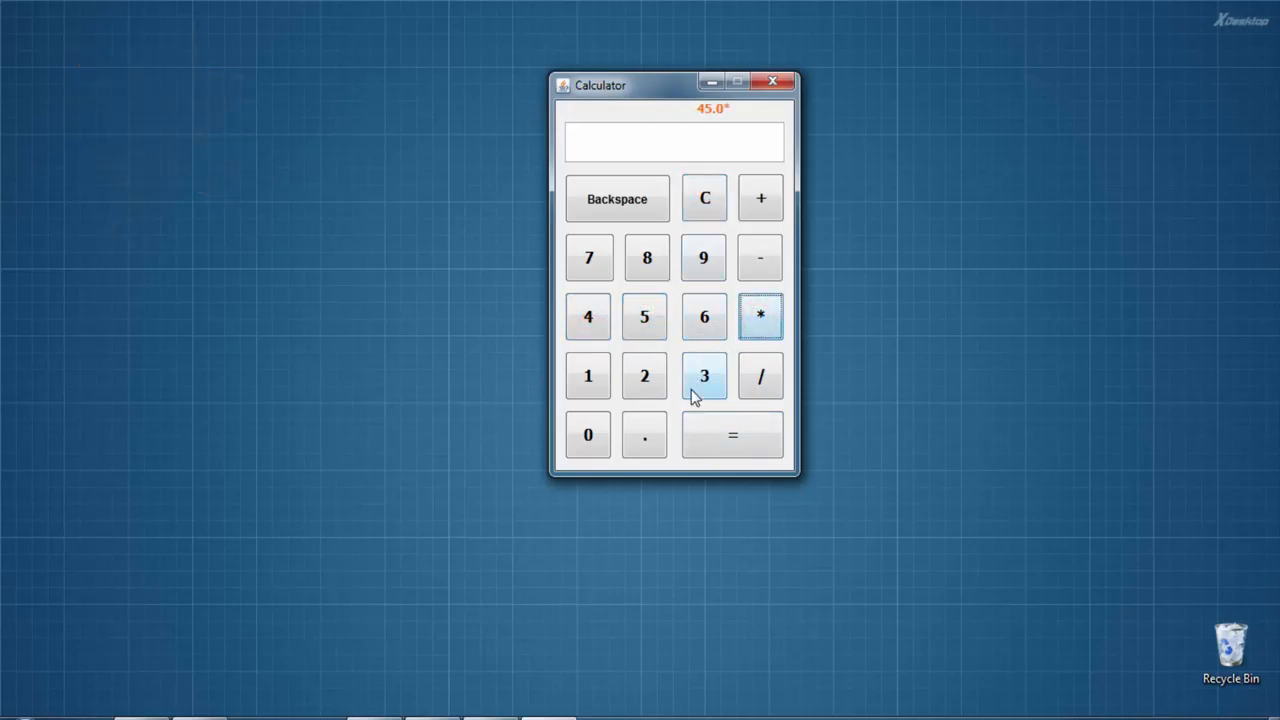
left_click(732, 436)
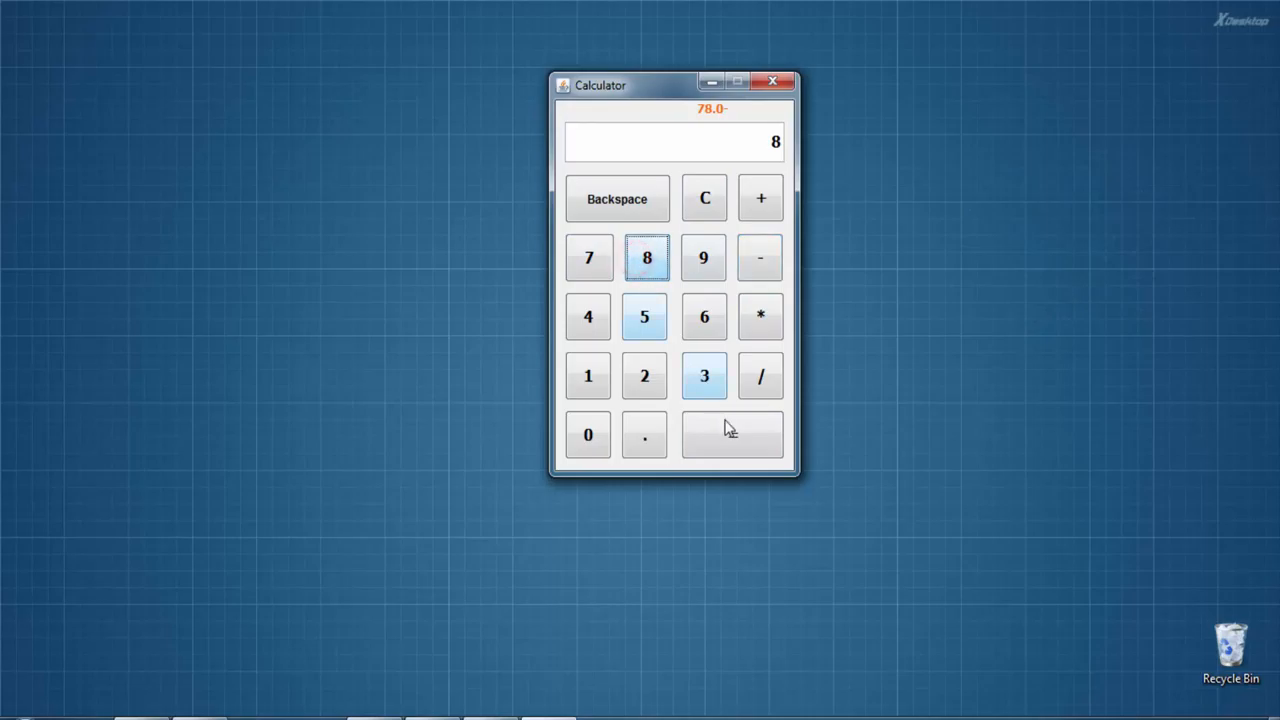
left_click(732, 436)
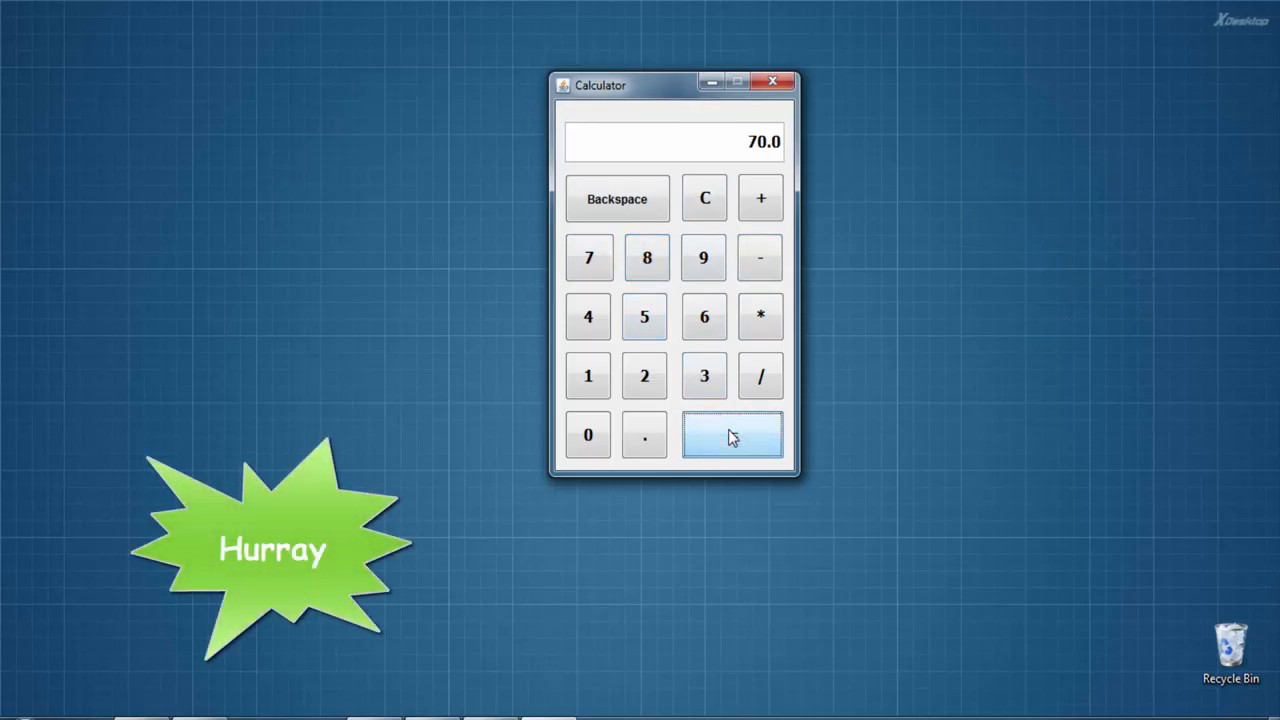
left_click(704, 198)
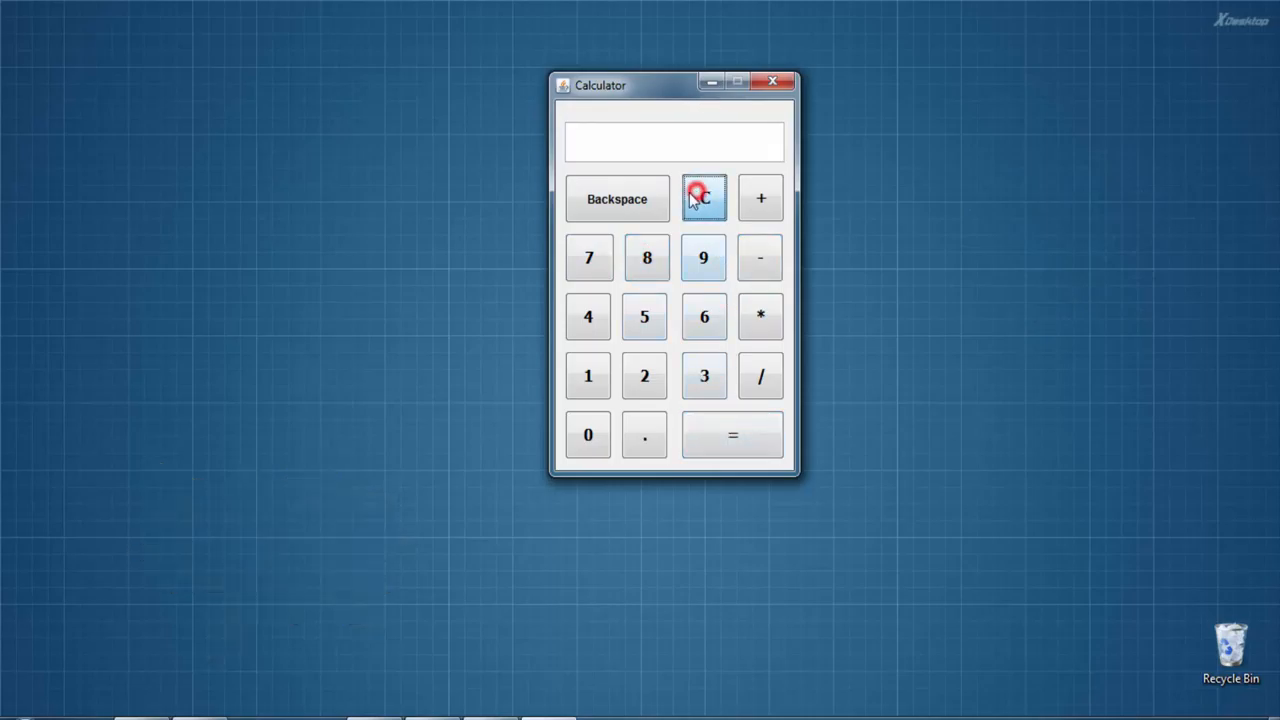
Confirm 8 plus 8 gives 16.0 and remove the result with Backspace
left_click(760, 198)
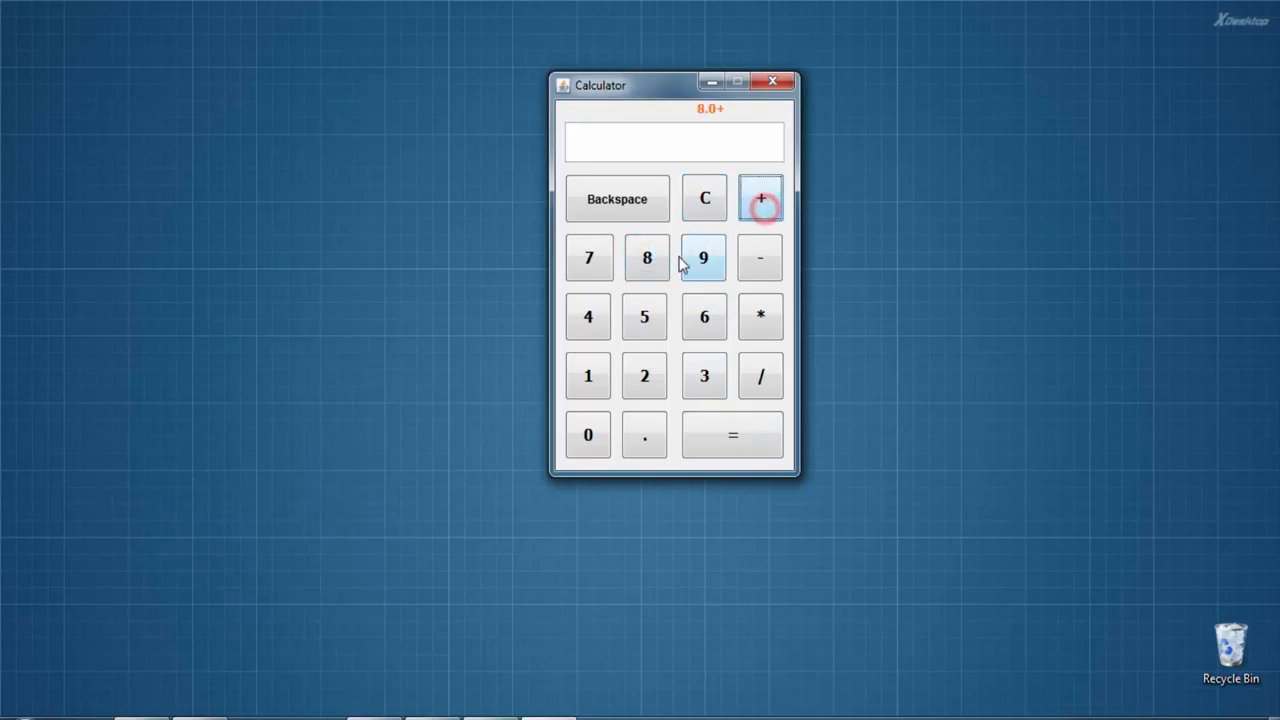
left_click(732, 436)
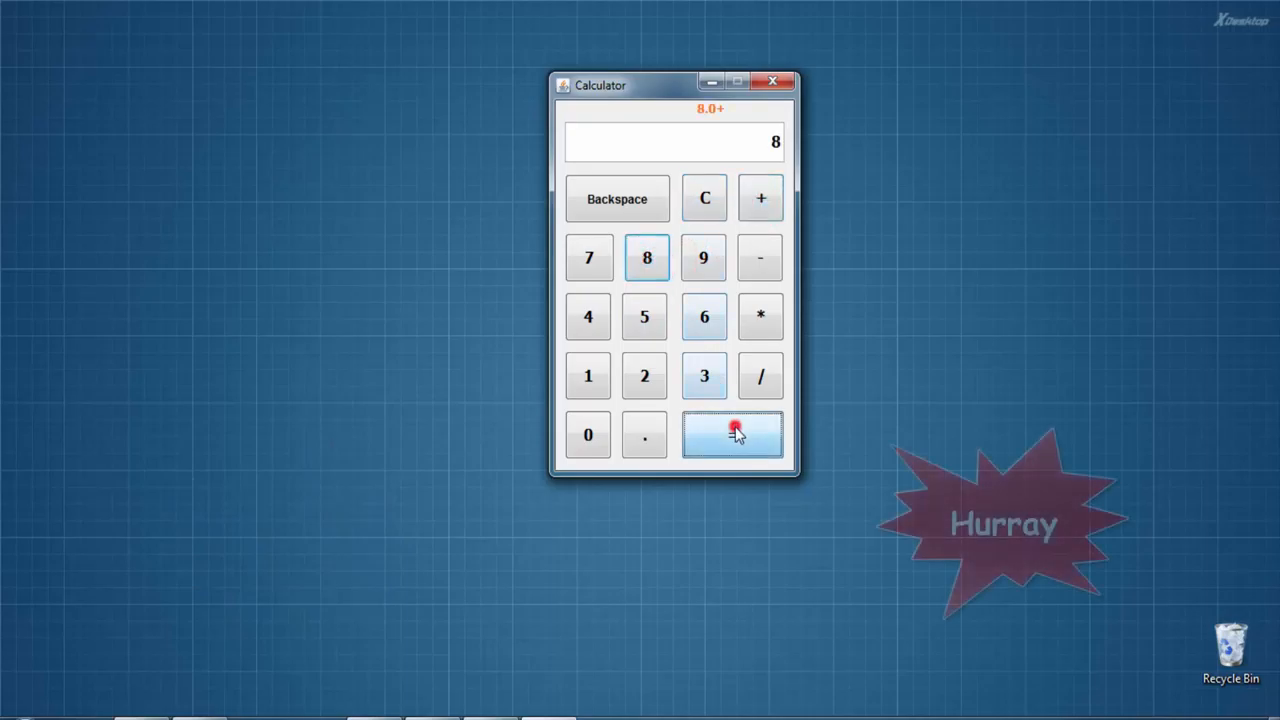
left_click(732, 436)
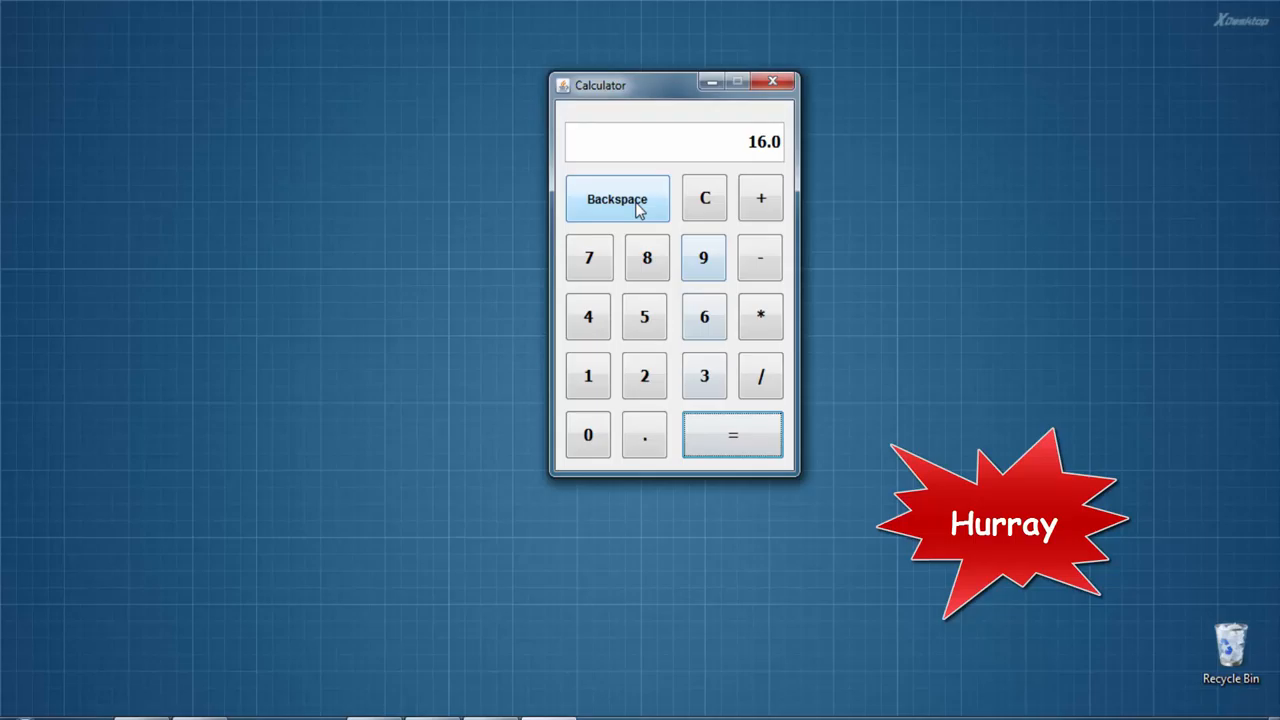
left_click(636, 200)
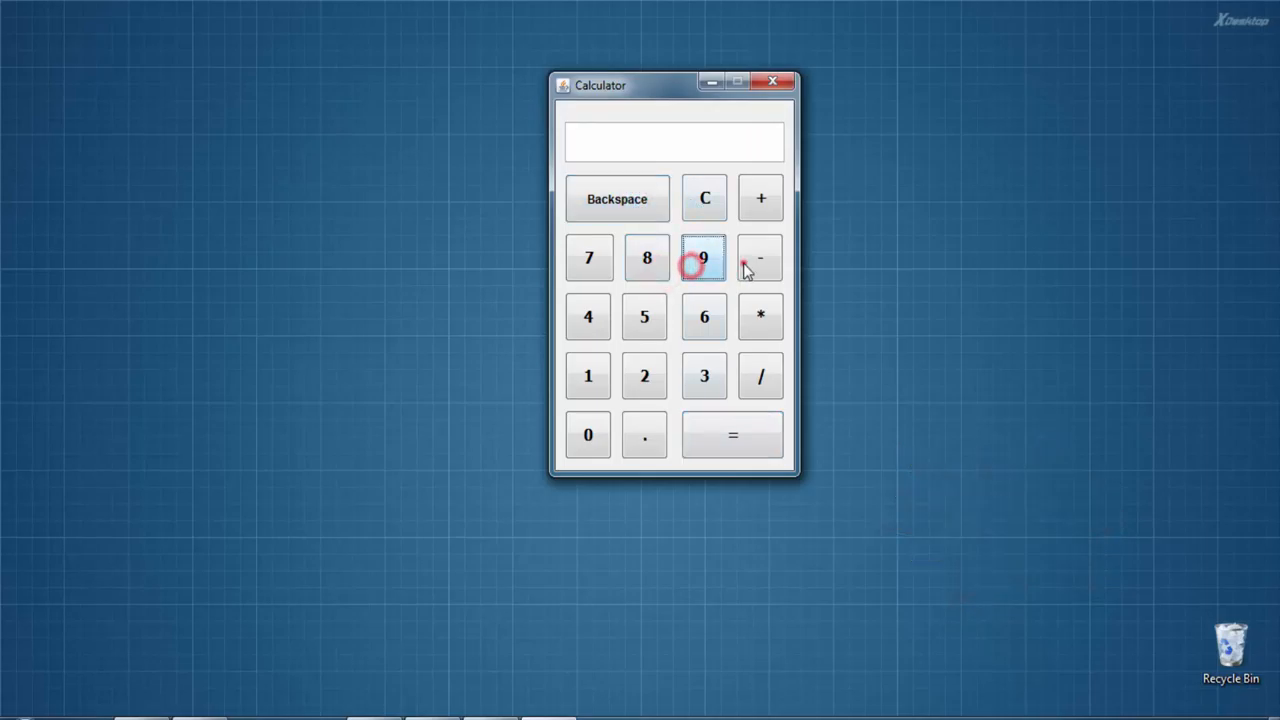
Confirm the decimal addition 120.3 plus 9.6 shows 129.9
left_click(644, 258)
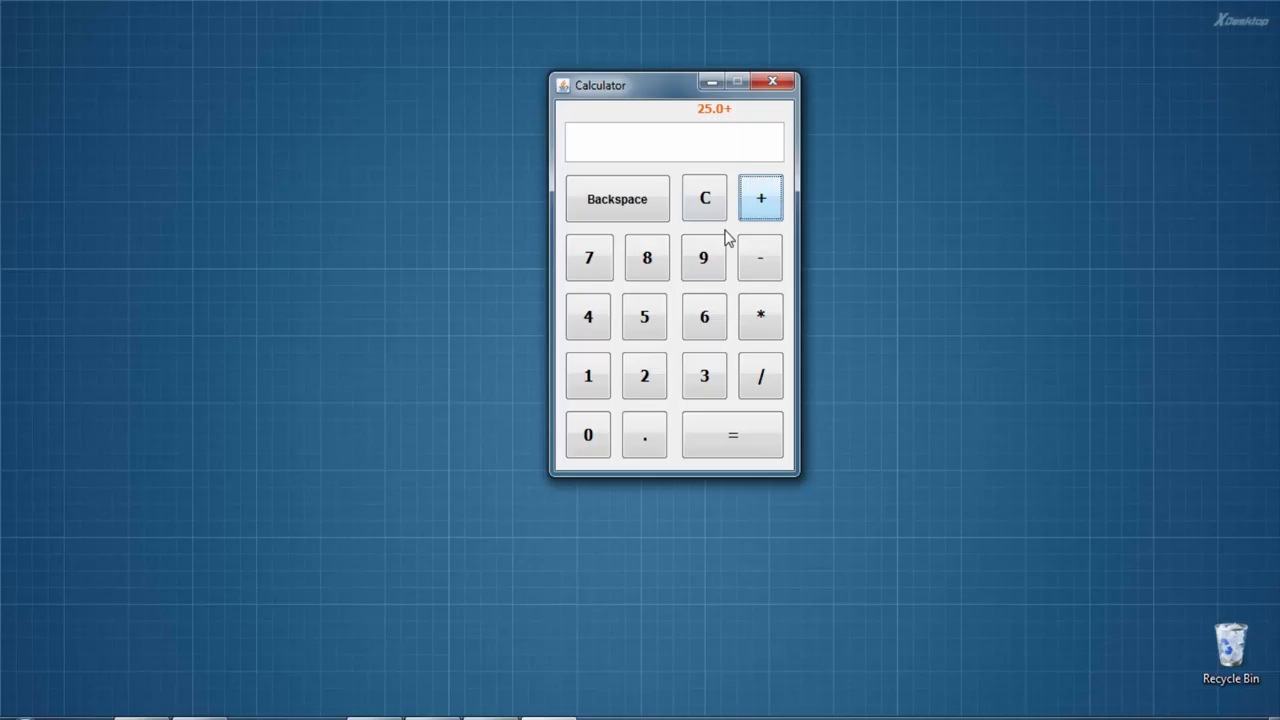
left_click(732, 436)
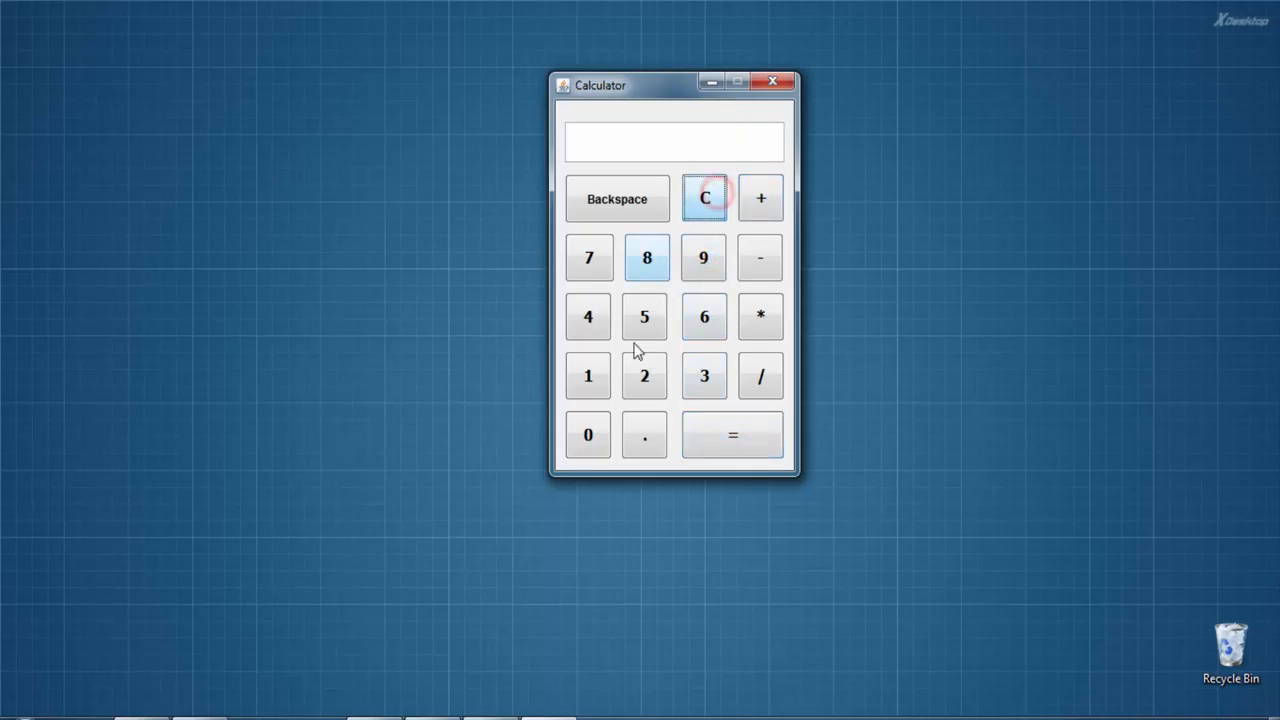
left_click(588, 376)
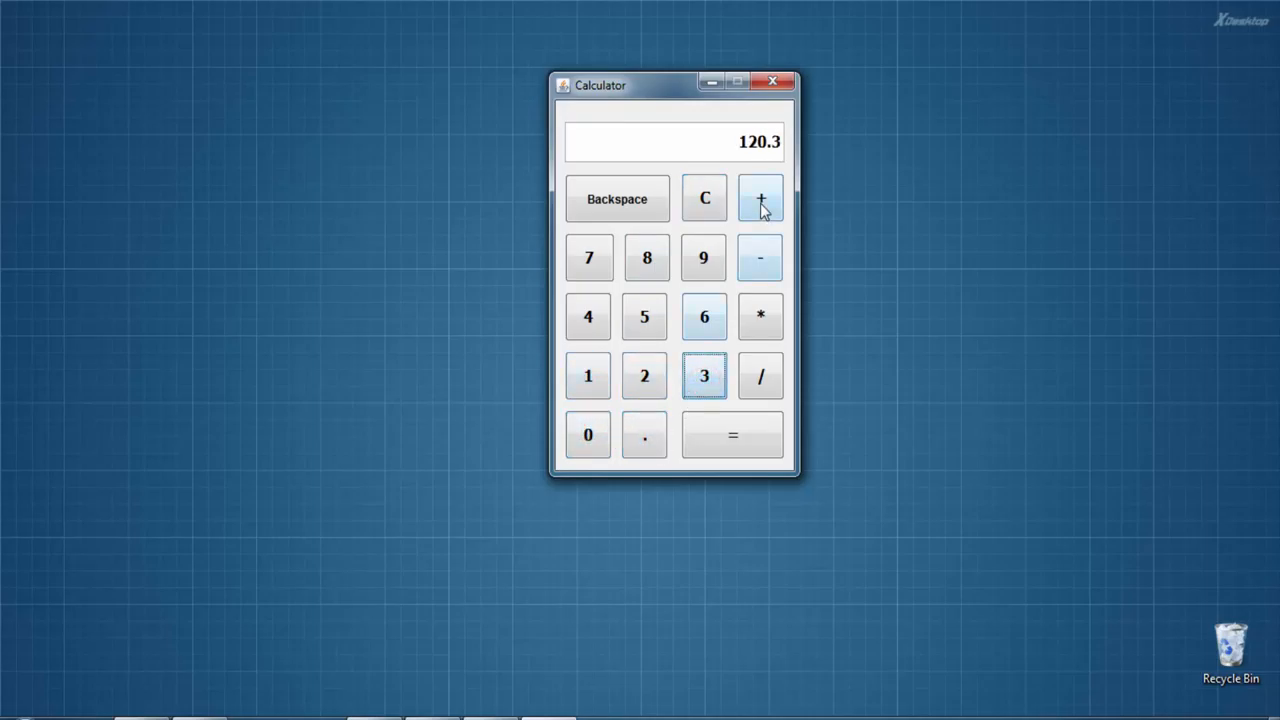
left_click(702, 258)
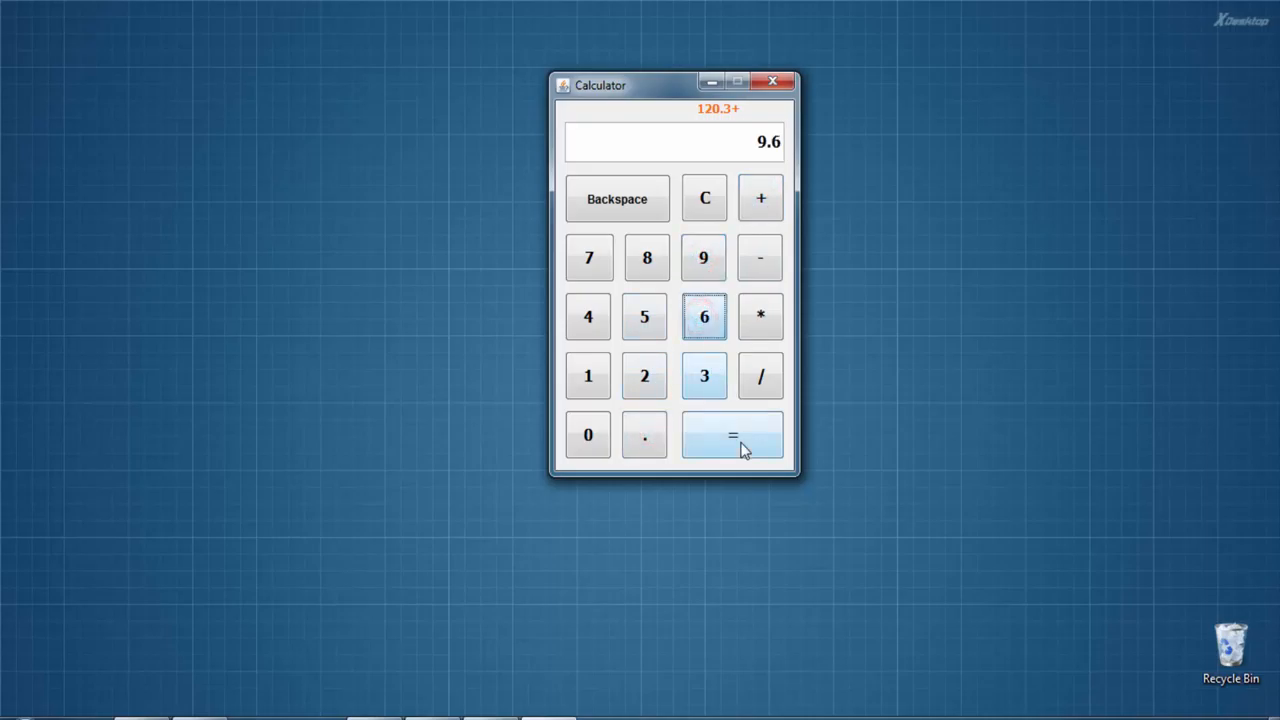
left_click(732, 436)
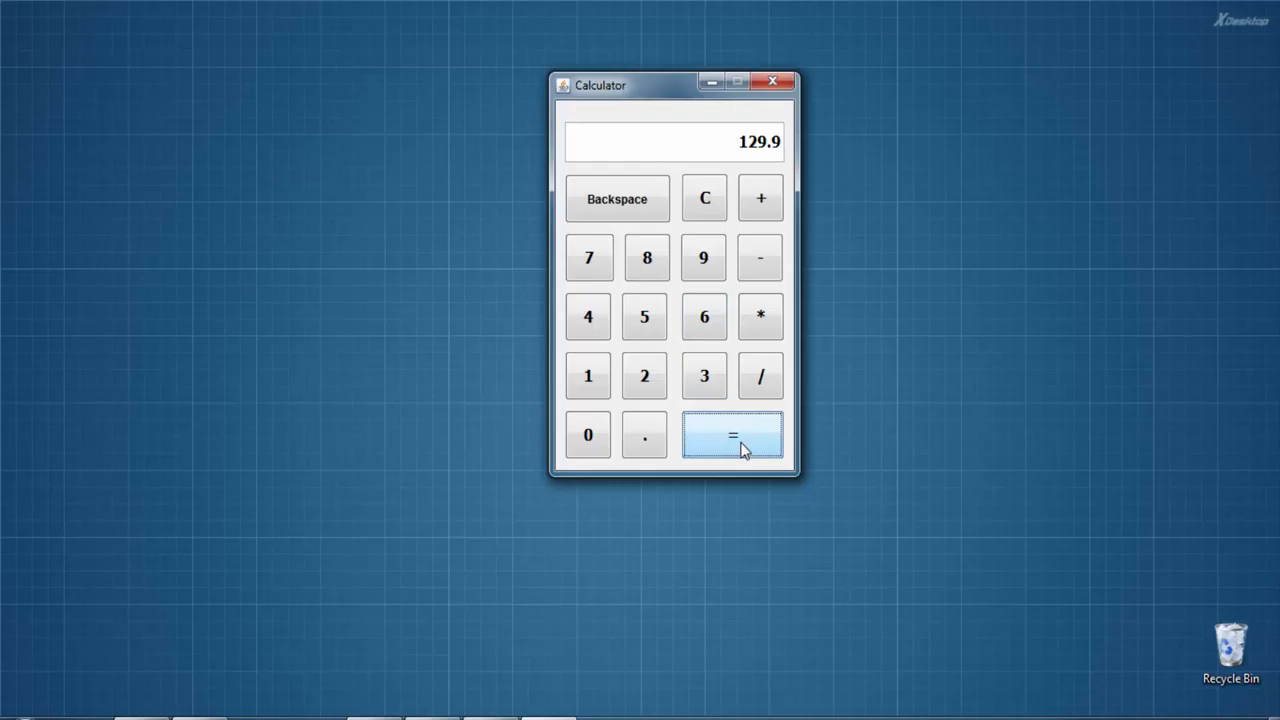